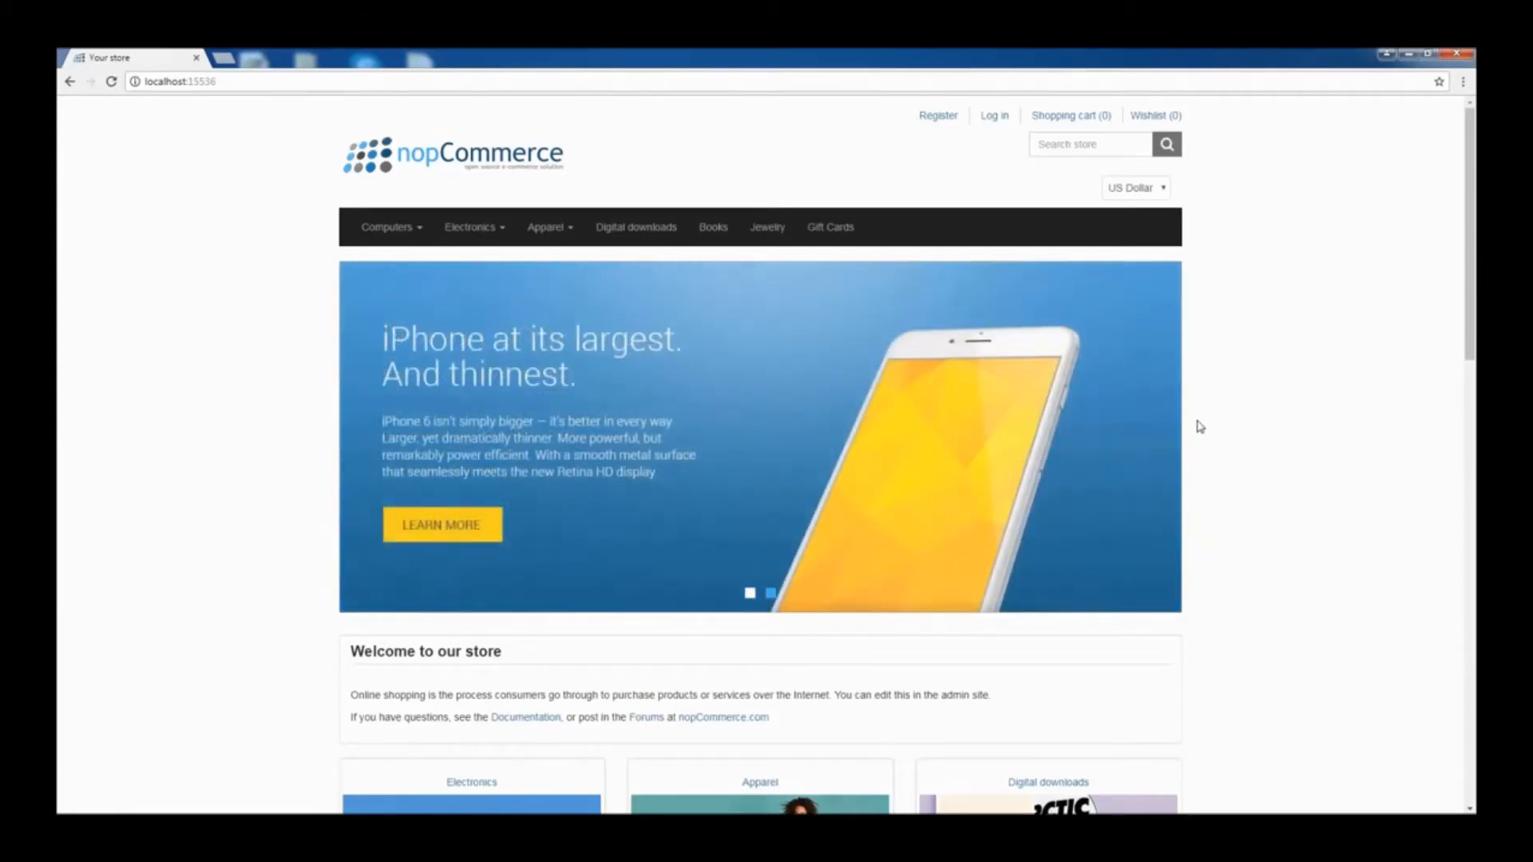
mouse_move(597, 201)
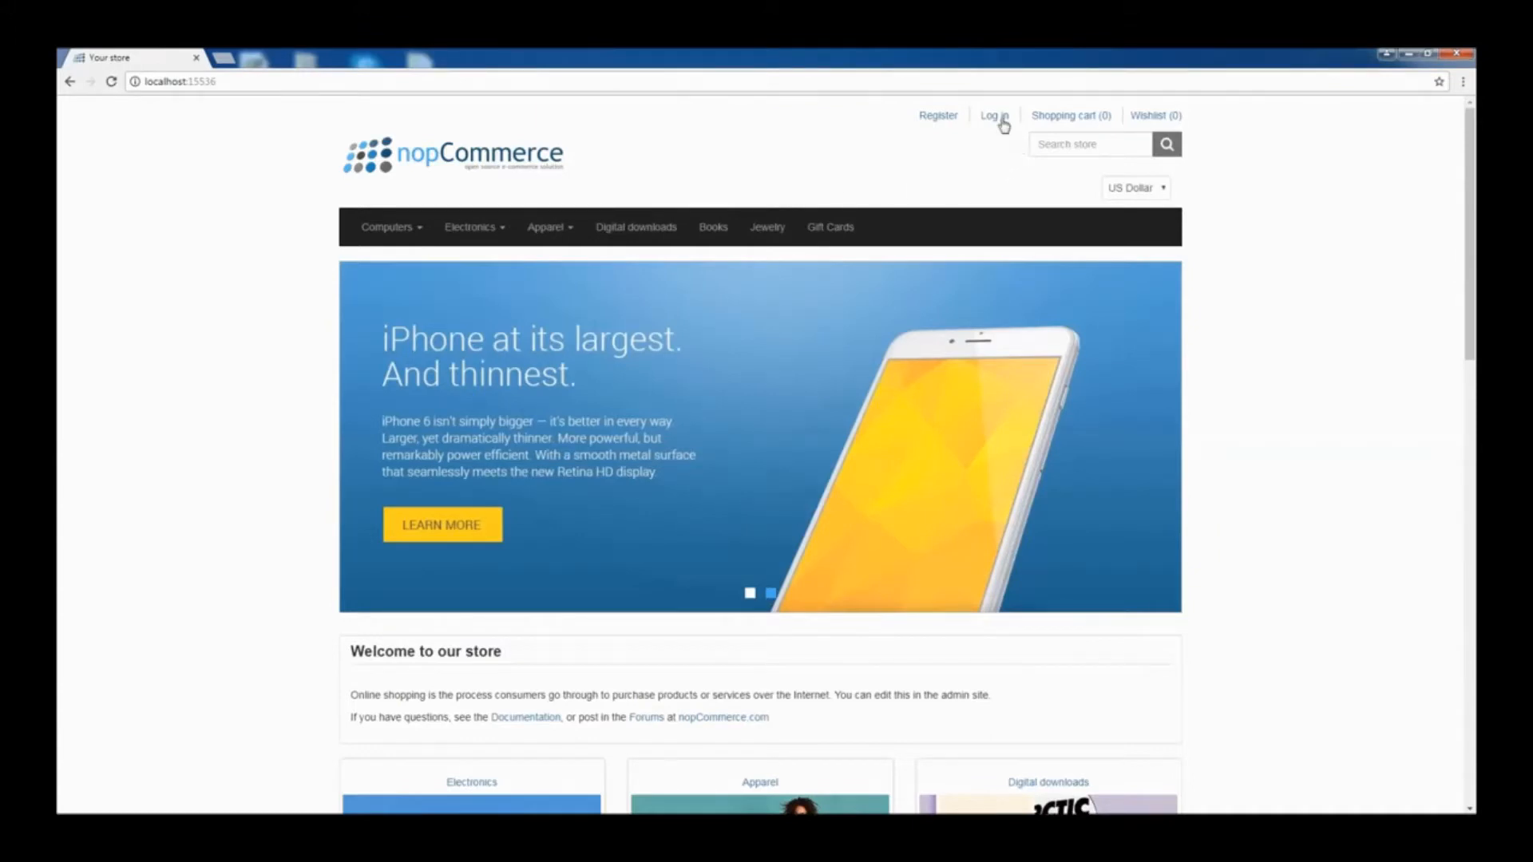
Log in with the admin email and password and head to Administration.
click(993, 115)
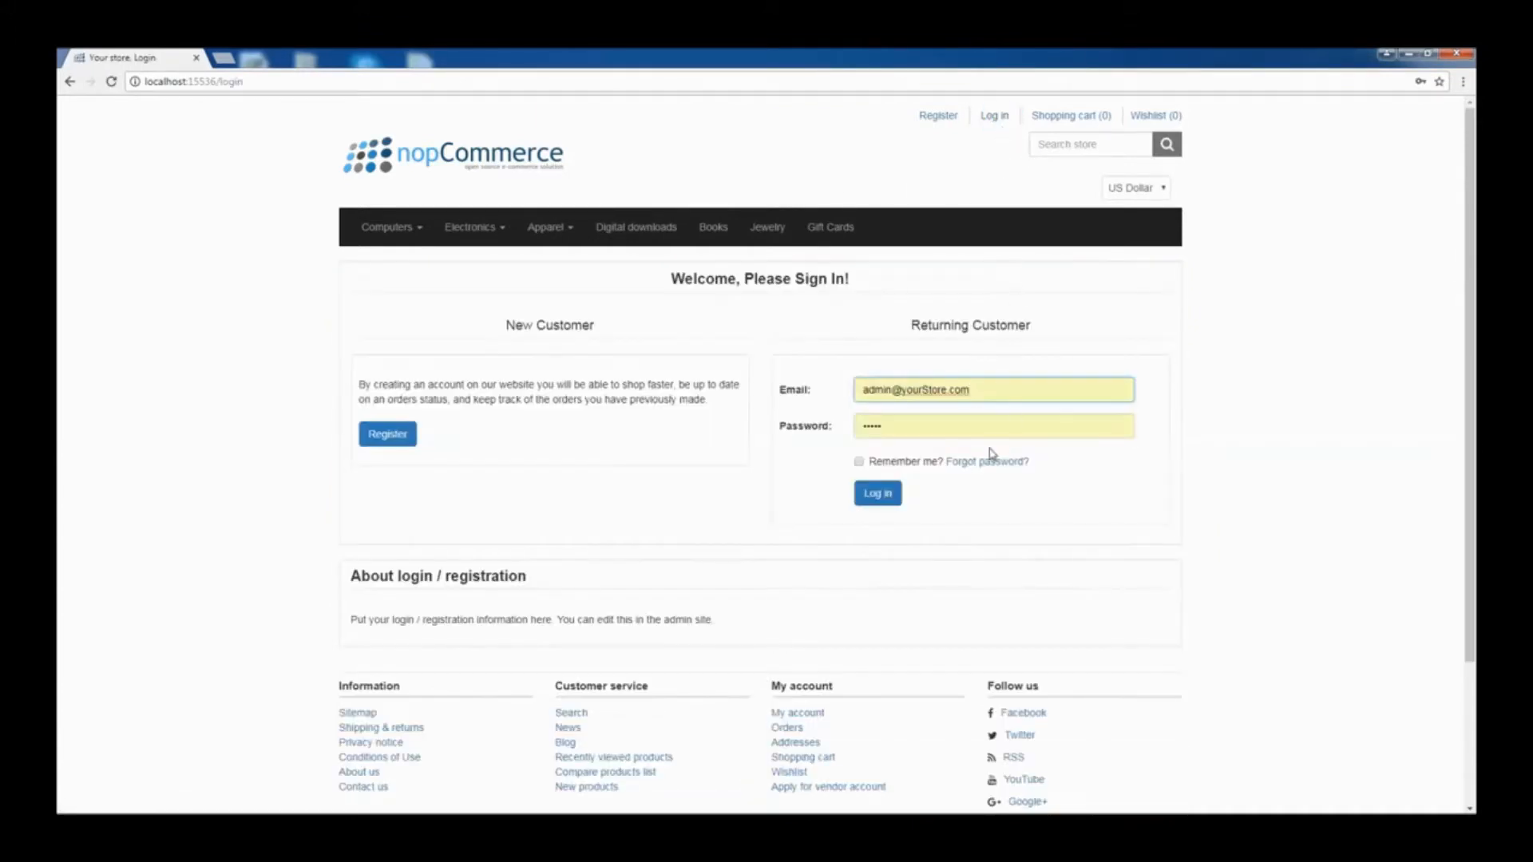
click(876, 493)
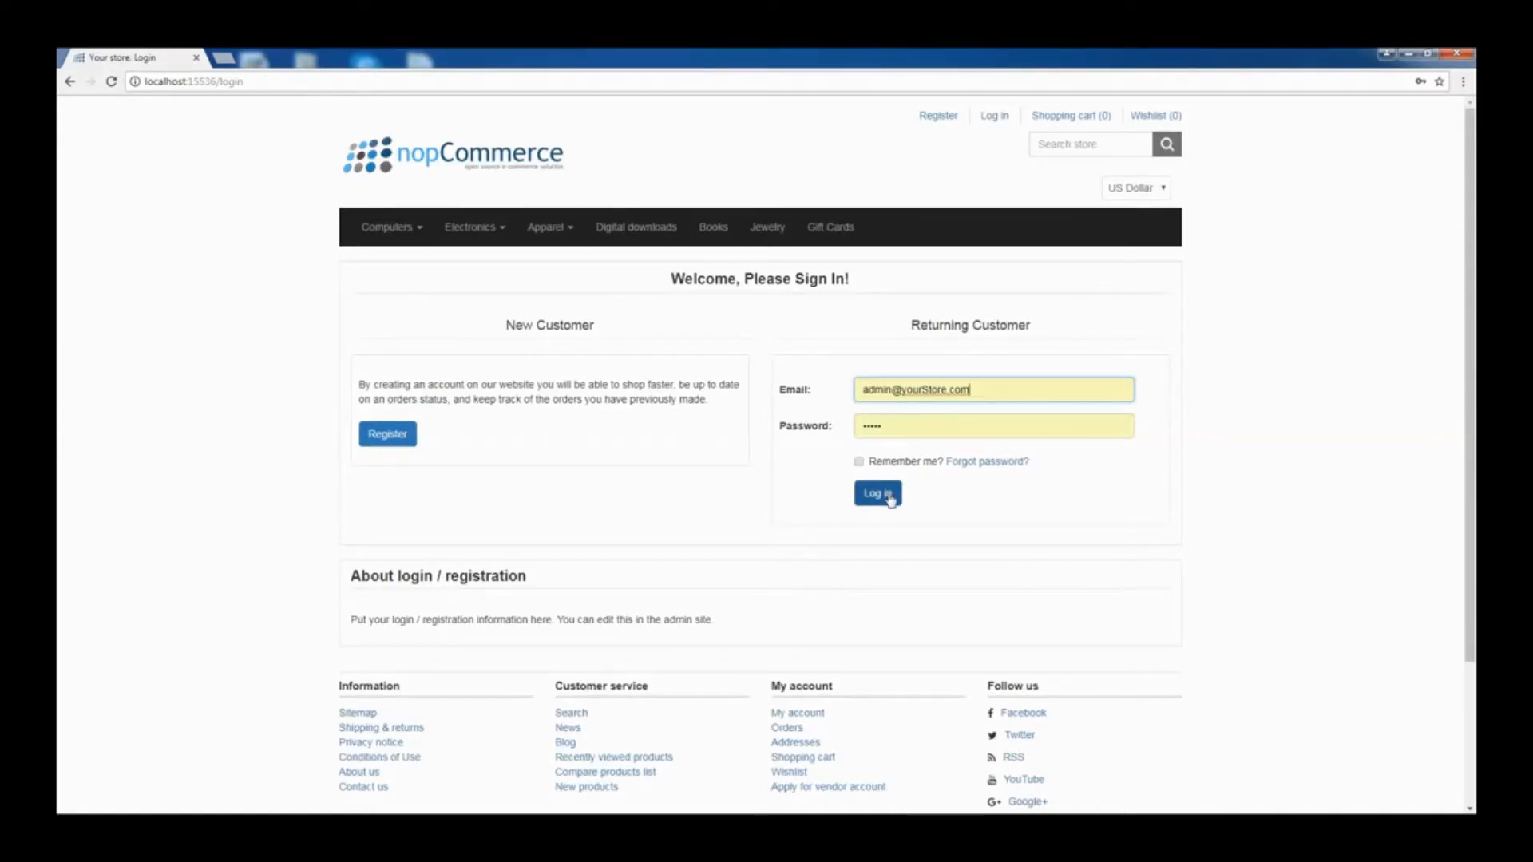
click(876, 493)
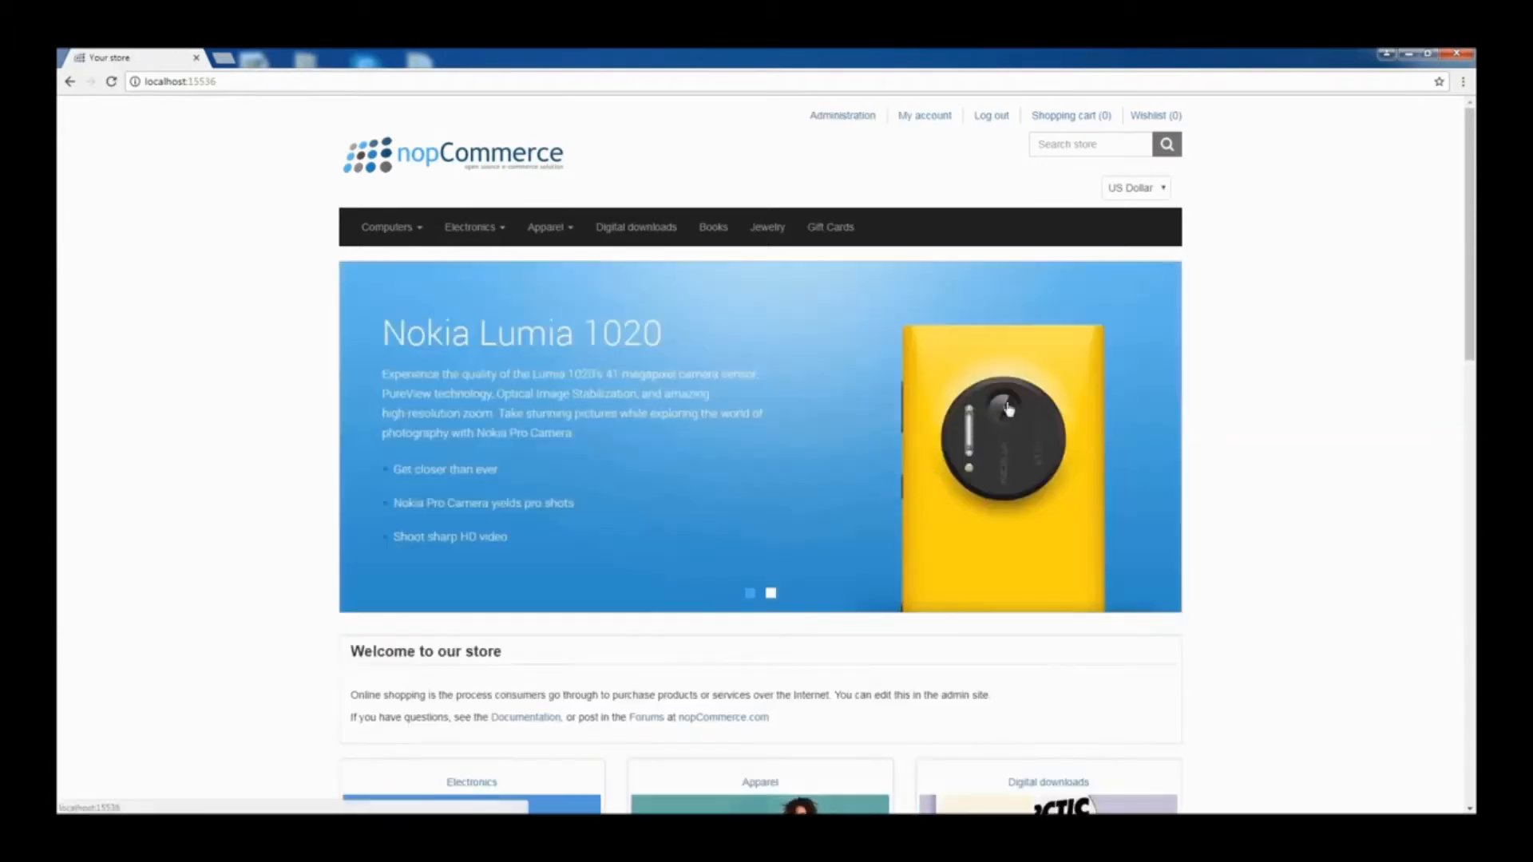
click(841, 115)
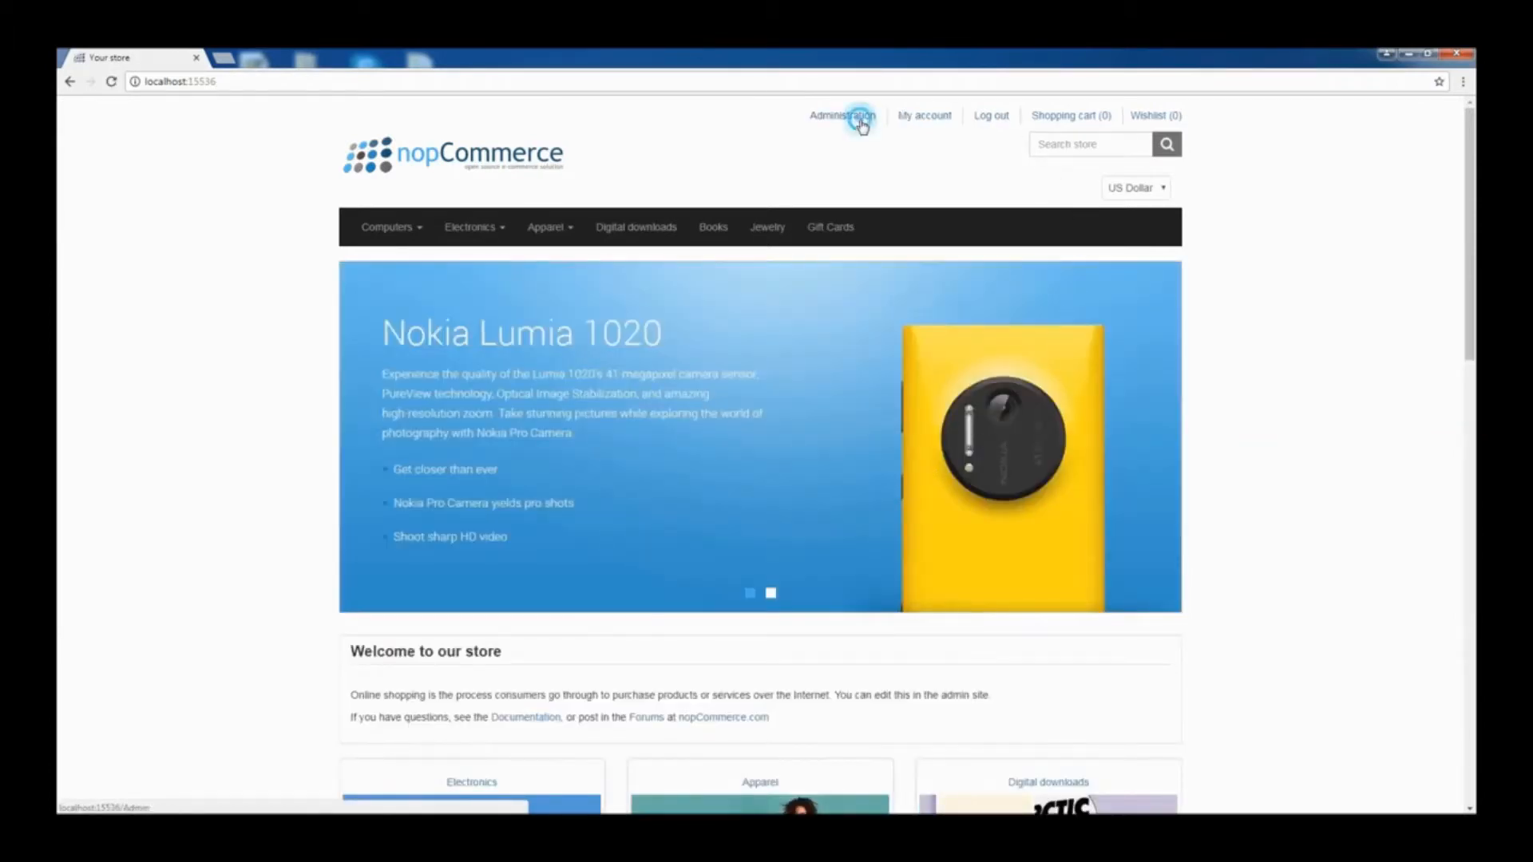
Reach Catalog settings via Configuration > Settings in the admin sidebar.
click(841, 115)
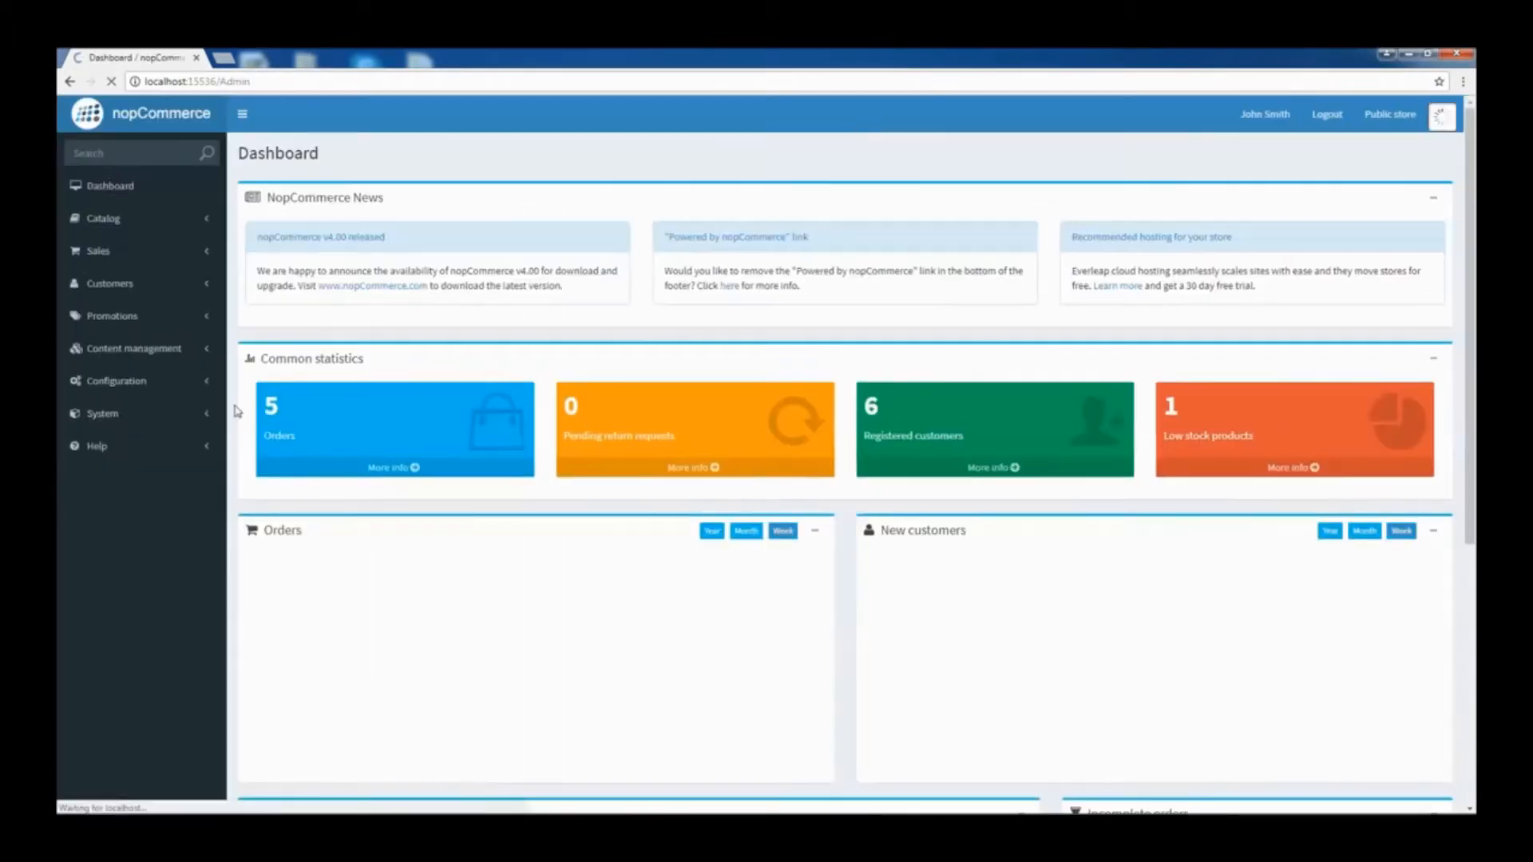
click(115, 380)
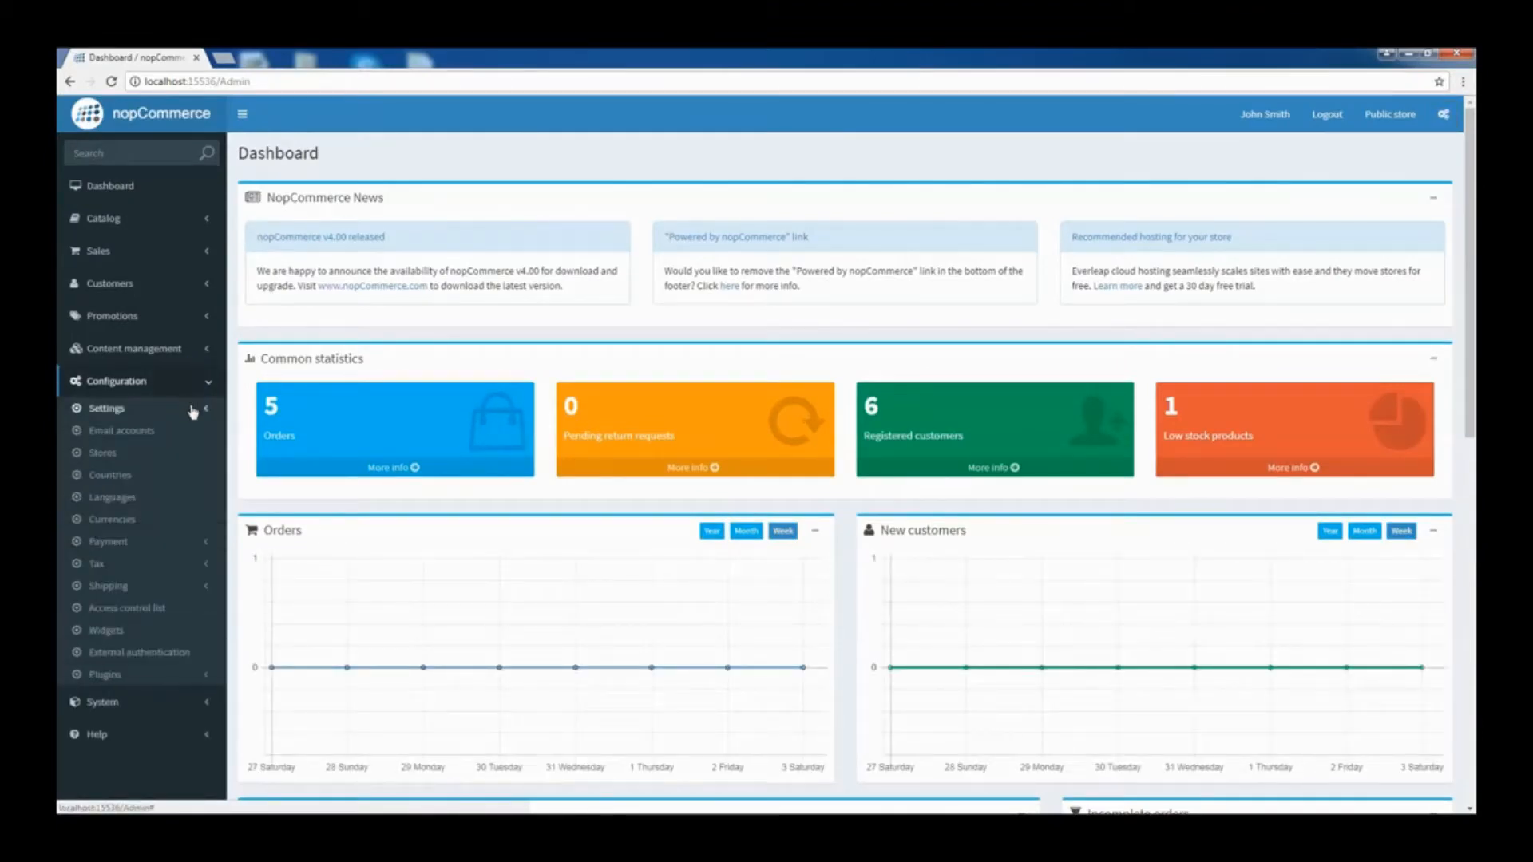
click(106, 407)
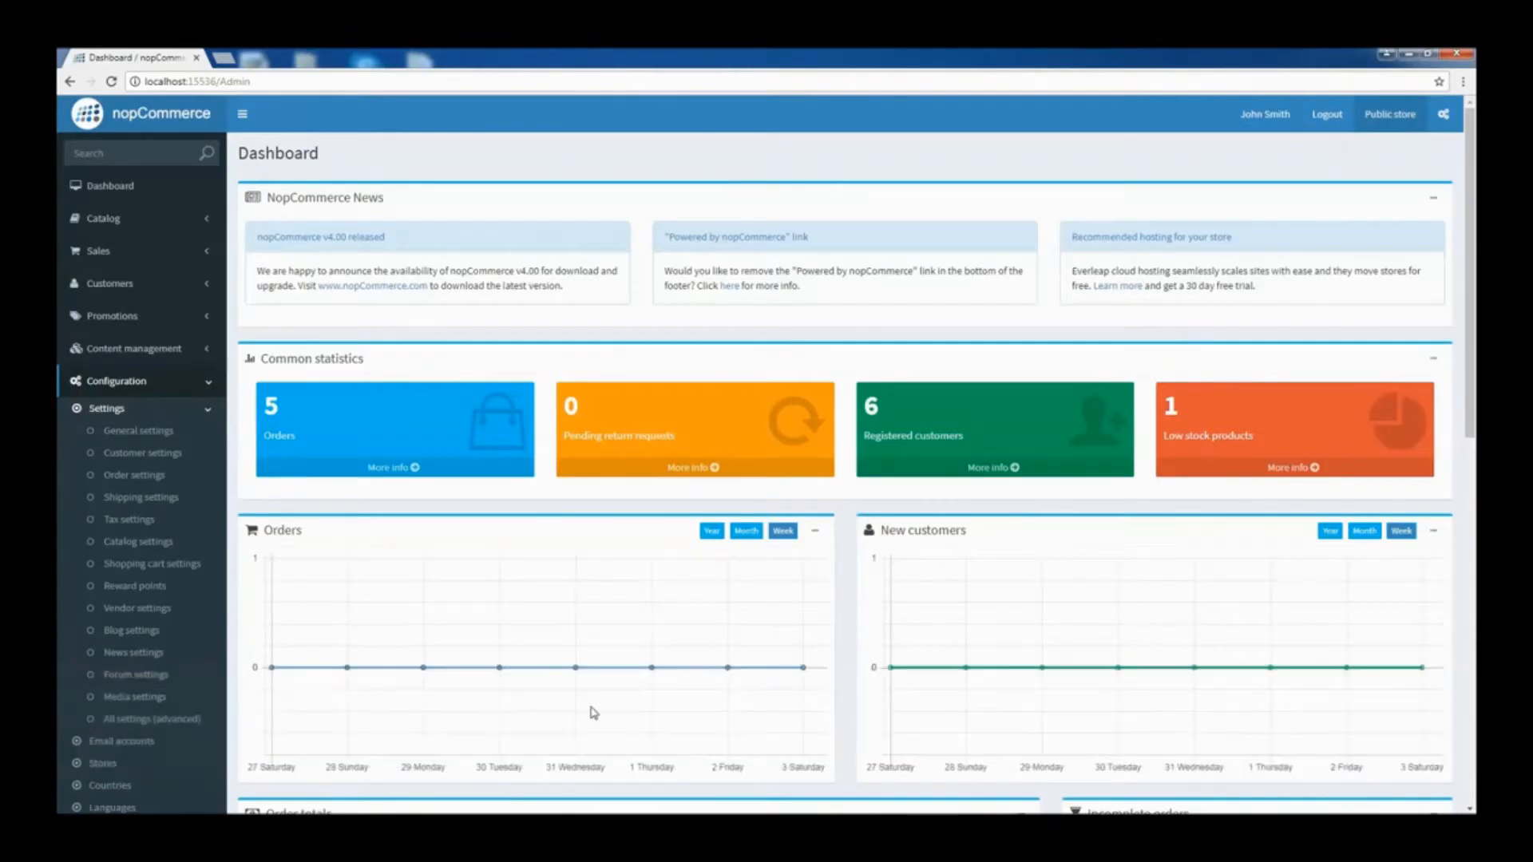
mouse_move(616, 755)
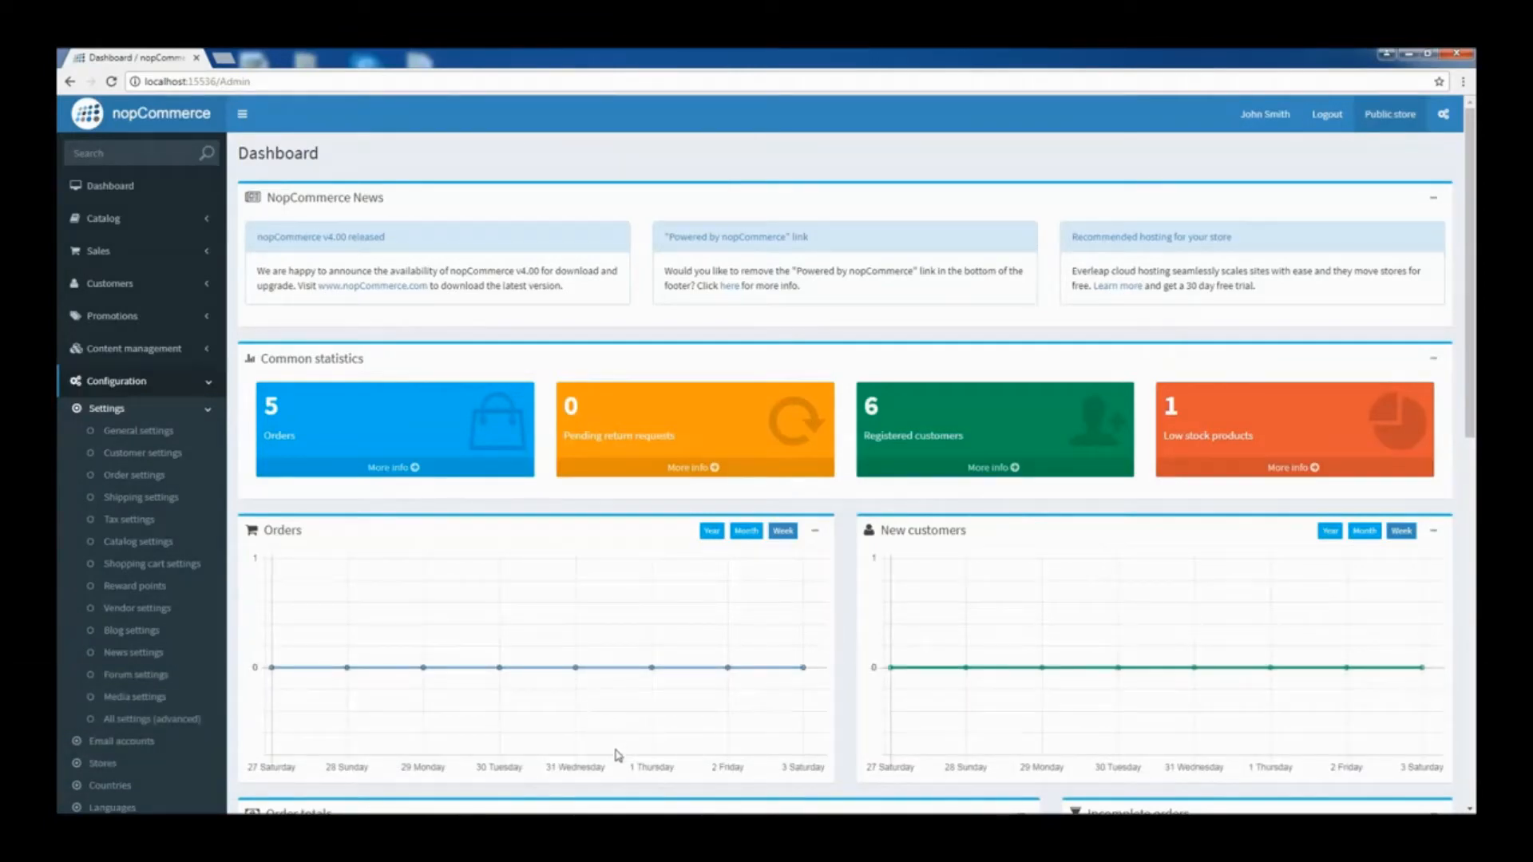
mouse_move(235, 460)
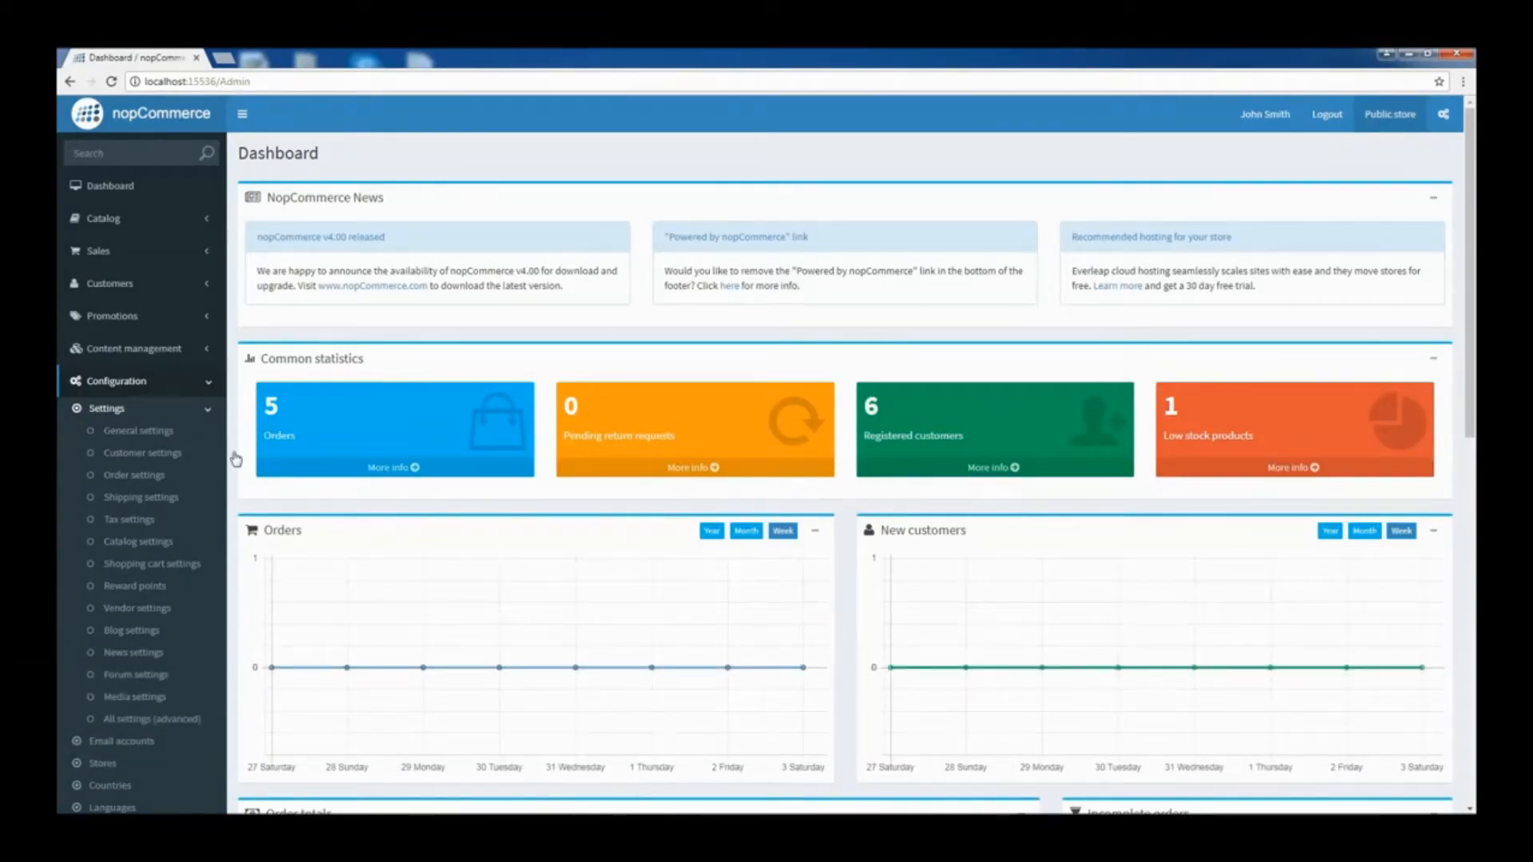
click(137, 542)
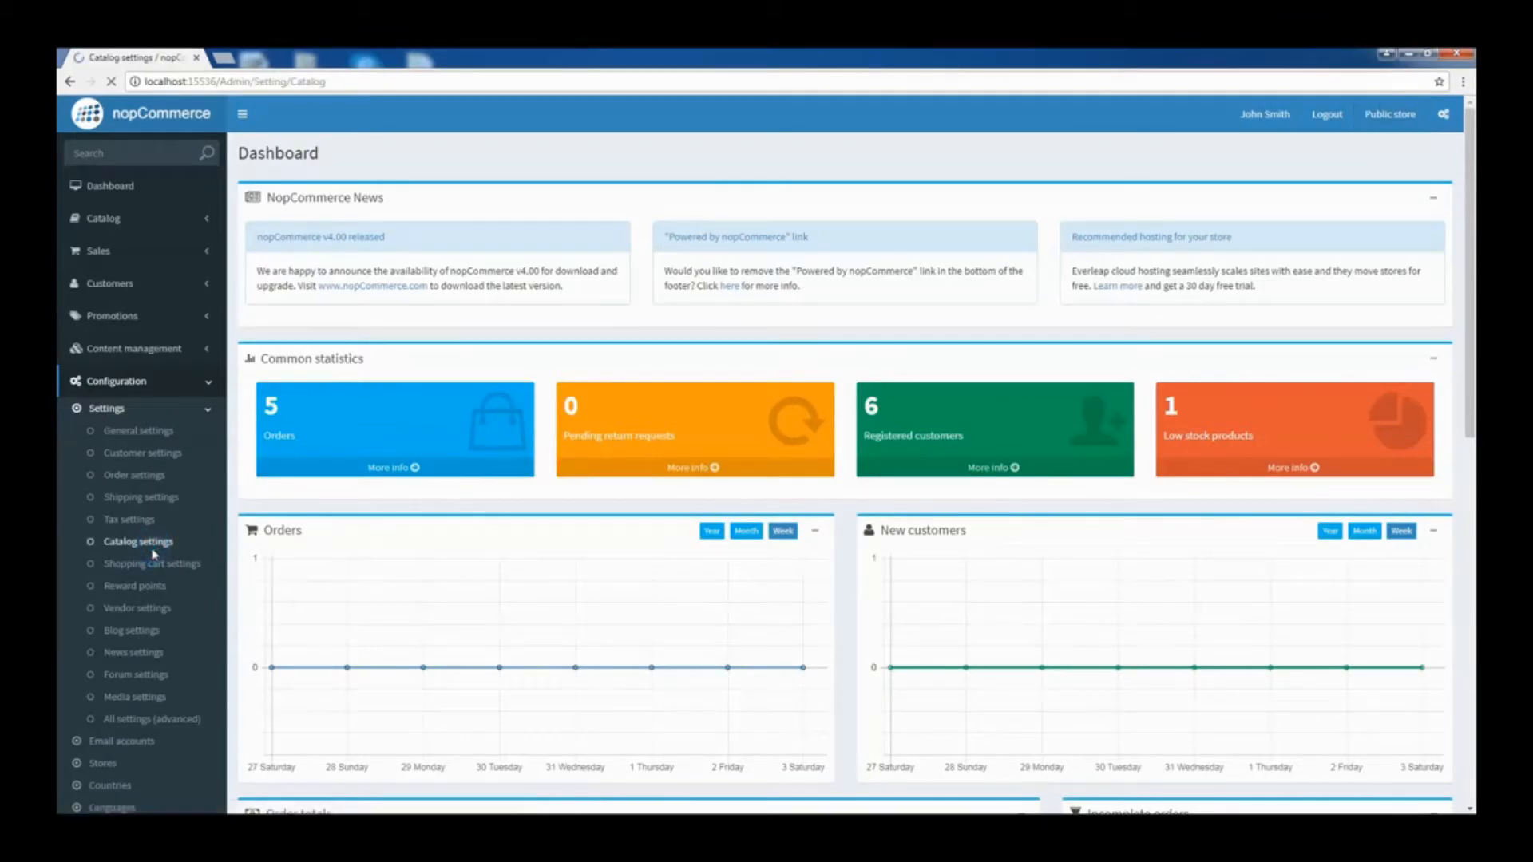
Show advanced catalog settings, keep search autocomplete on, and enable product images in the autocomplete box.
click(137, 541)
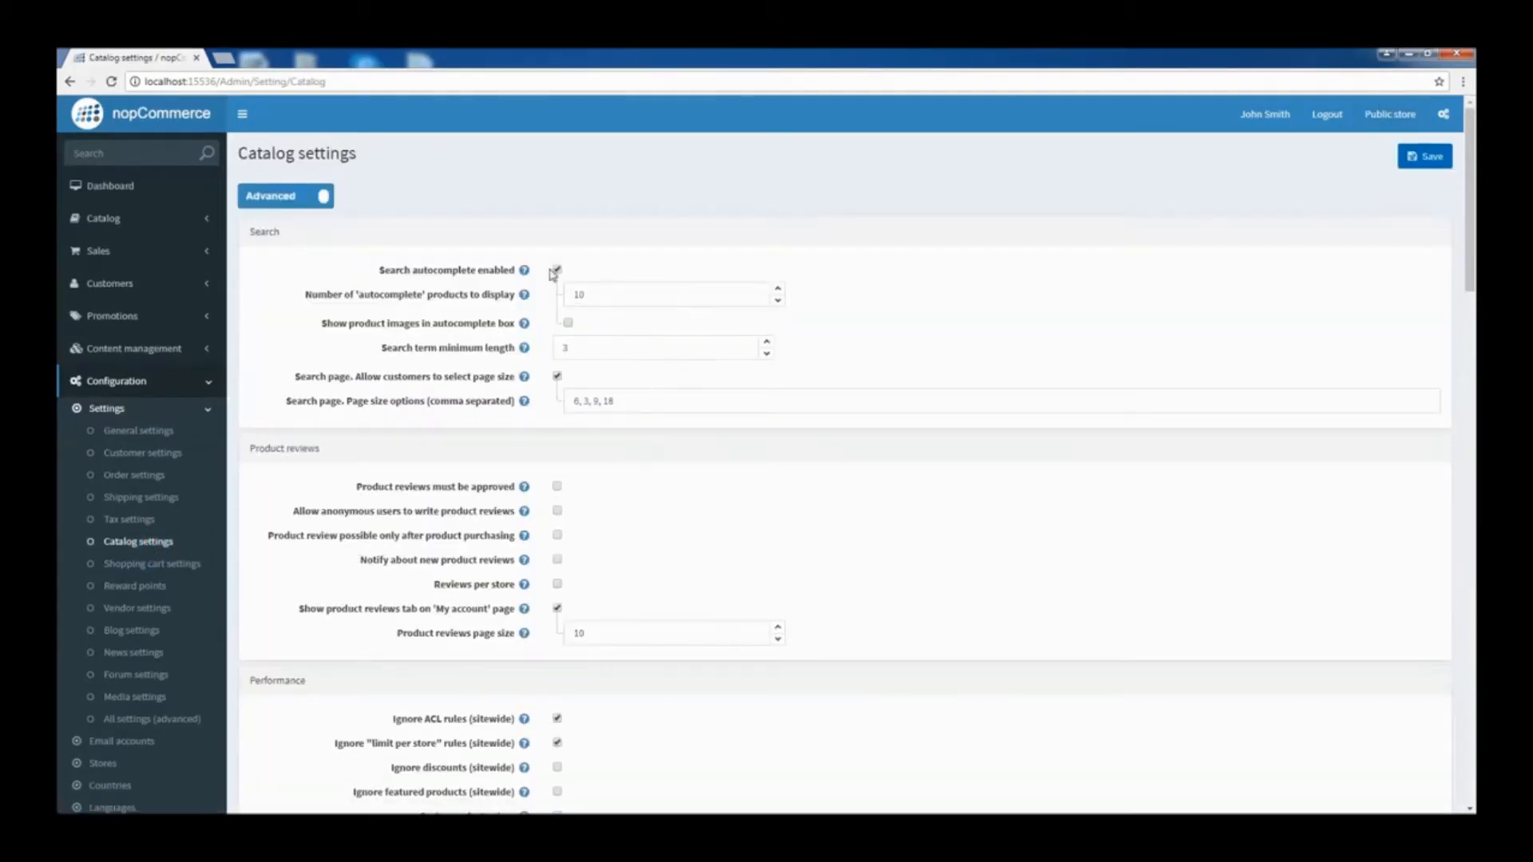
click(324, 195)
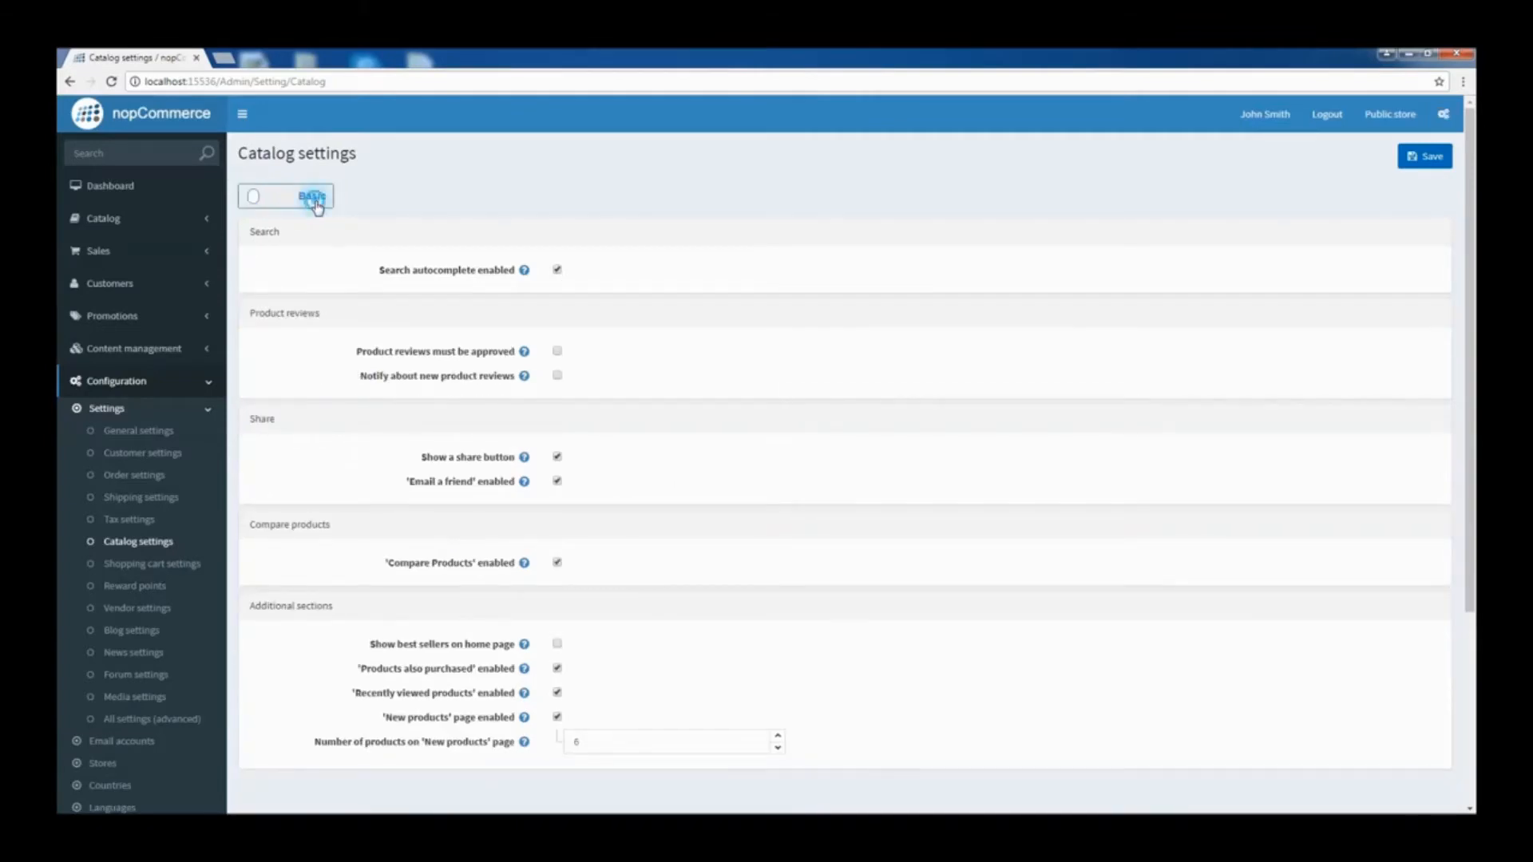
click(284, 196)
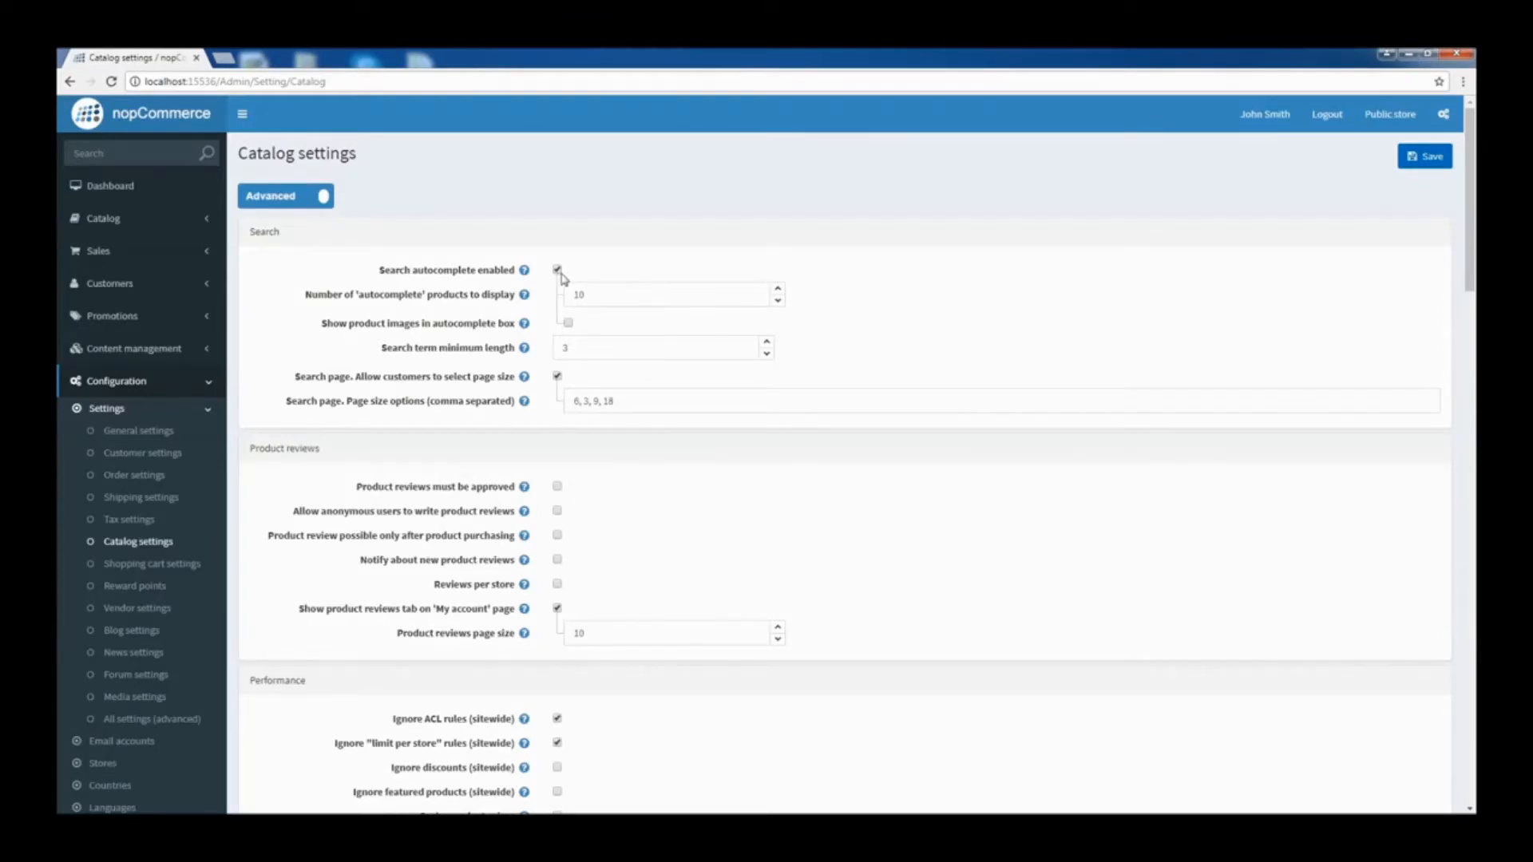
click(557, 270)
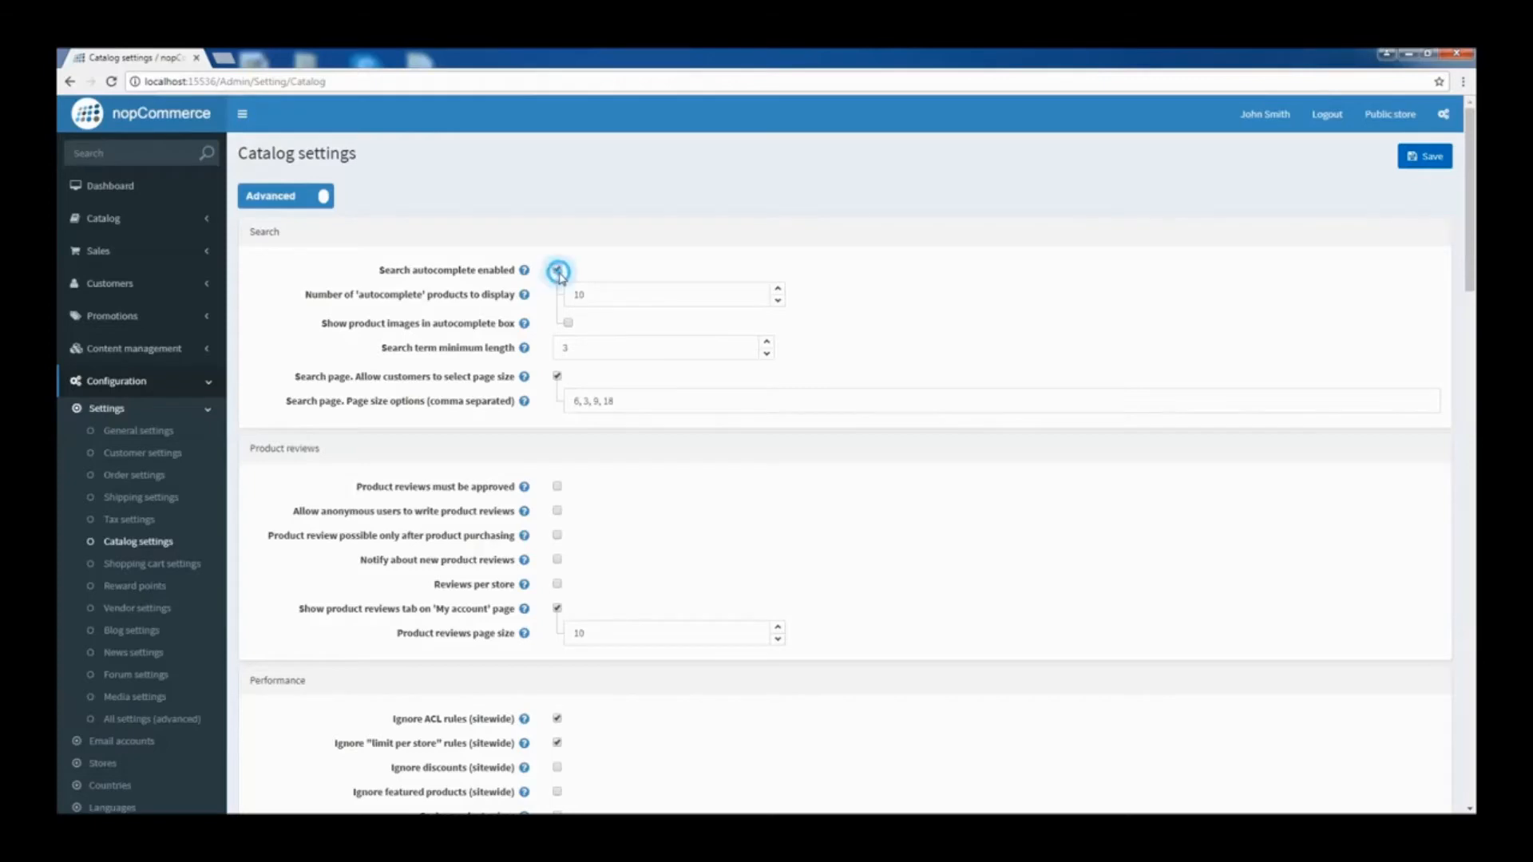
click(557, 270)
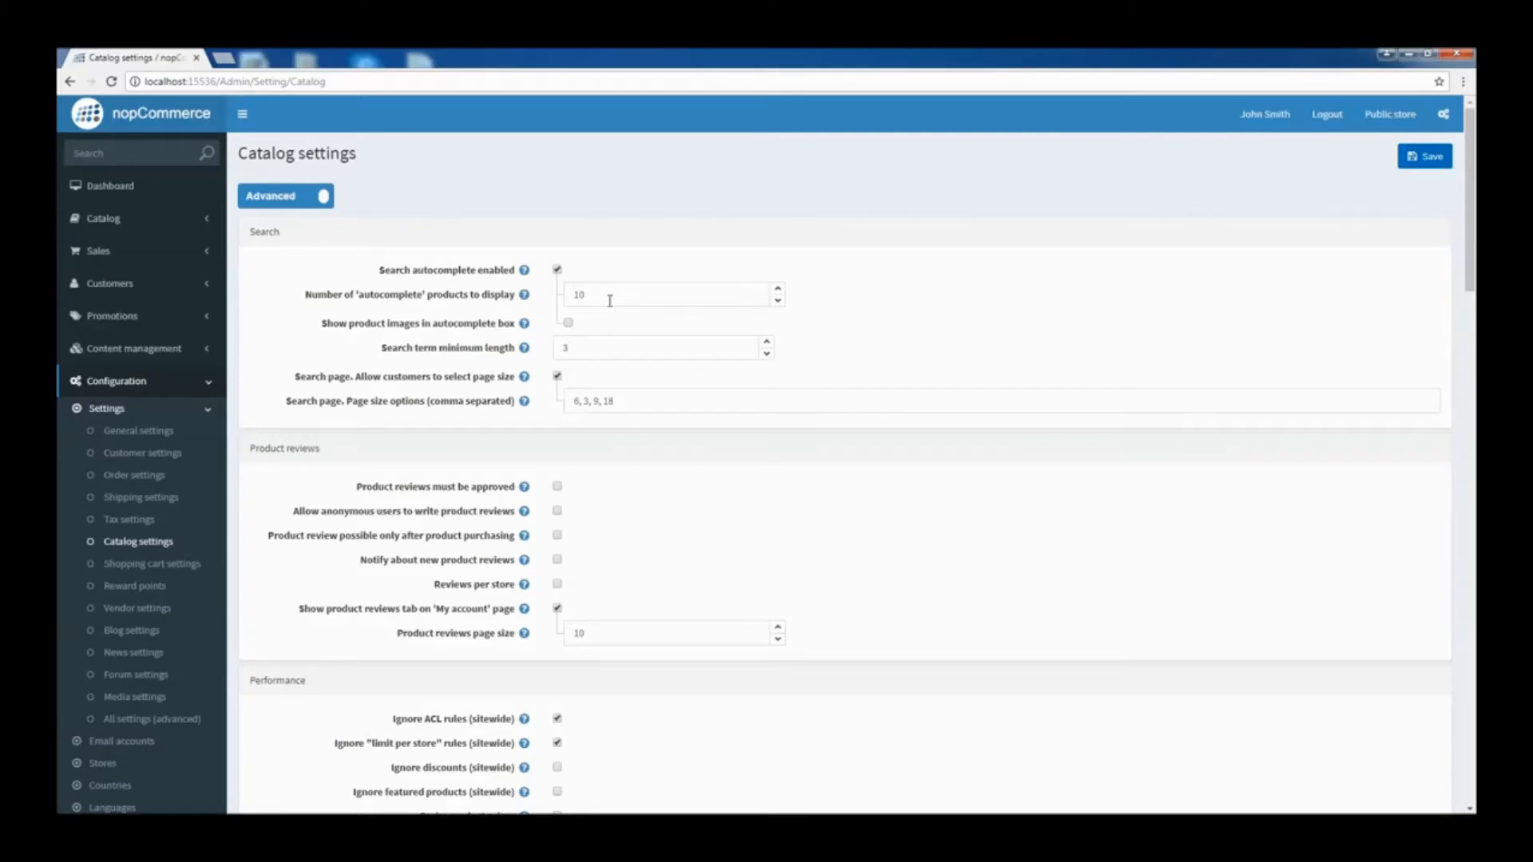
mouse_move(608, 319)
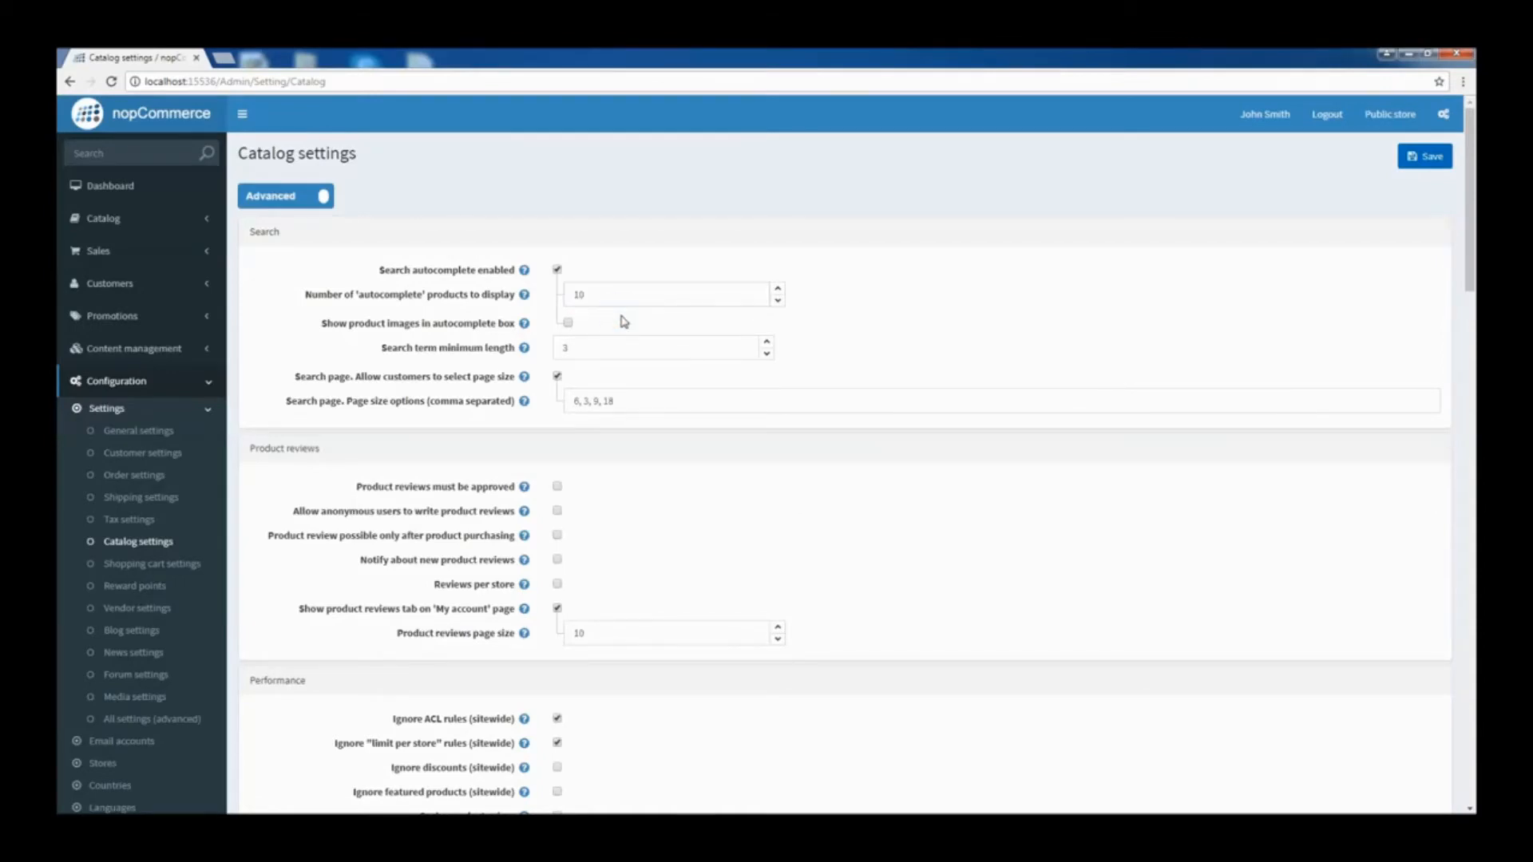
mouse_move(602, 327)
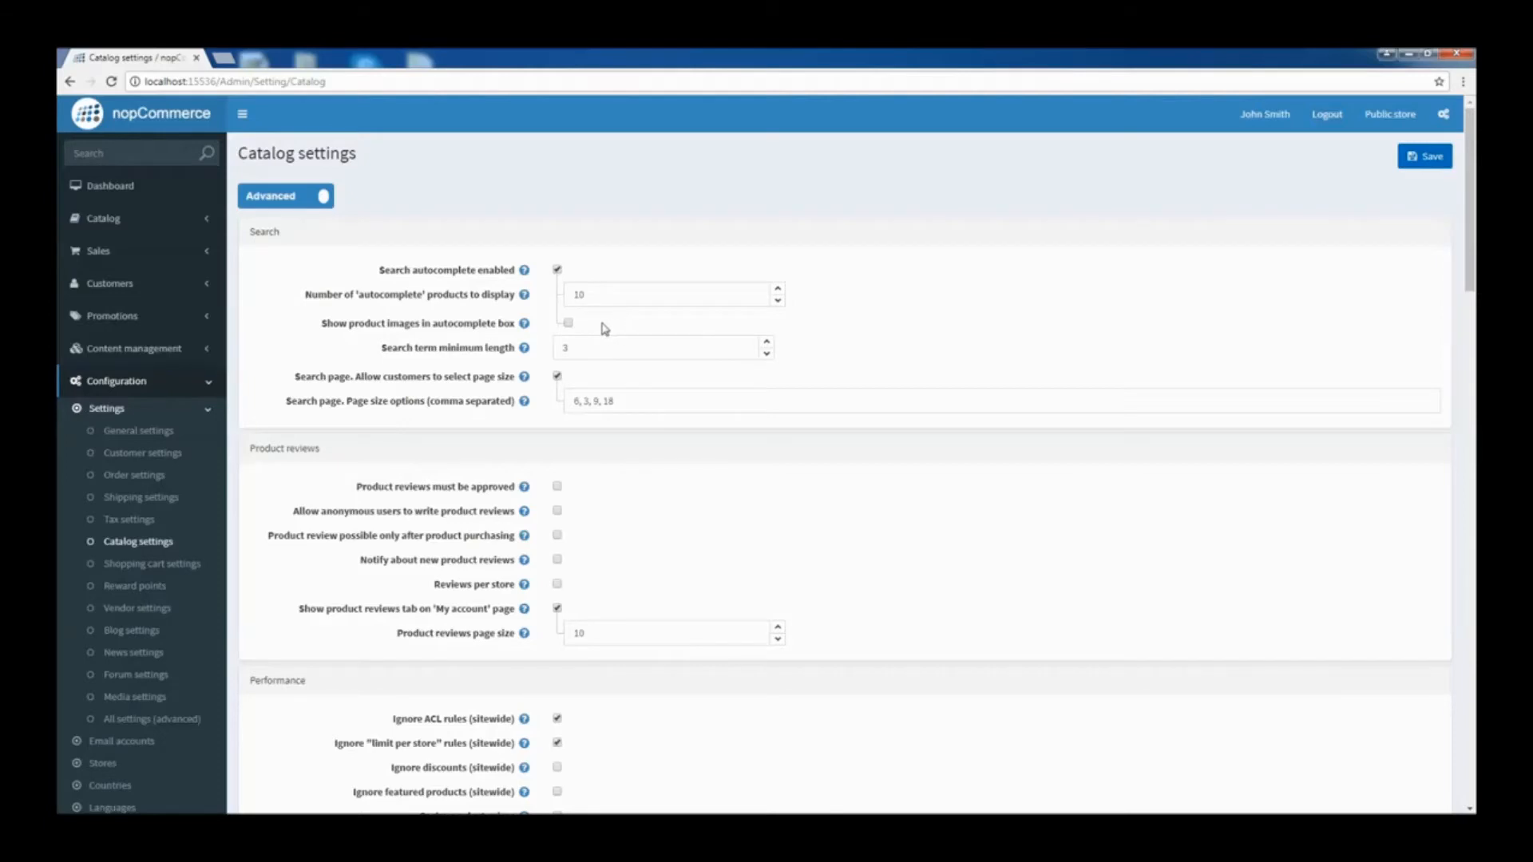
click(567, 322)
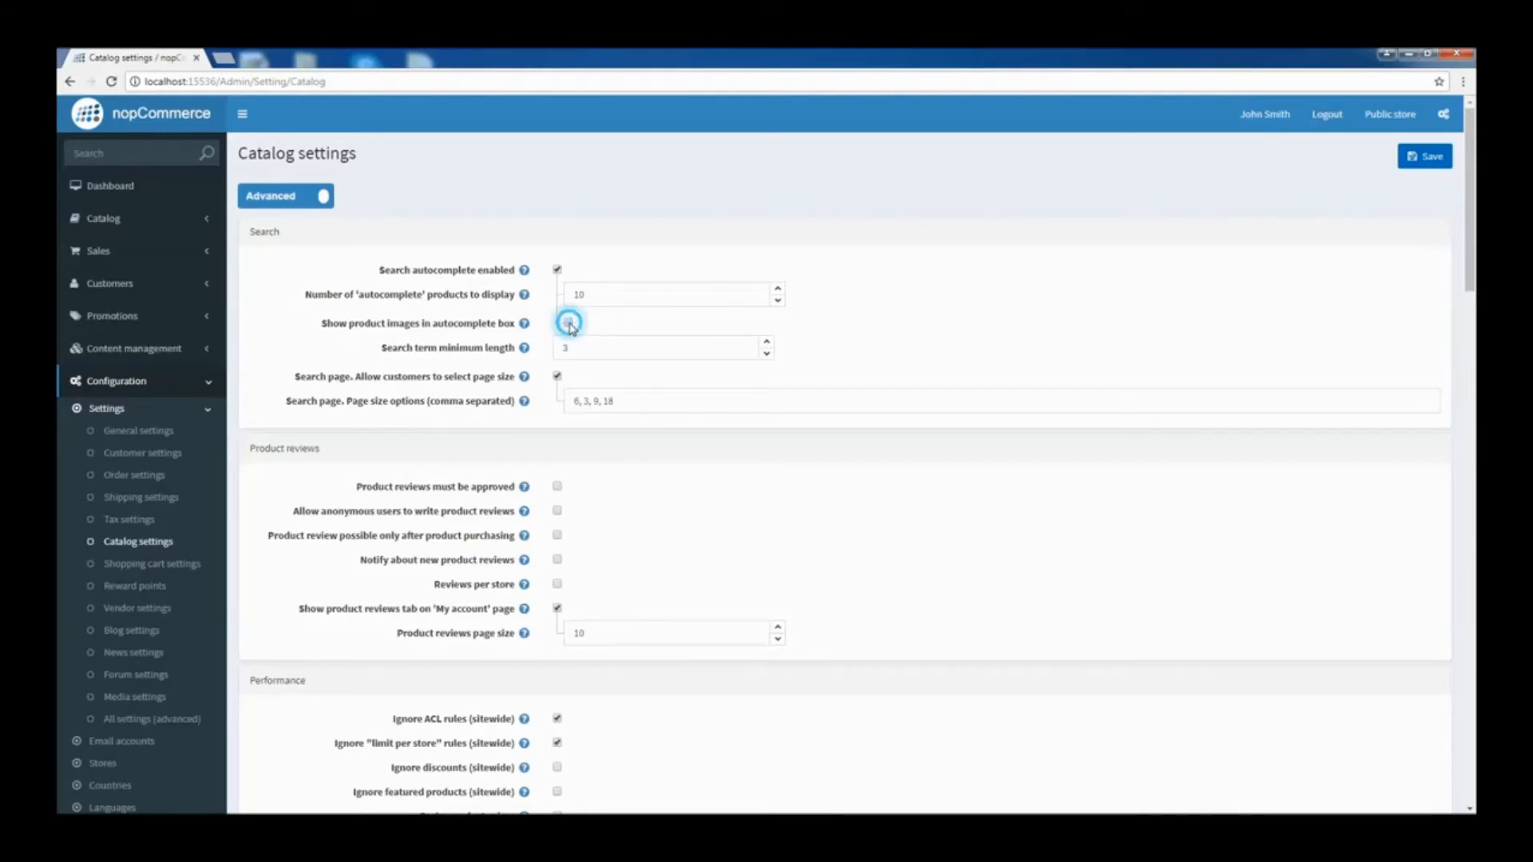
click(558, 322)
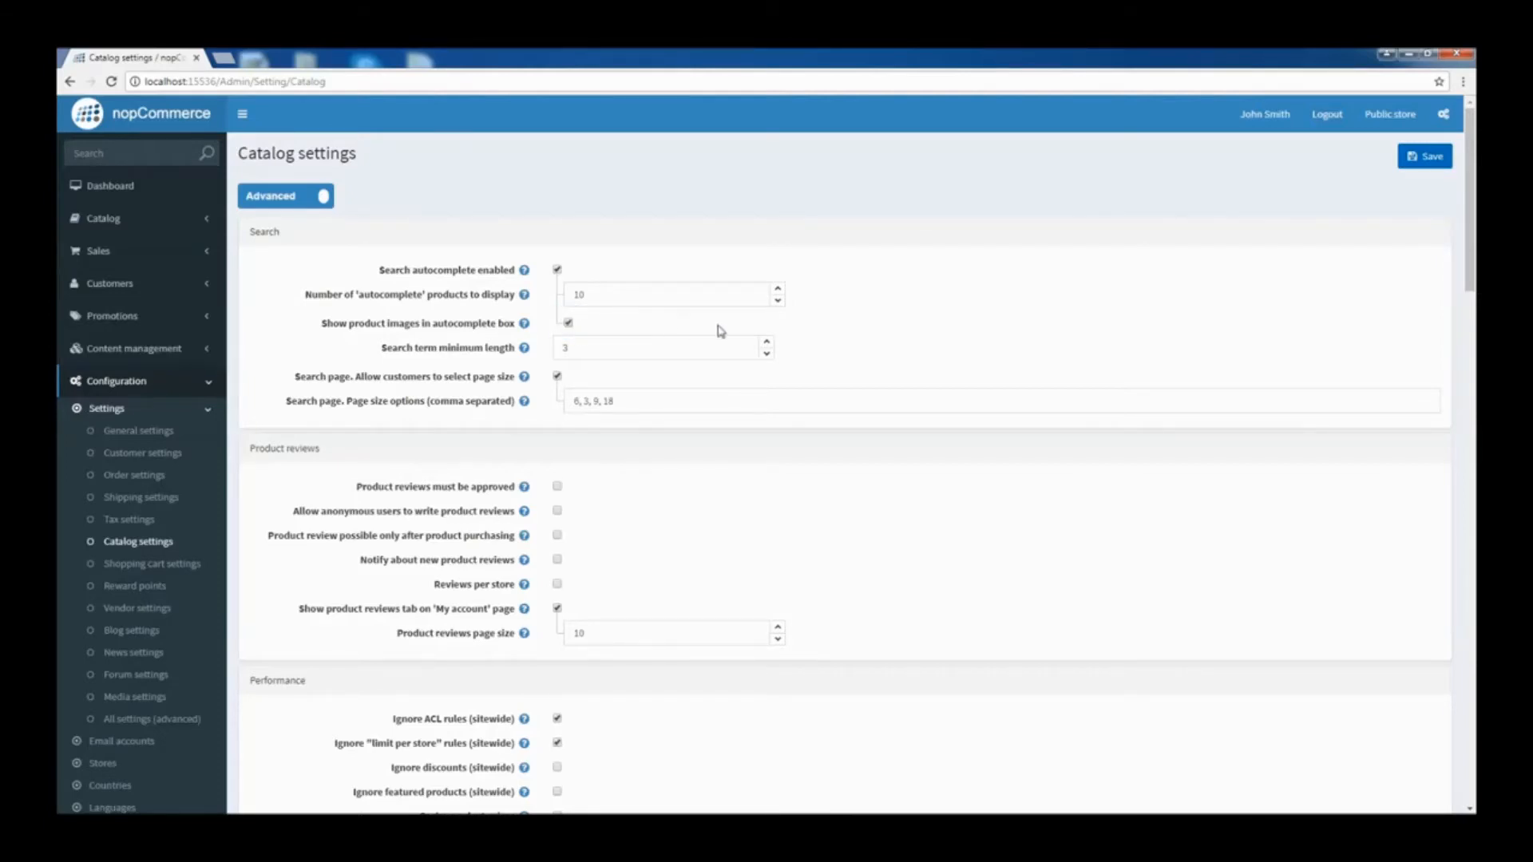
mouse_move(1434, 182)
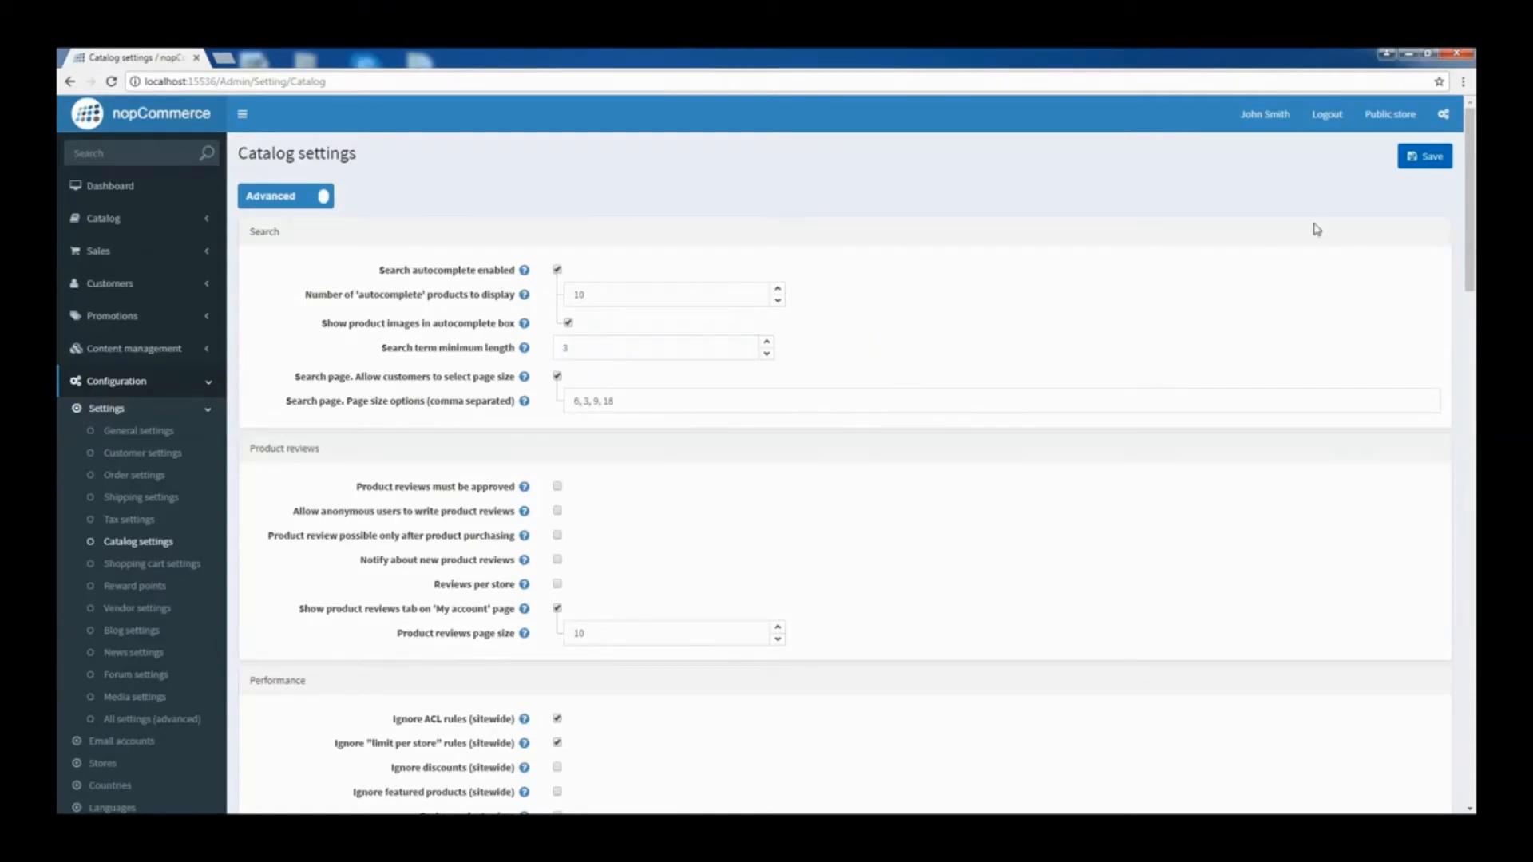
View the public storefront in a new tab and start a store search for 'book'.
click(1389, 115)
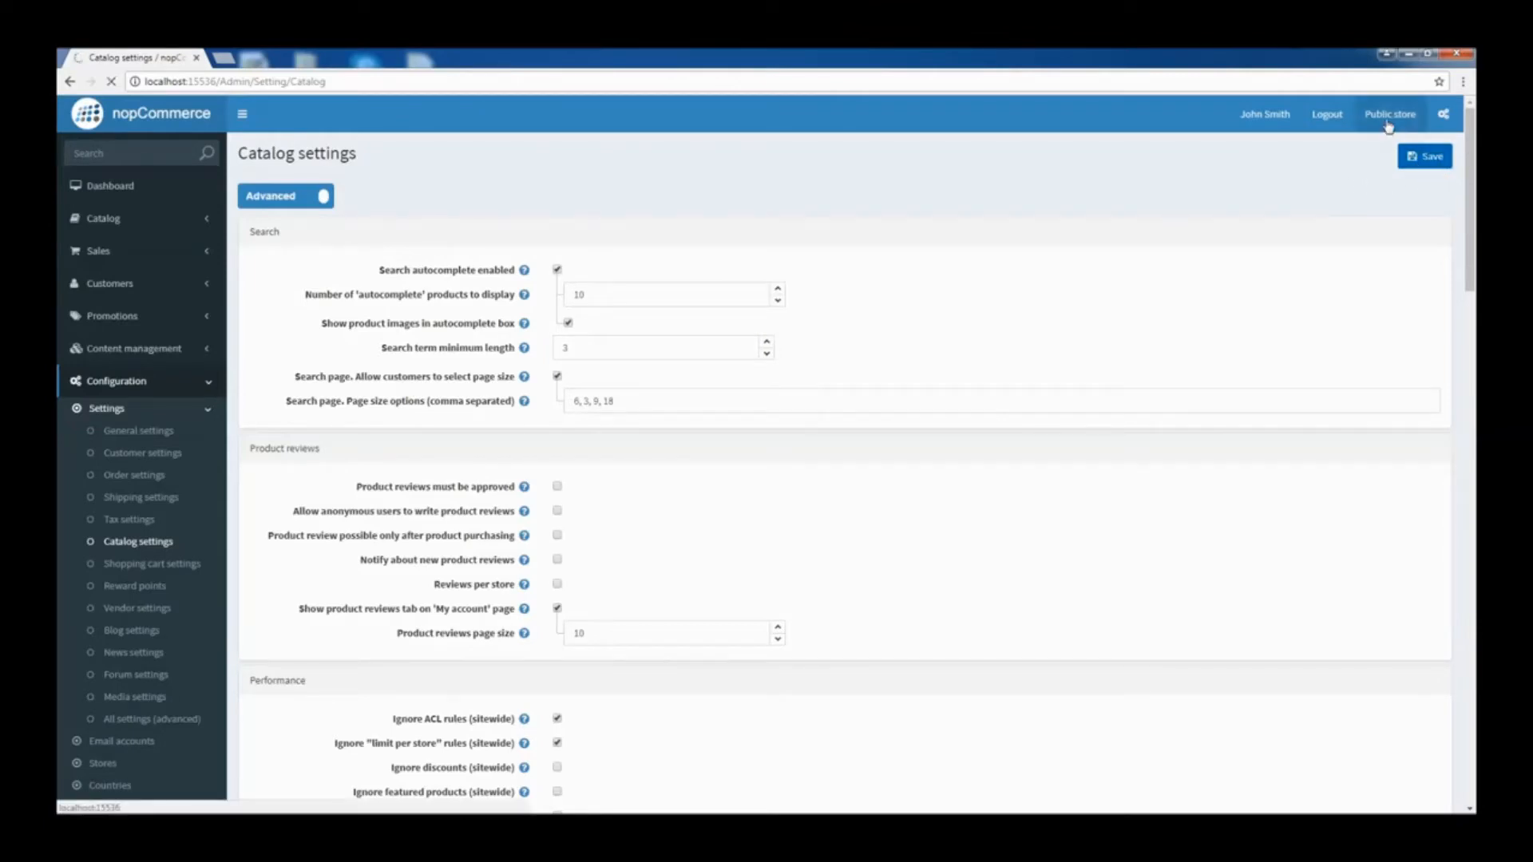
click(1389, 114)
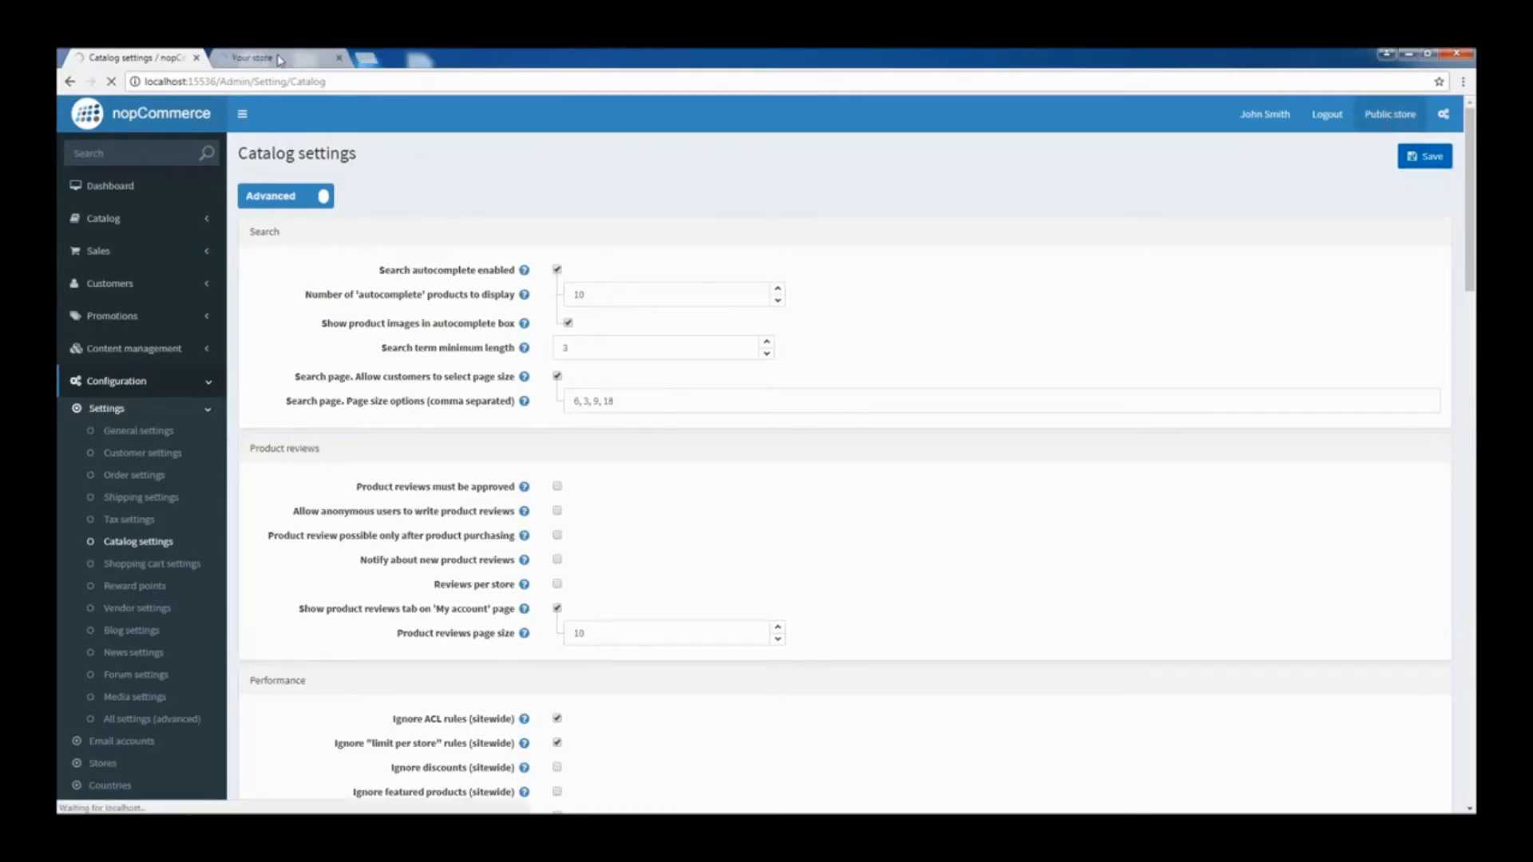
click(253, 57)
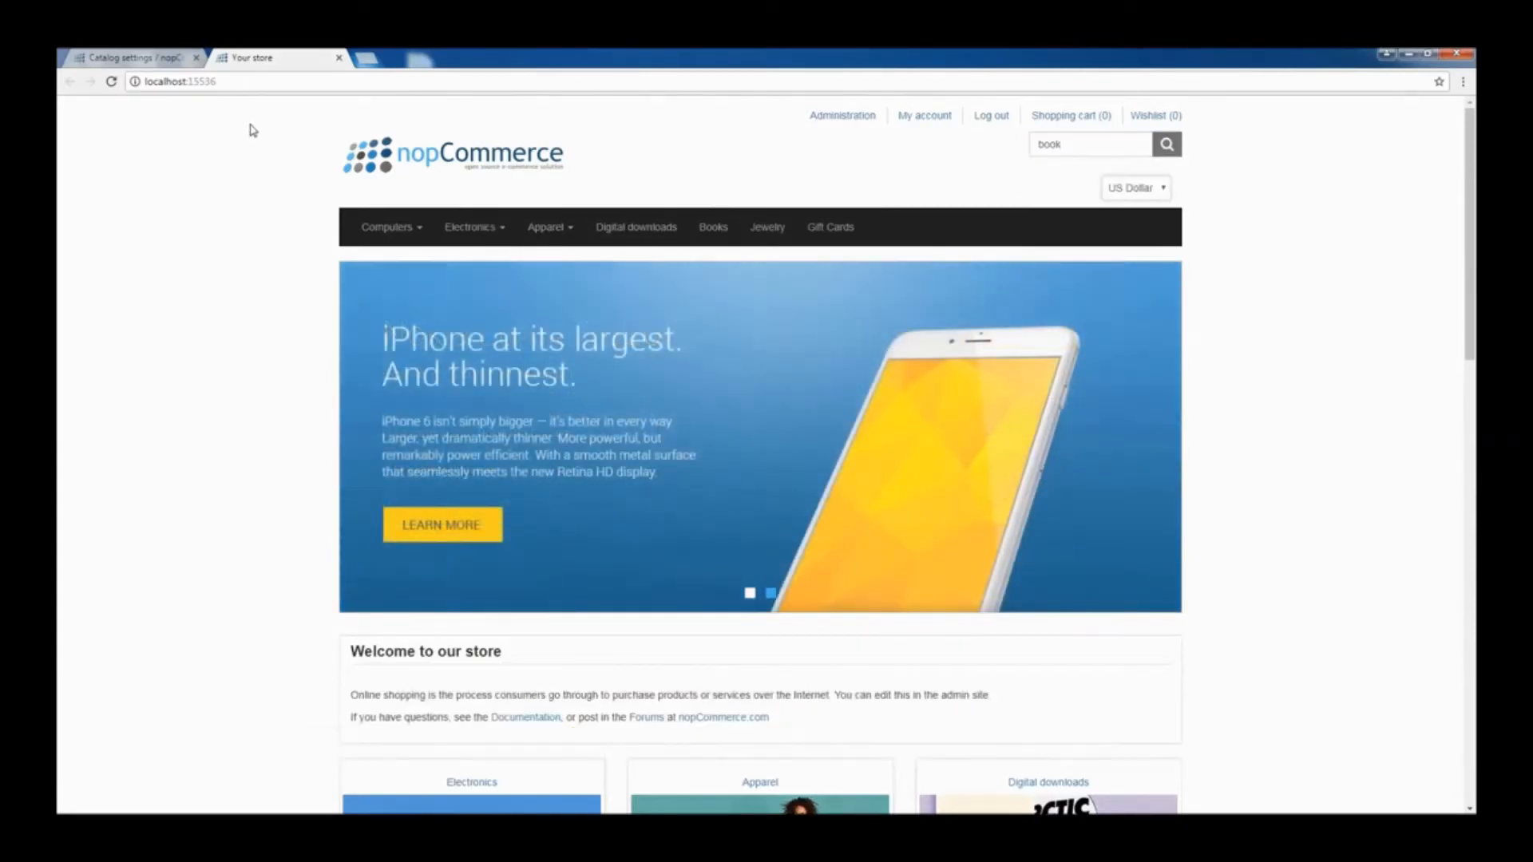
Return to the admin tab and review the Currencies list with rates and publishing status.
click(132, 57)
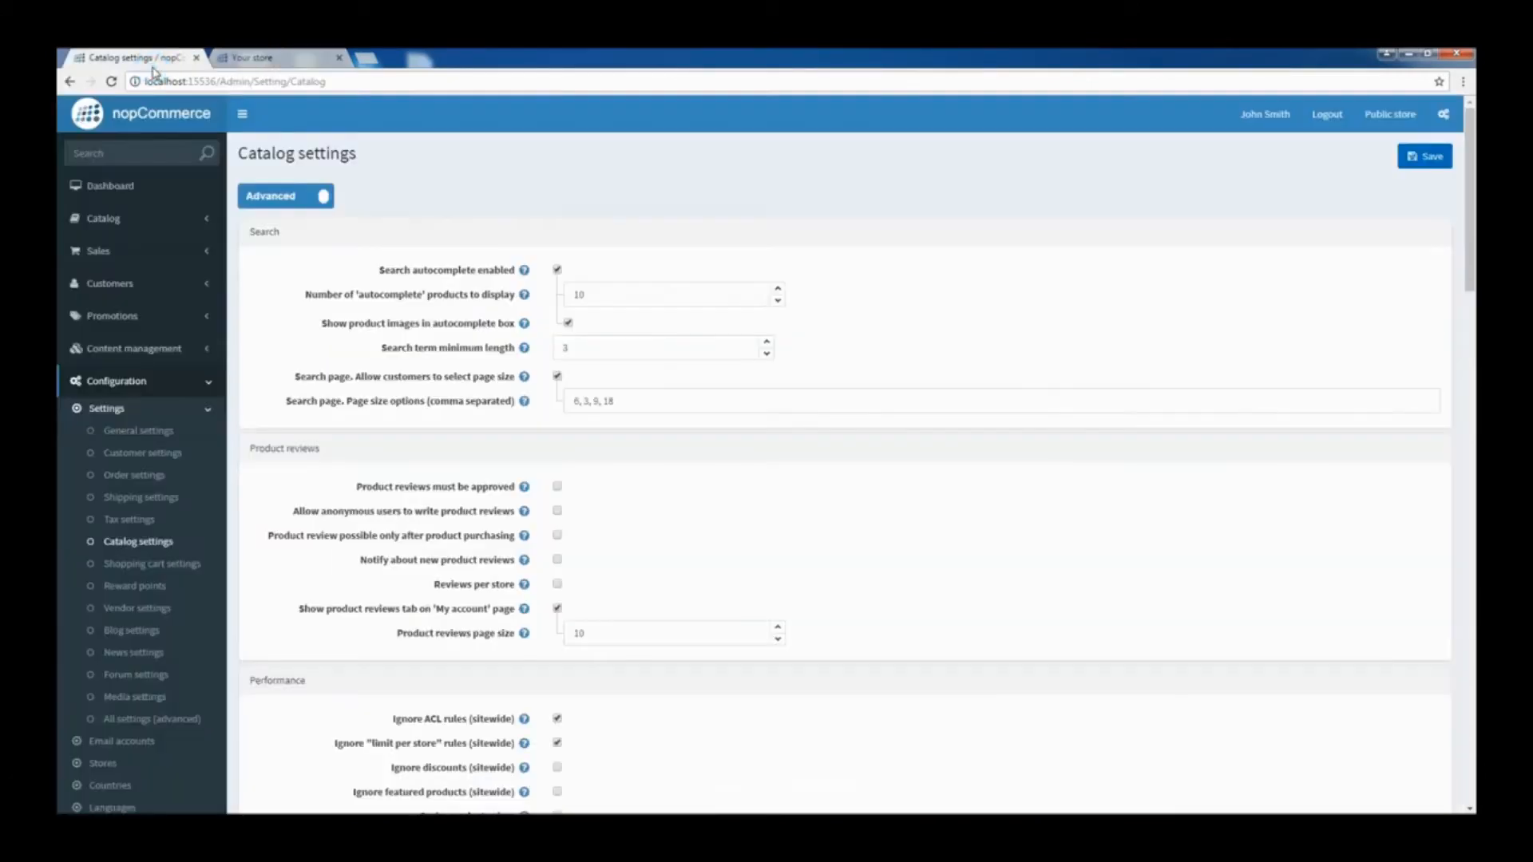
scroll(down, 3)
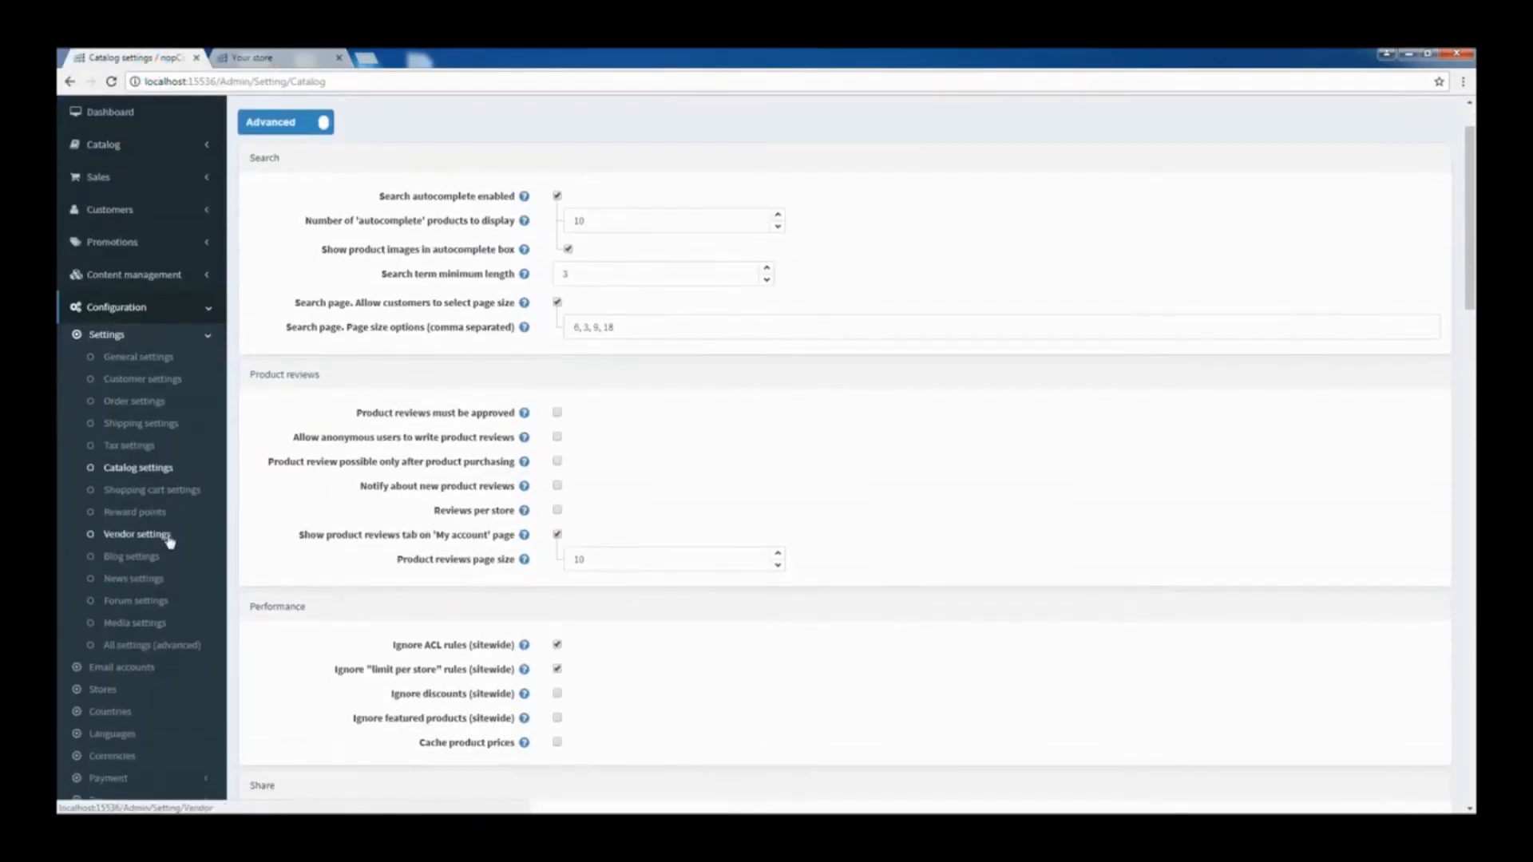
scroll(down, 3)
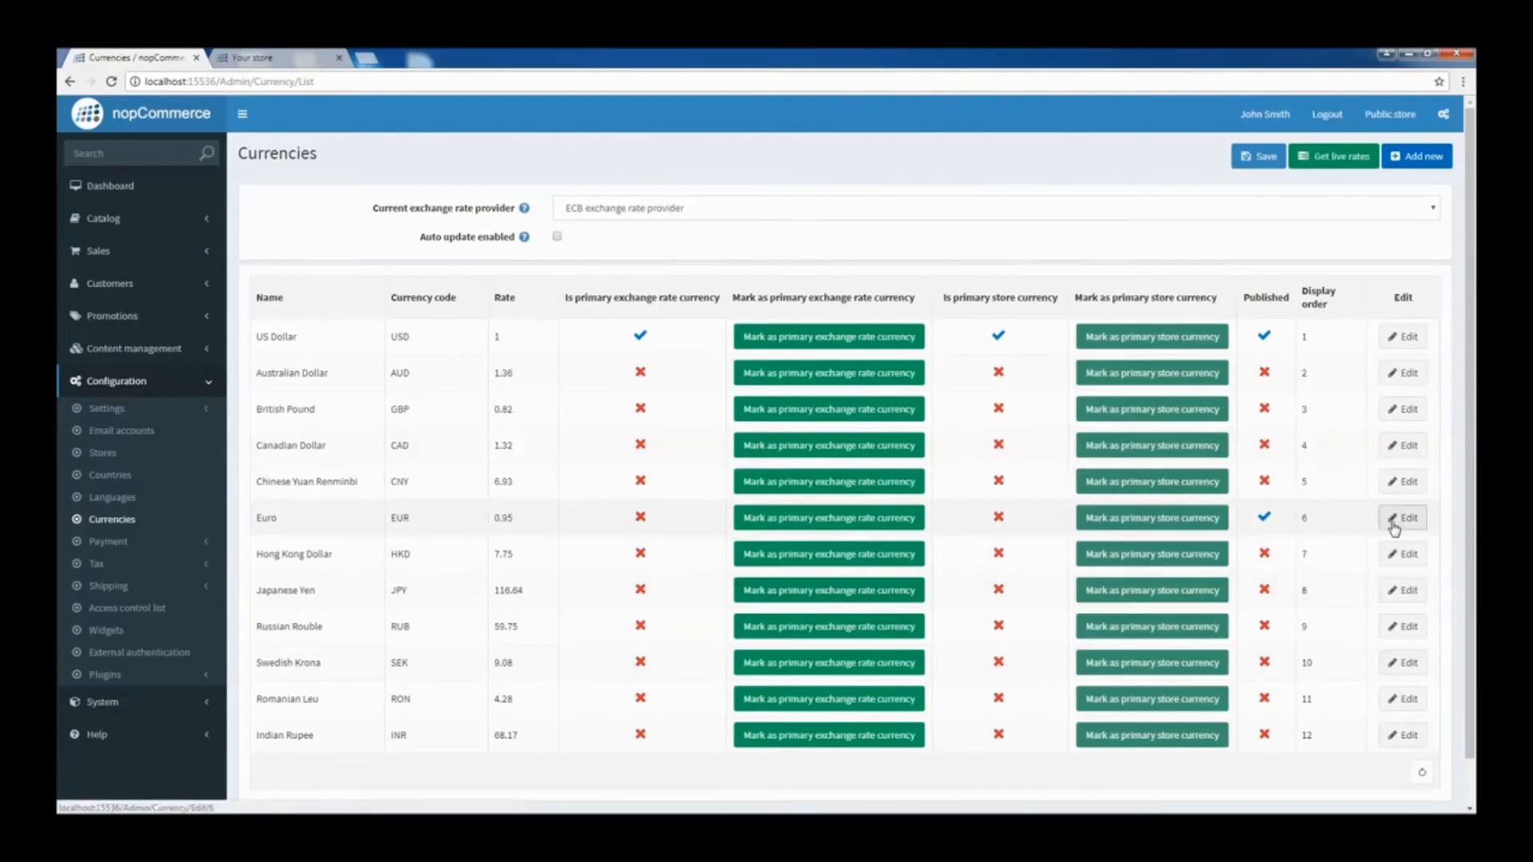
Save the Euro currency details with Published checked, then view the storefront tab.
click(1403, 517)
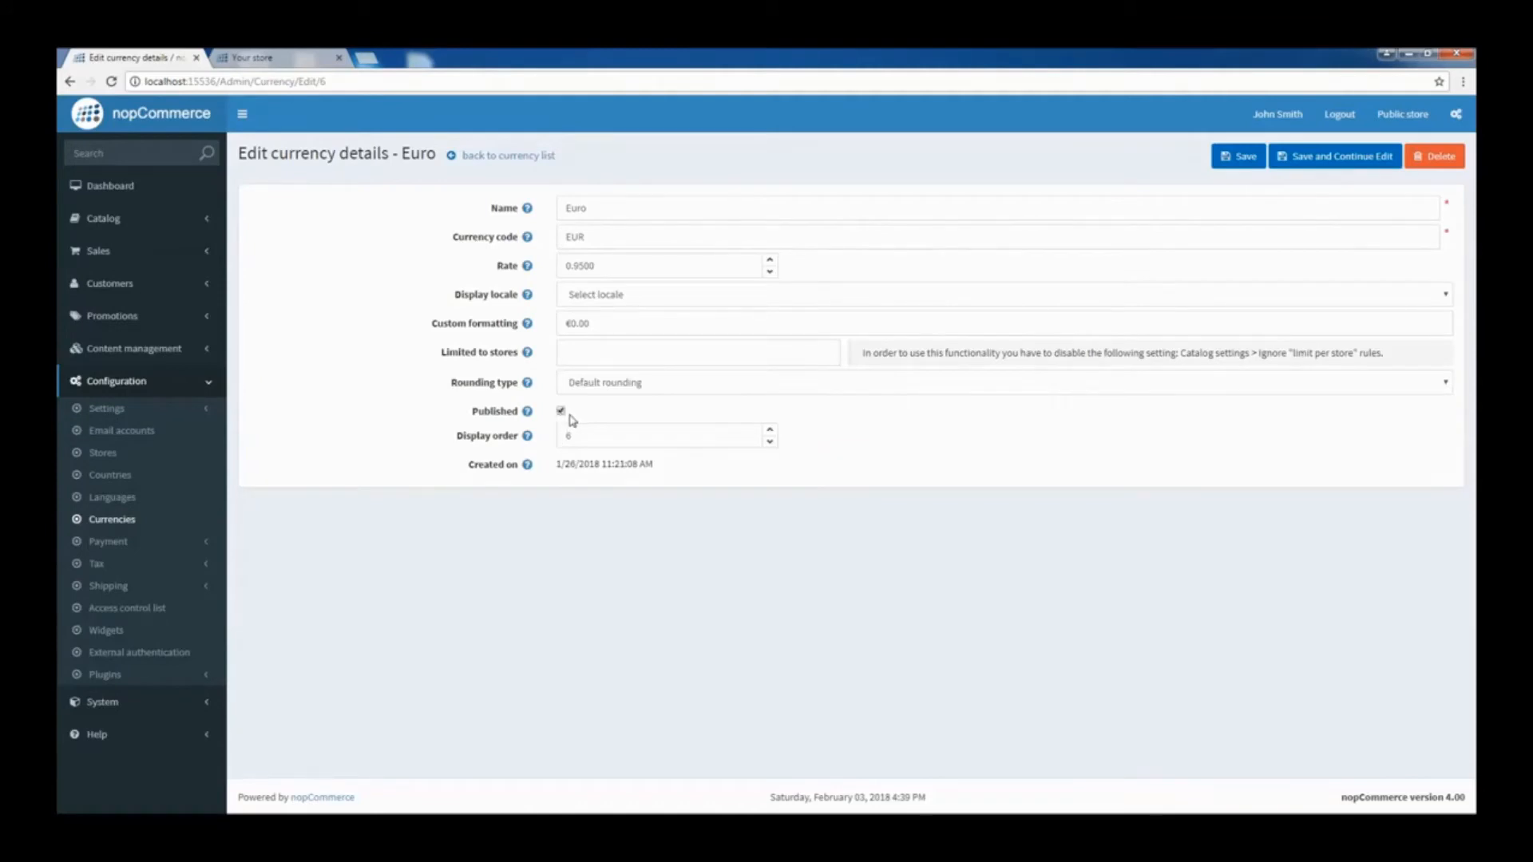
mouse_move(1260, 268)
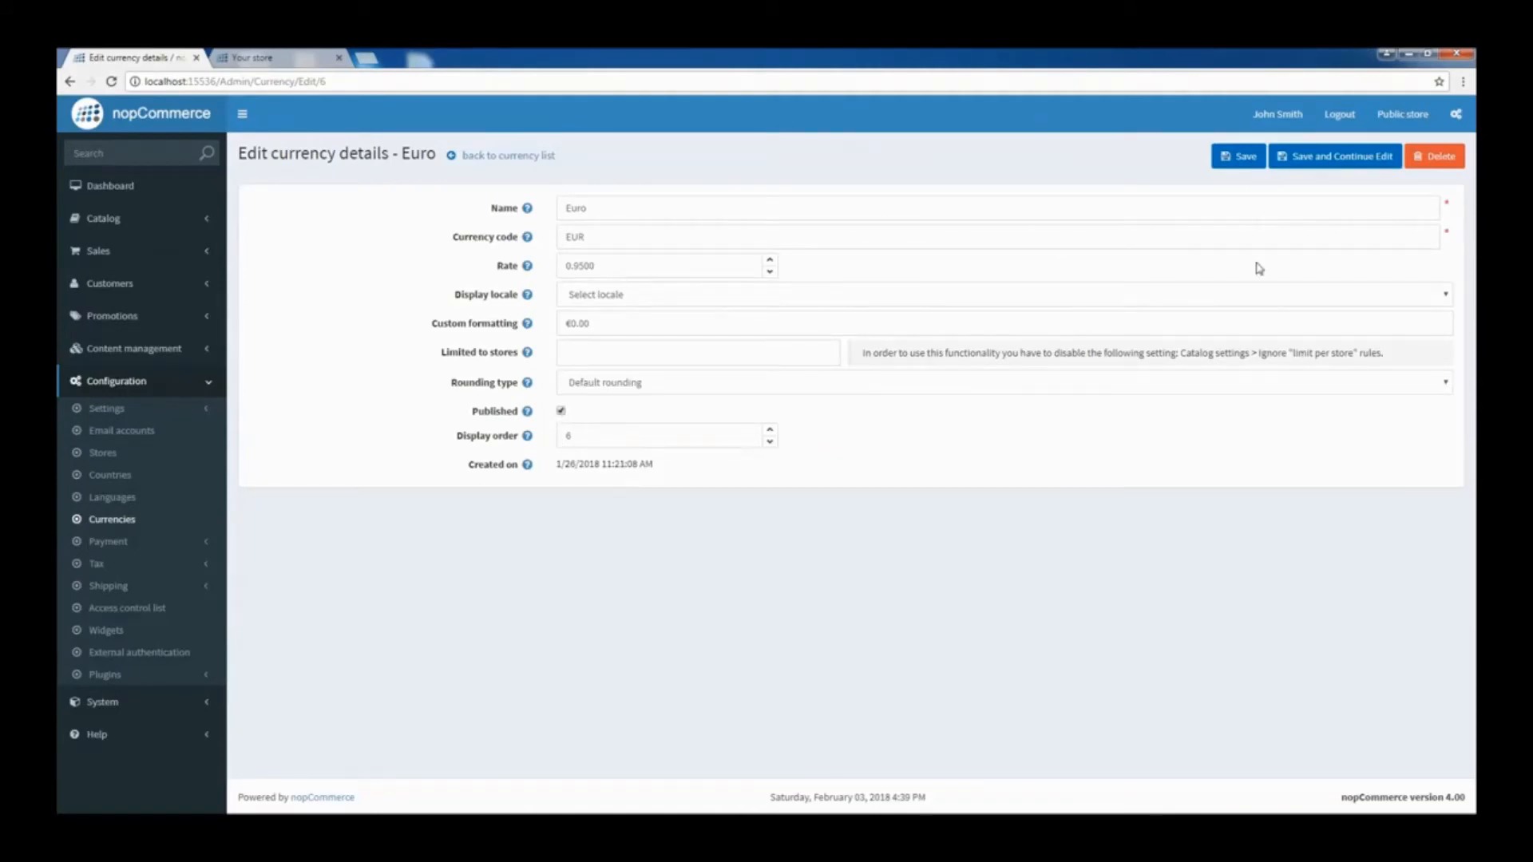
click(1237, 155)
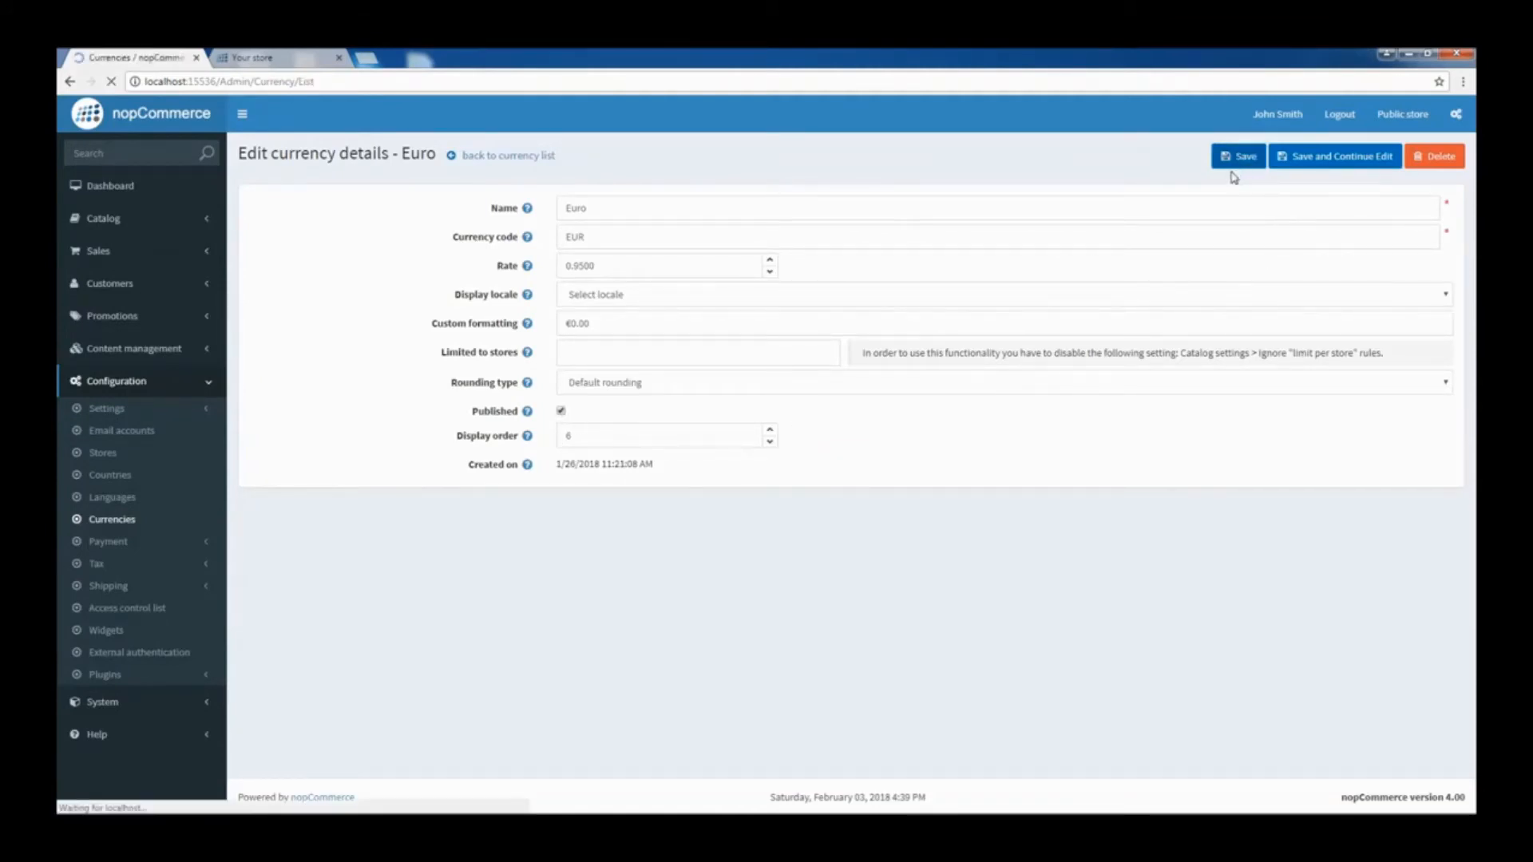
click(257, 58)
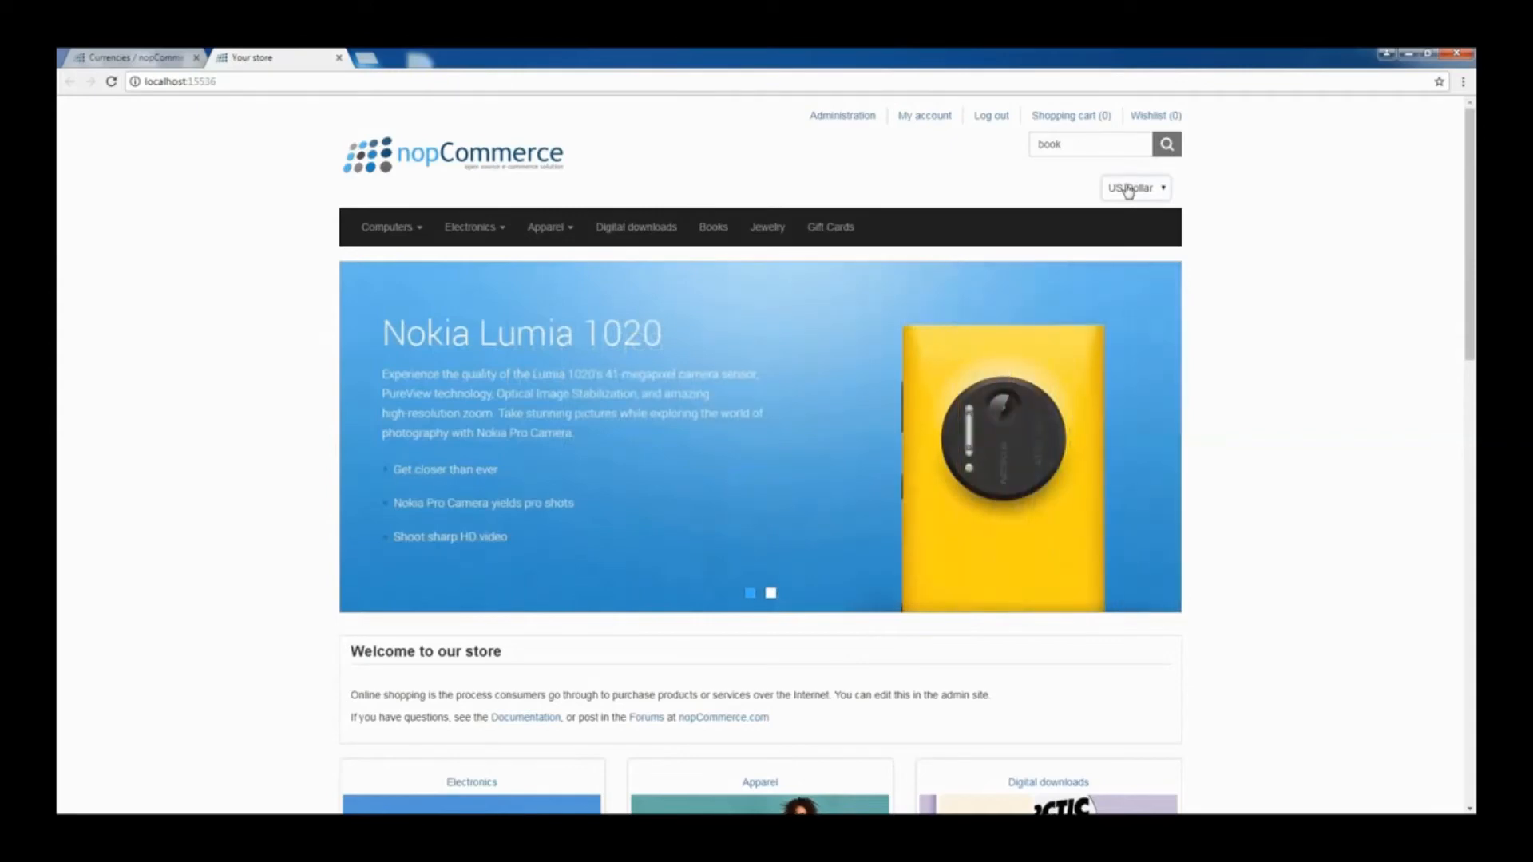
Check the storefront currency dropdown and go back to the admin Currencies list.
click(1134, 187)
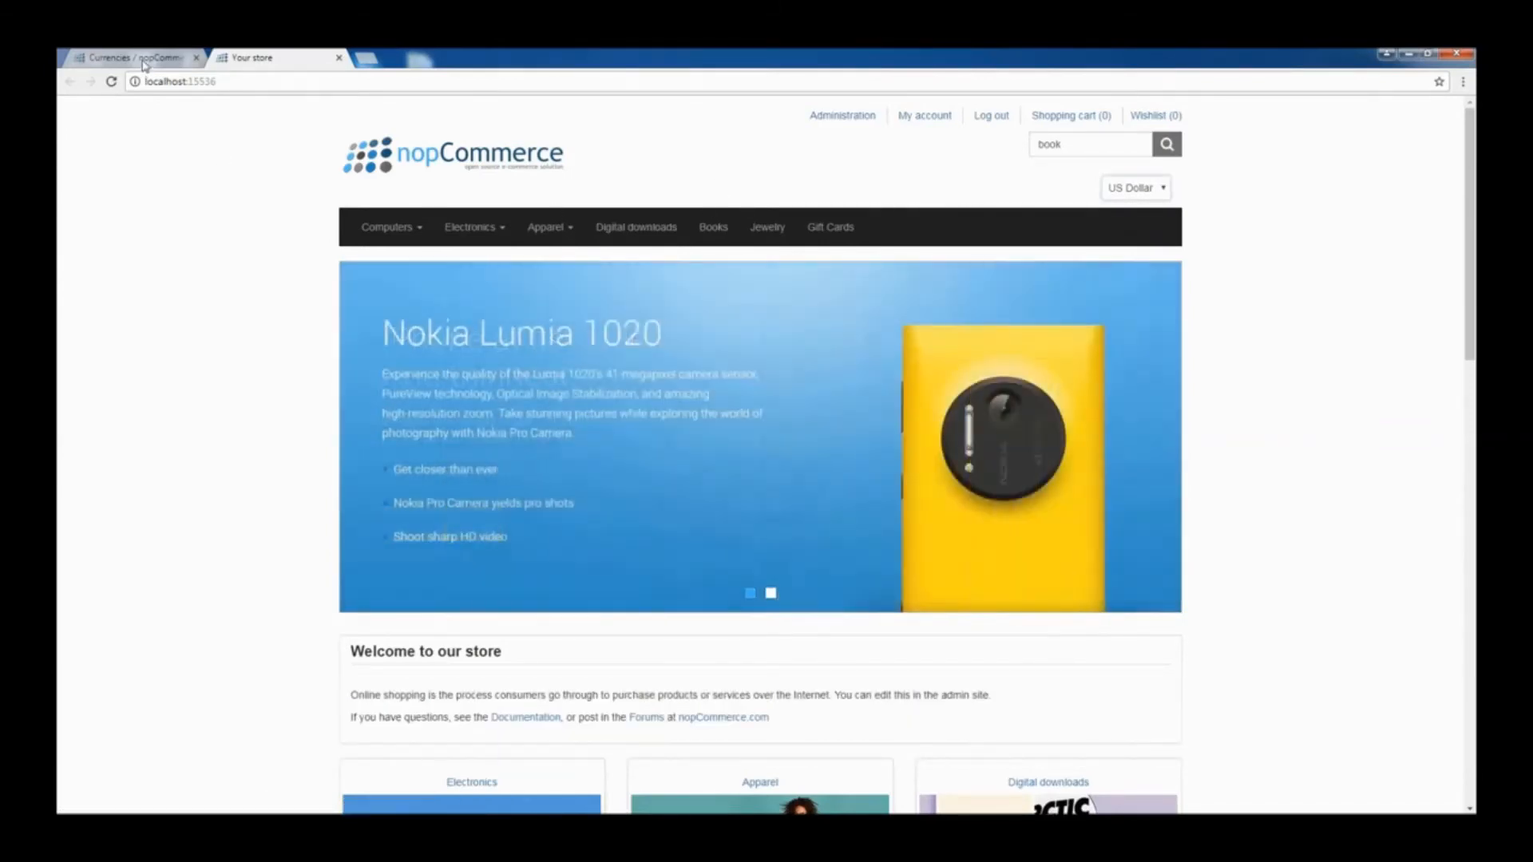
click(134, 57)
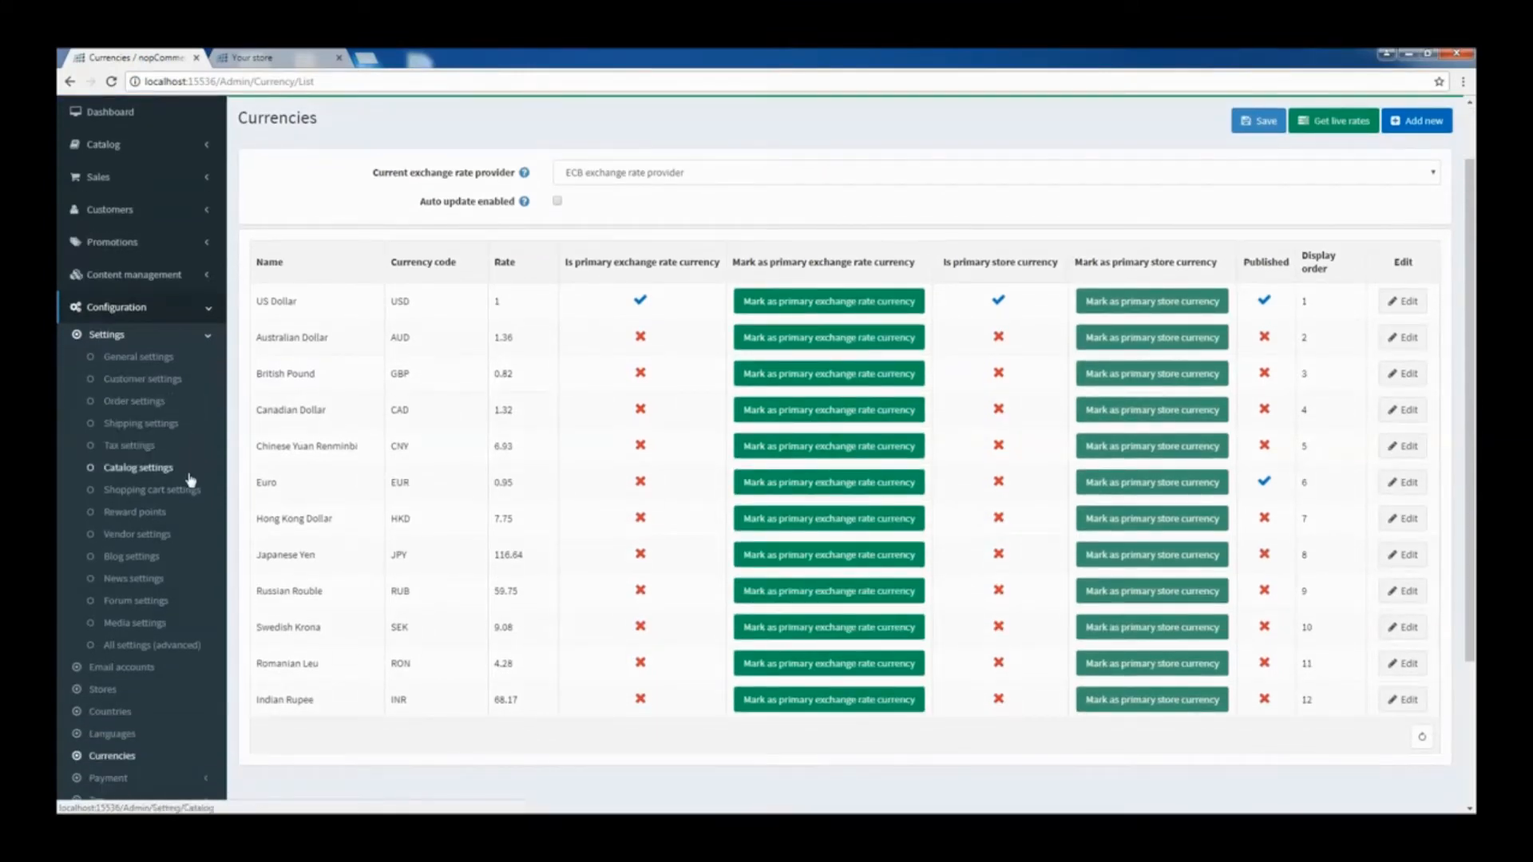
Enable 'Show best sellers on home page' under Additional sections and save catalog settings.
click(137, 468)
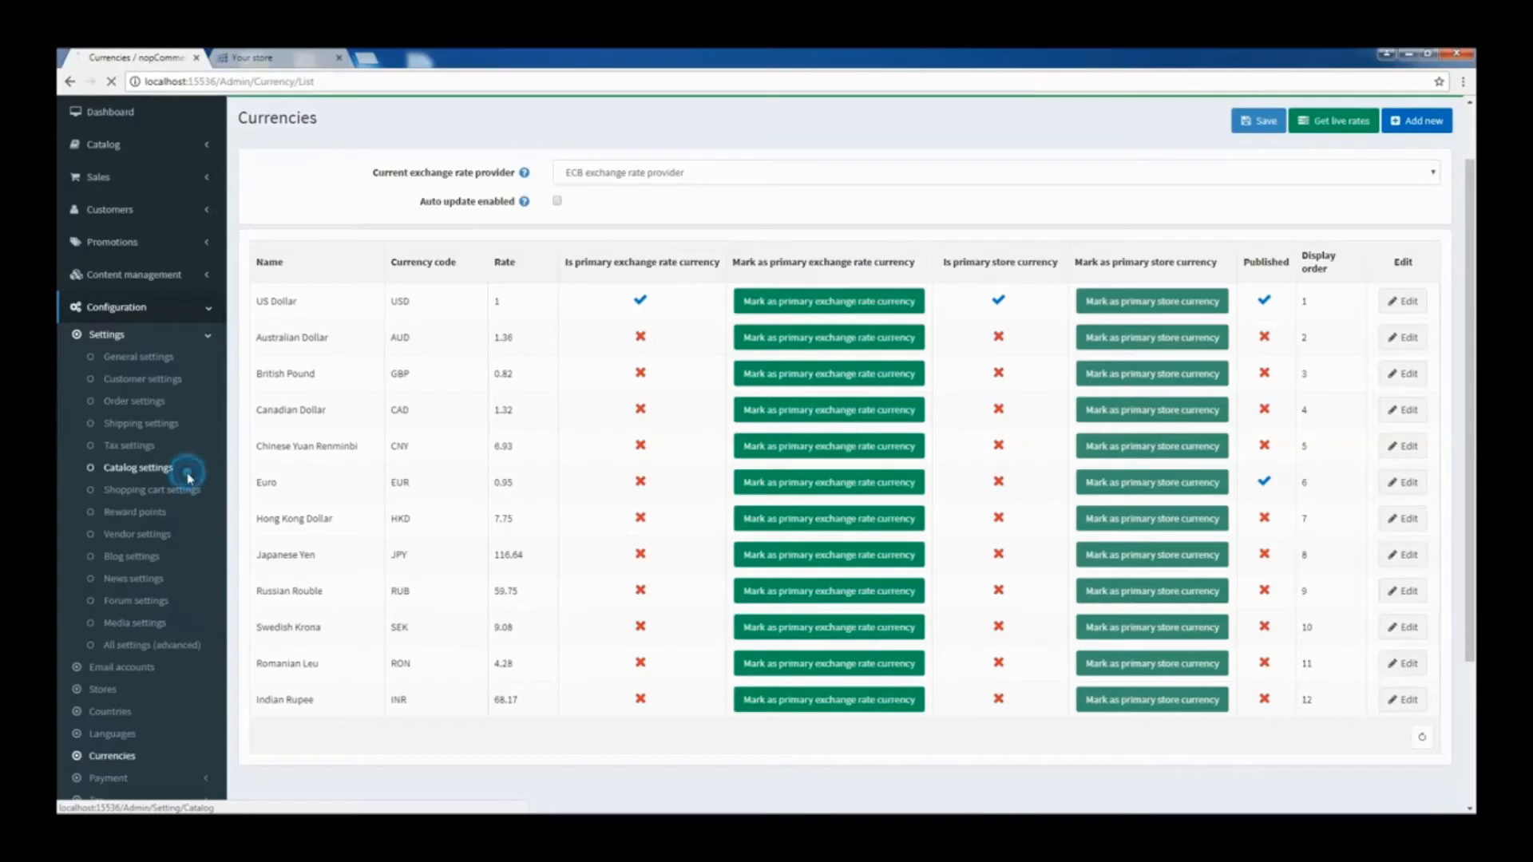
click(137, 468)
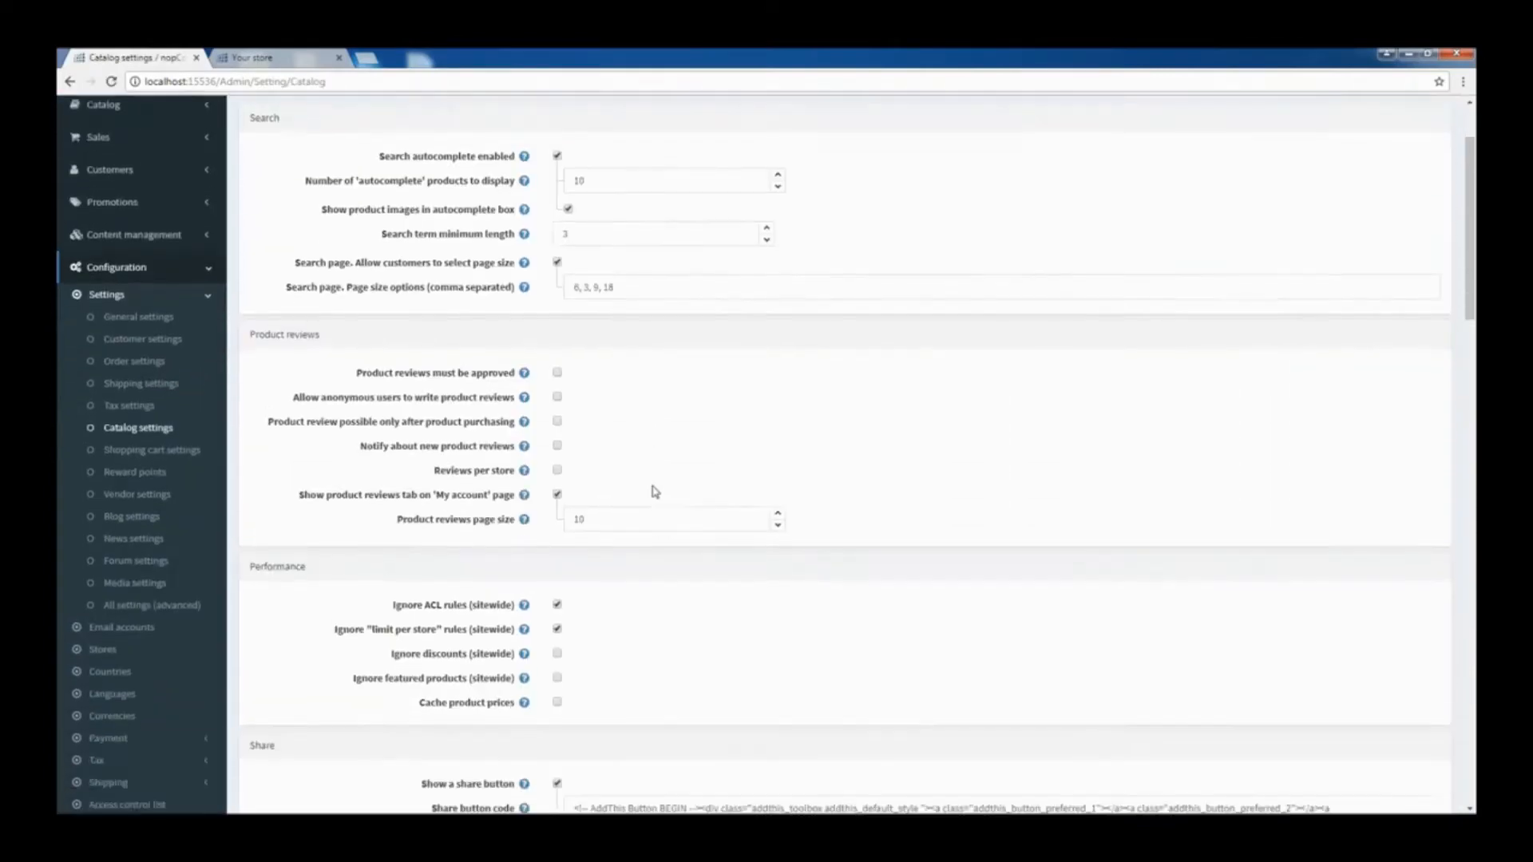
scroll(down, 3)
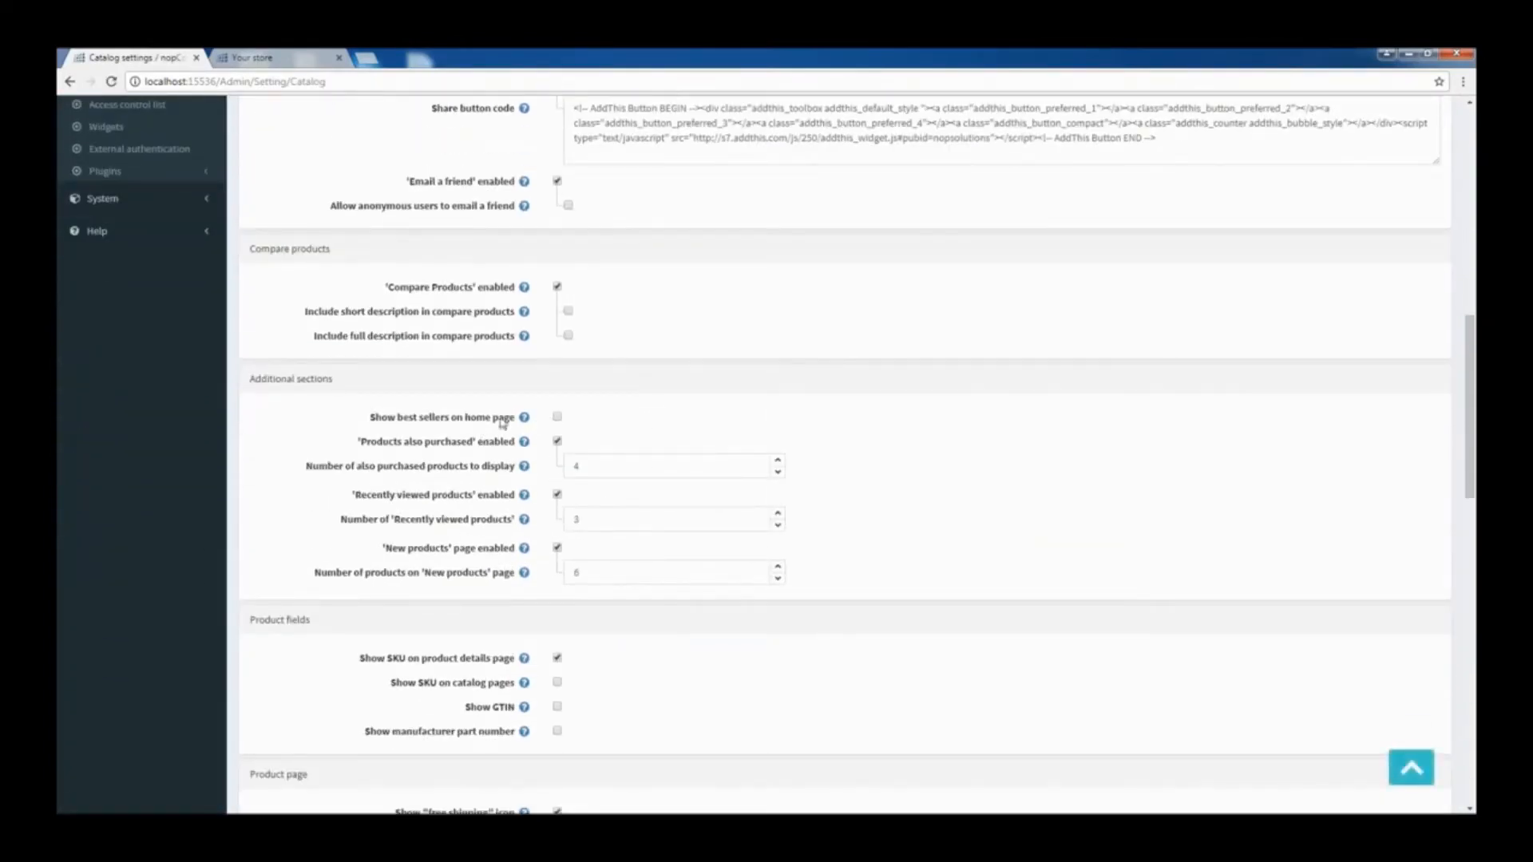
click(558, 417)
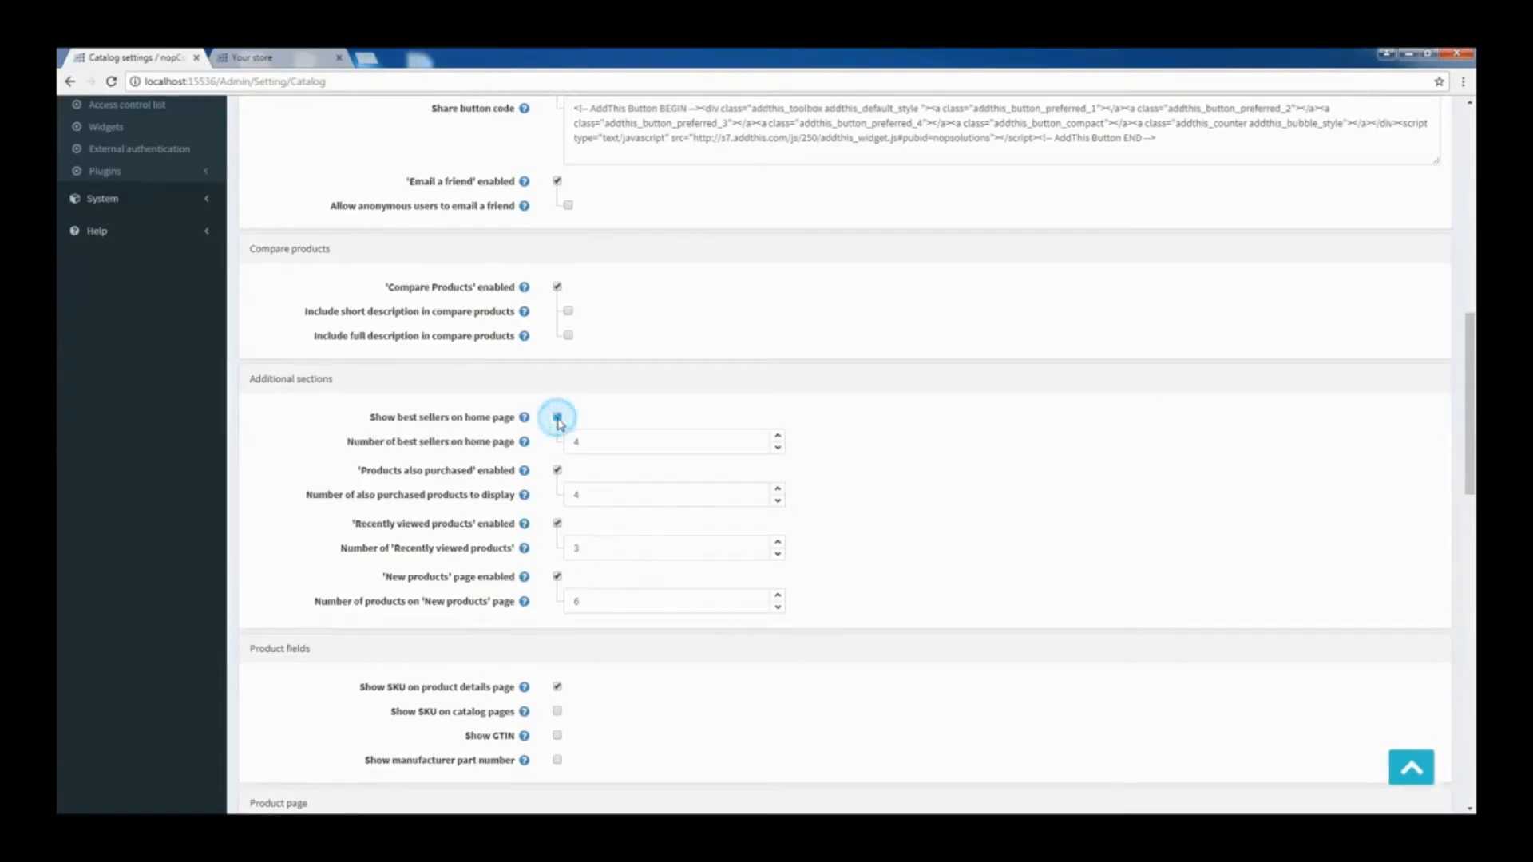
click(557, 416)
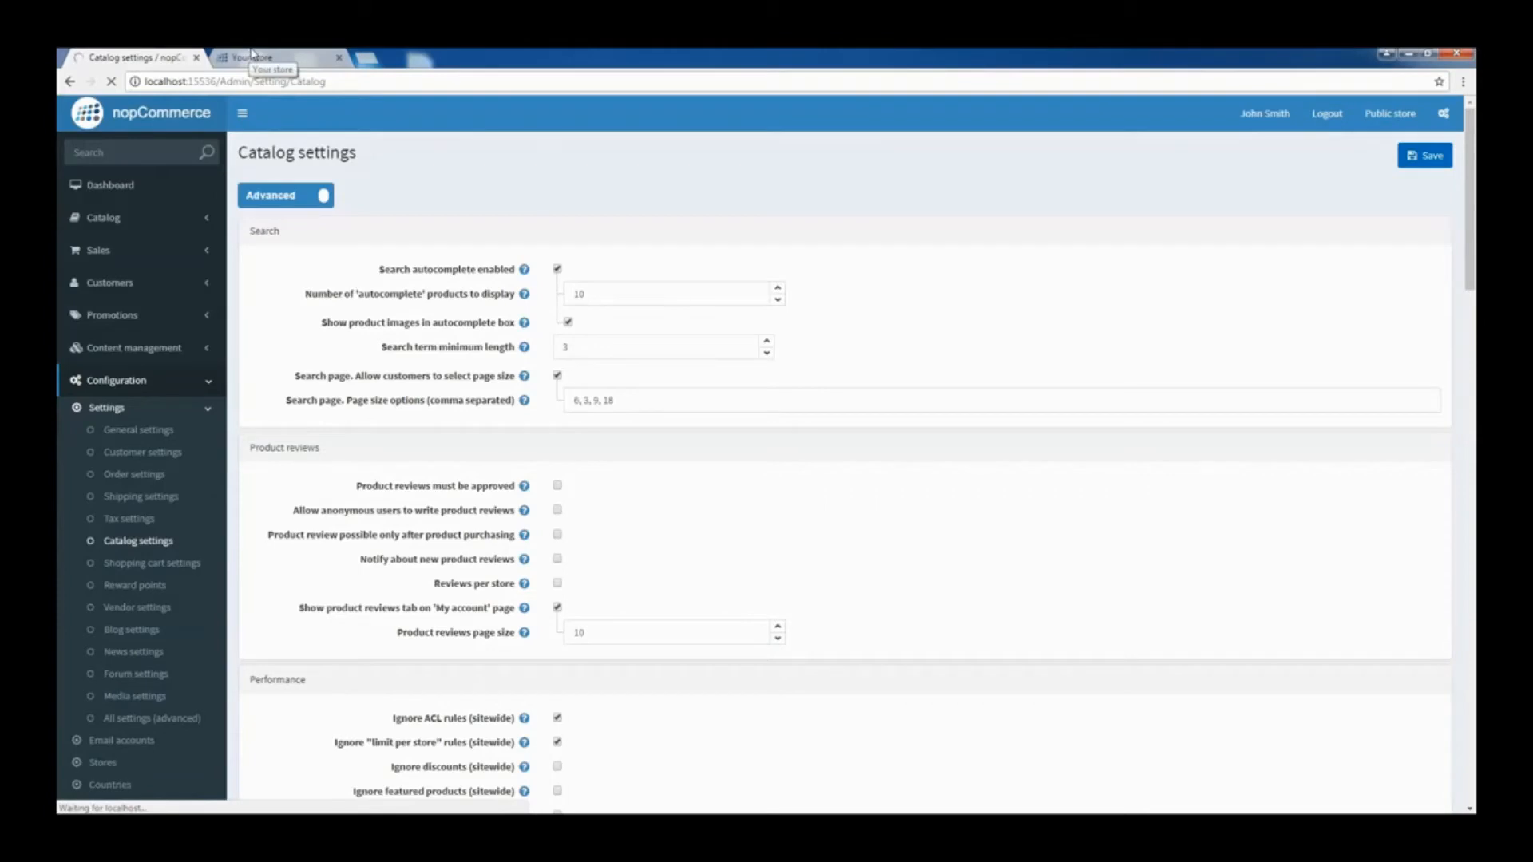
click(1424, 155)
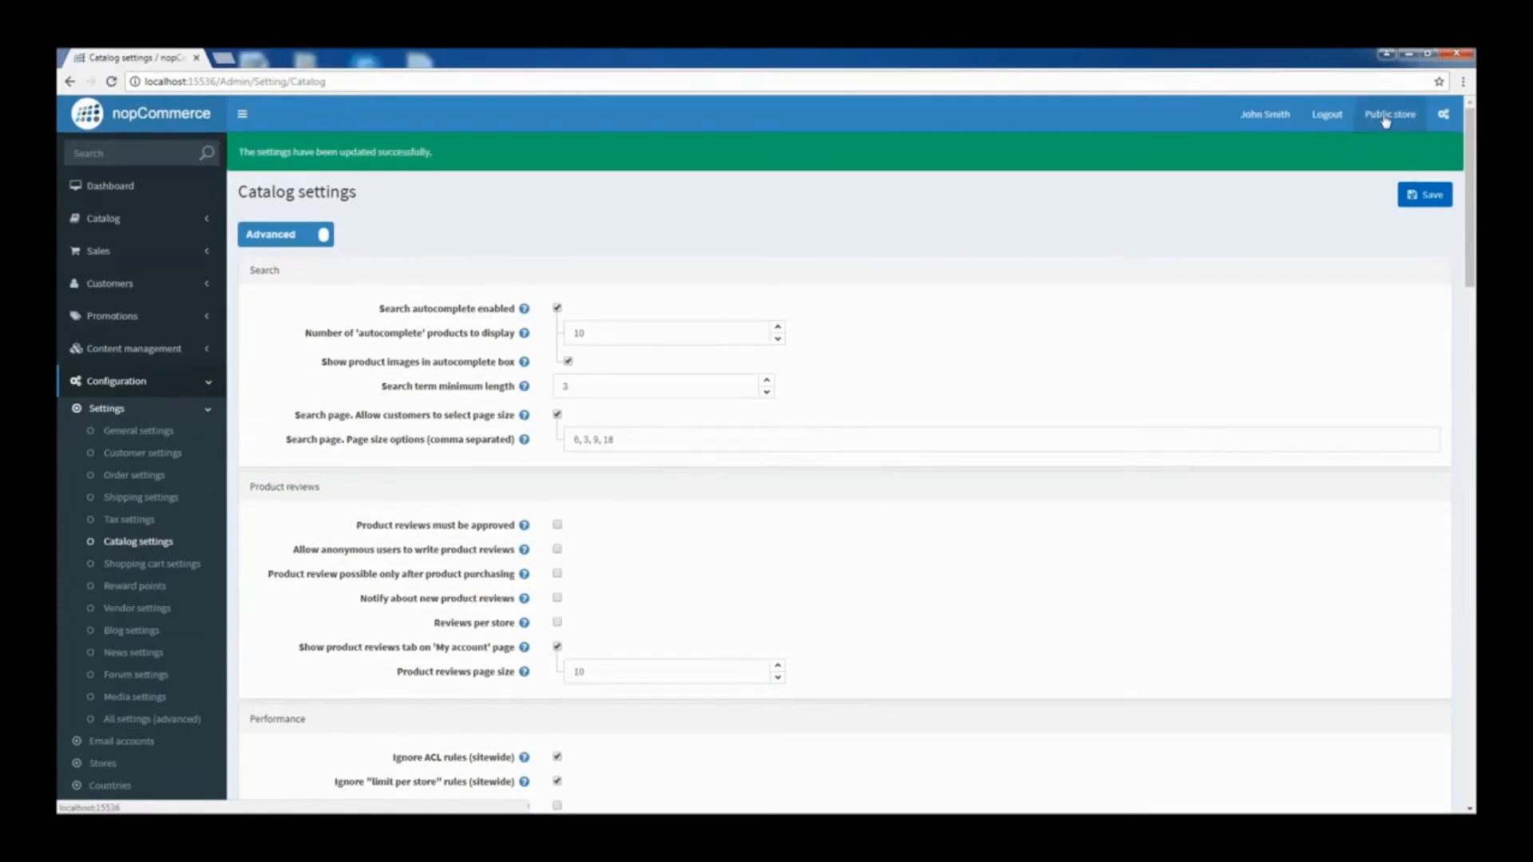
click(1388, 113)
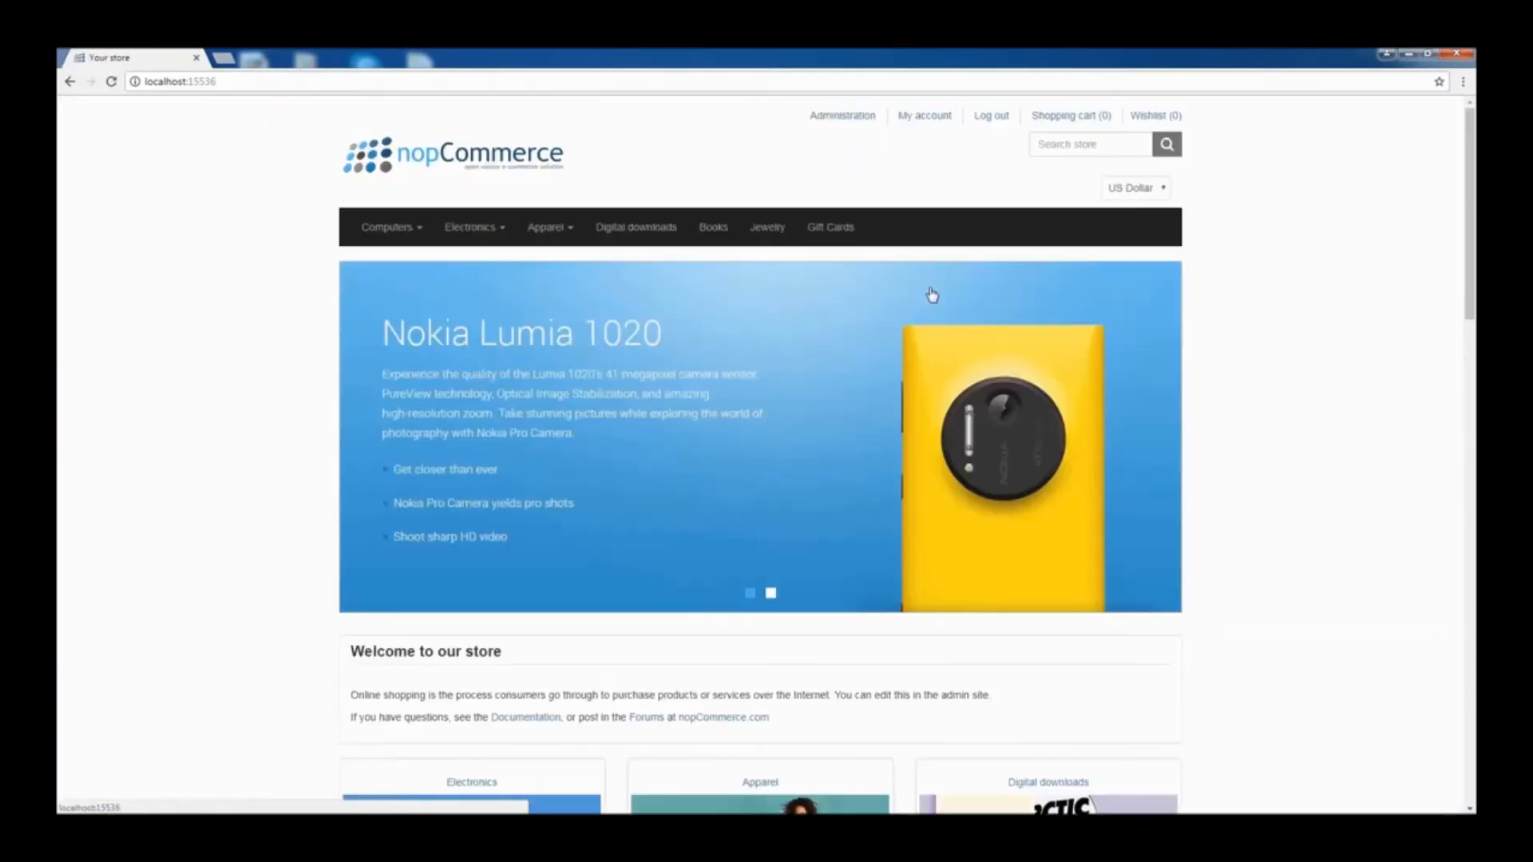
scroll(down, 3)
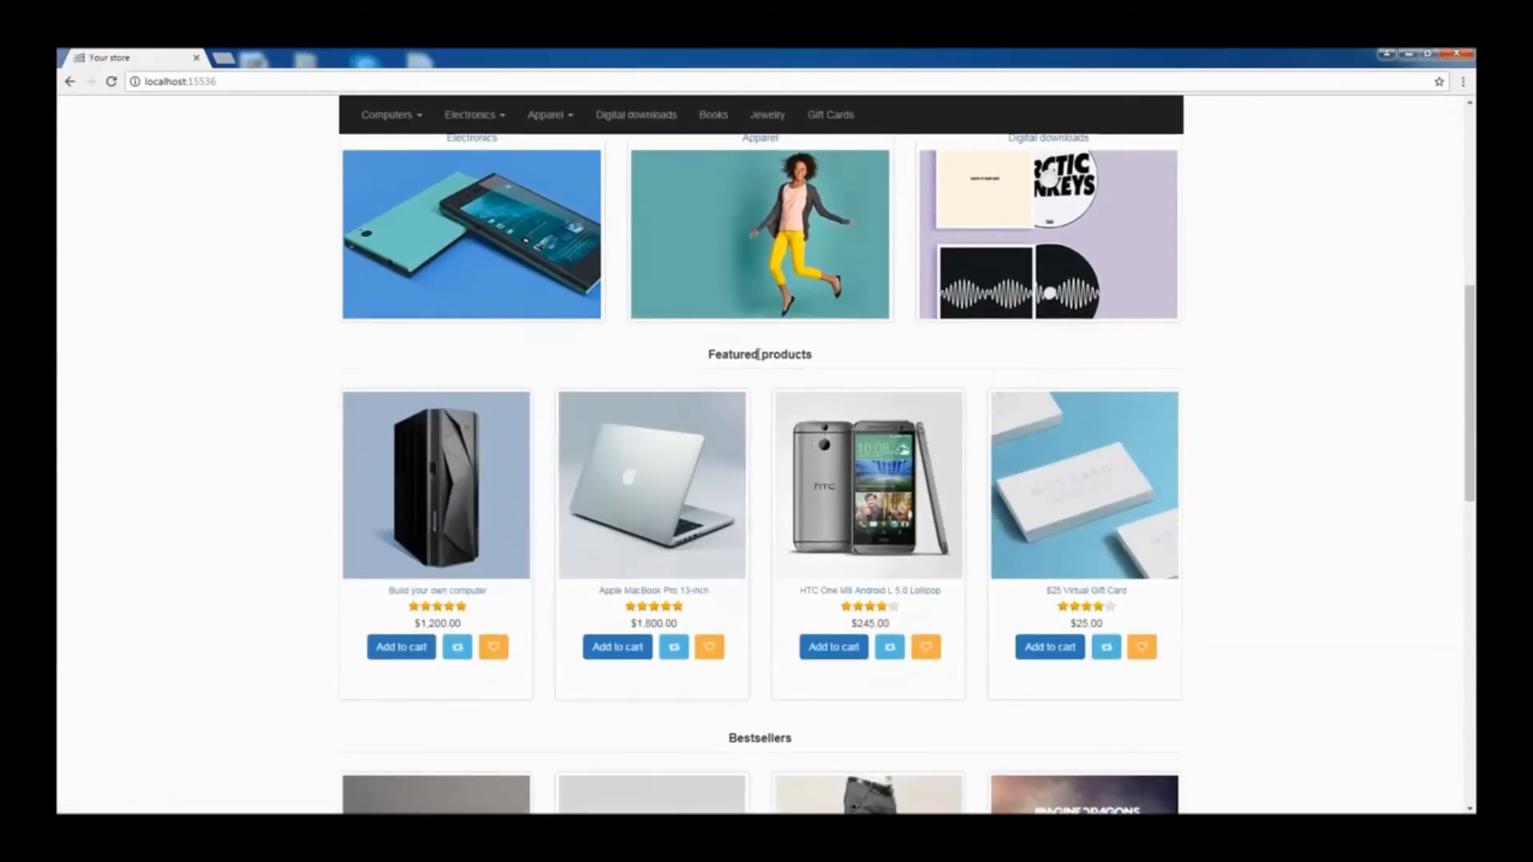
scroll(down, 3)
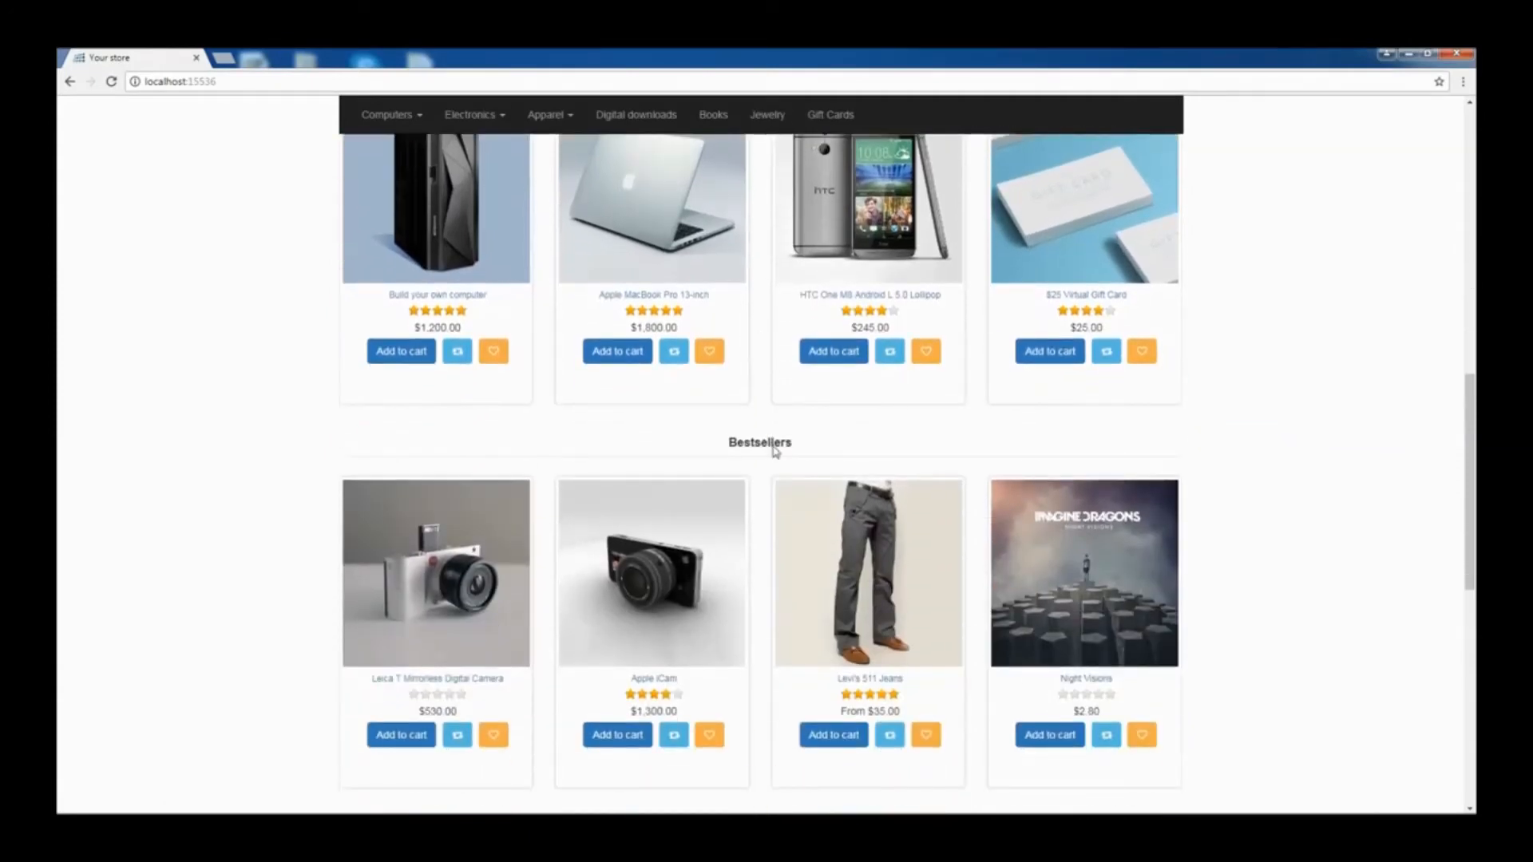
scroll(down, 3)
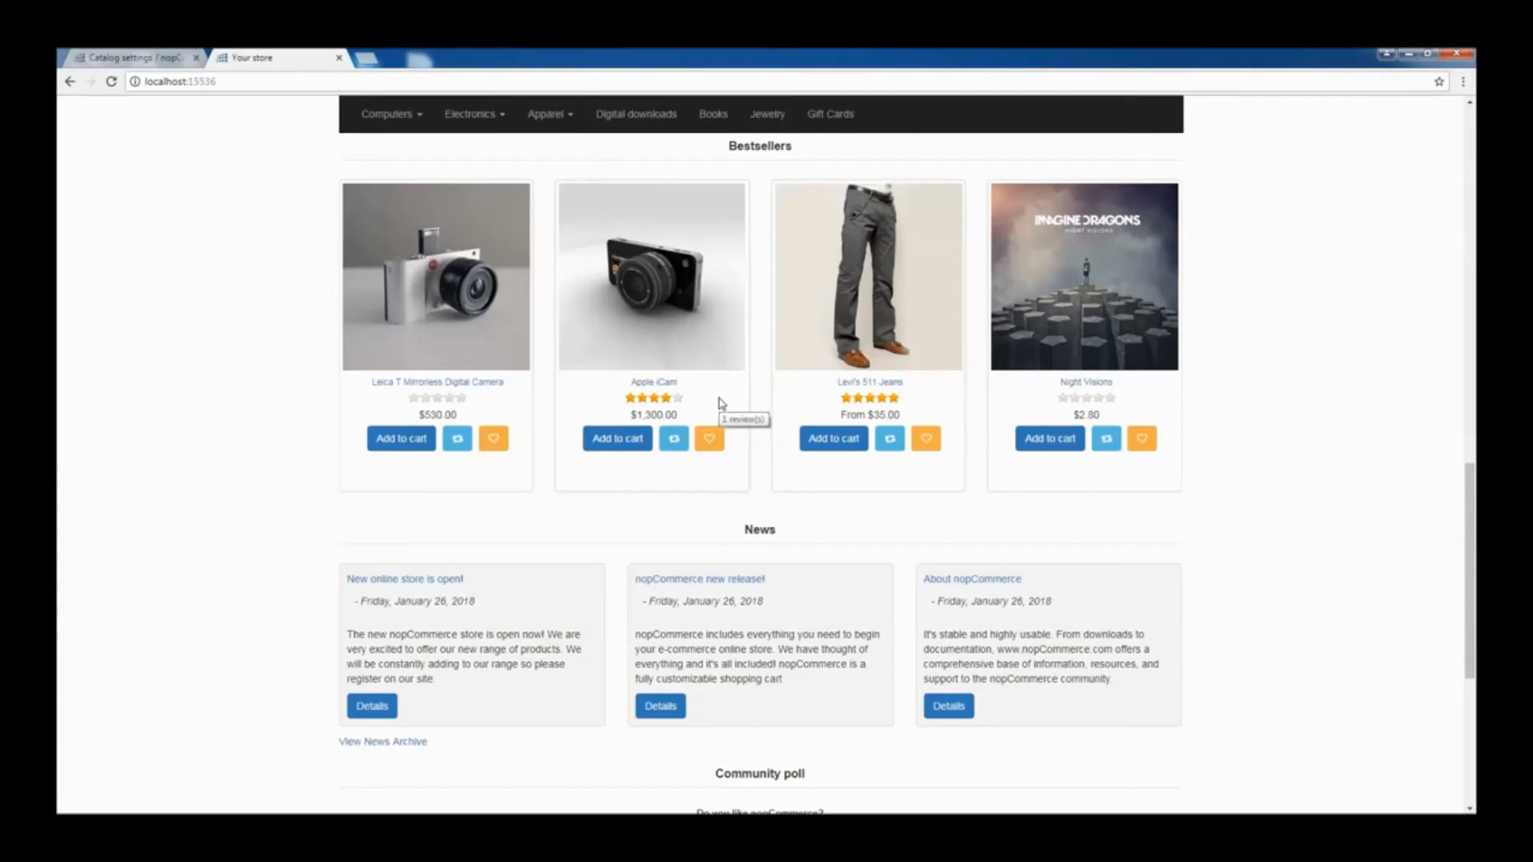
click(133, 58)
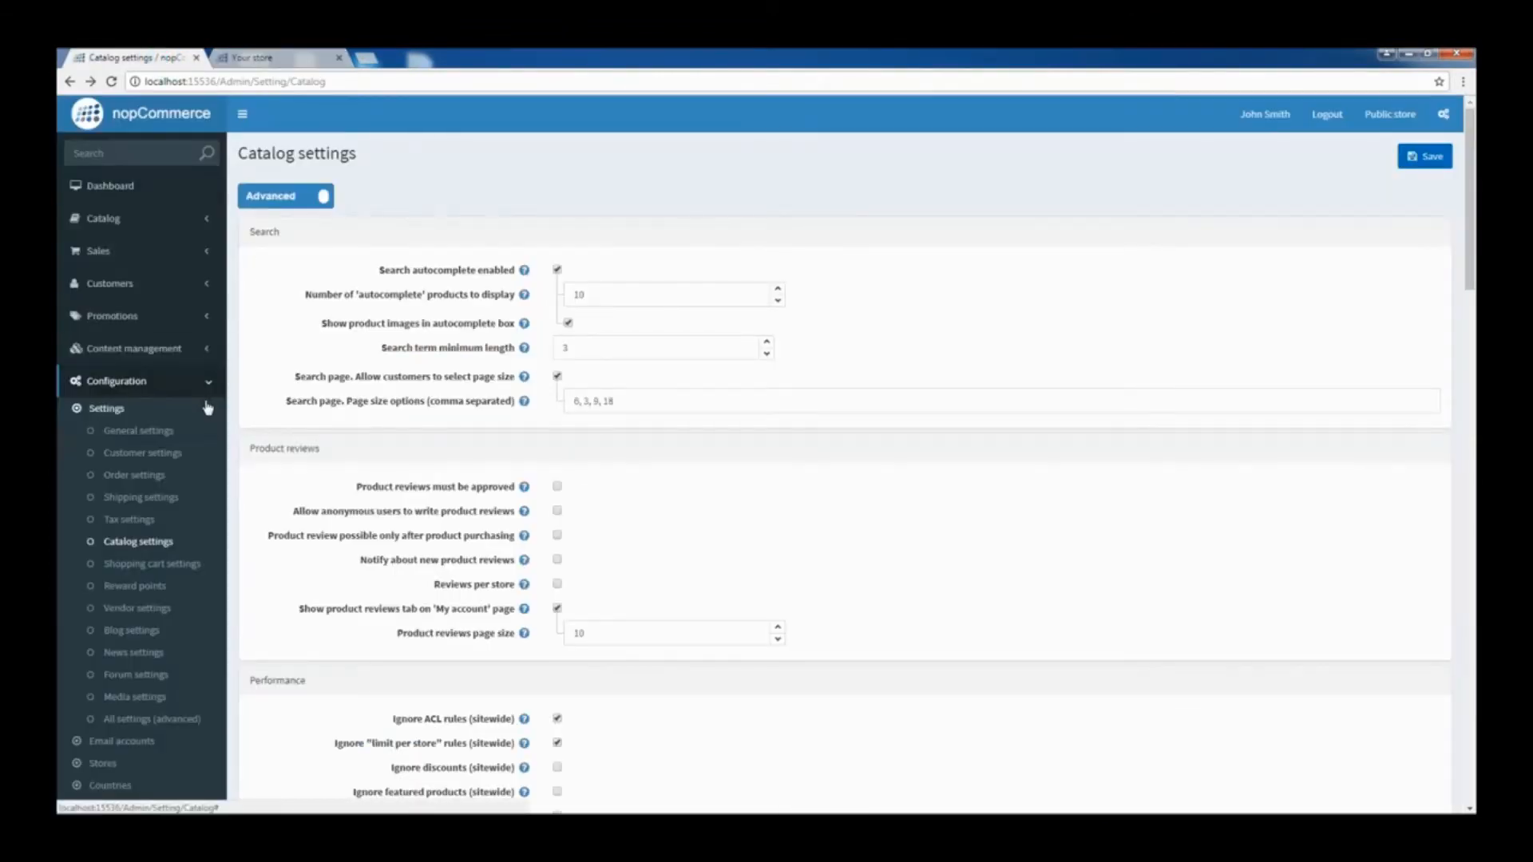
Tick 'Show on home page' in News settings and save them.
click(134, 651)
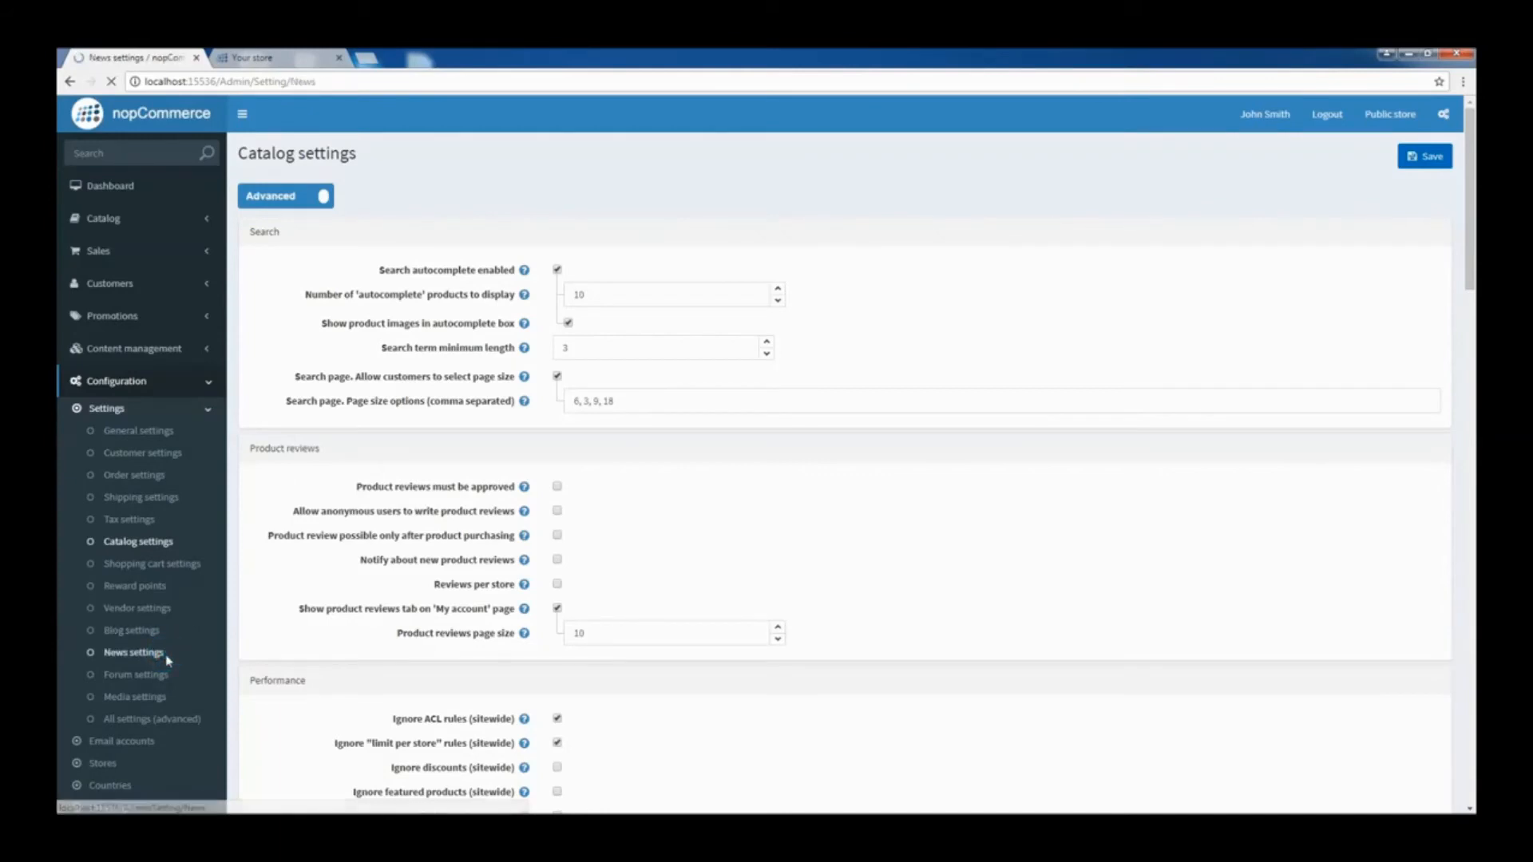
click(134, 652)
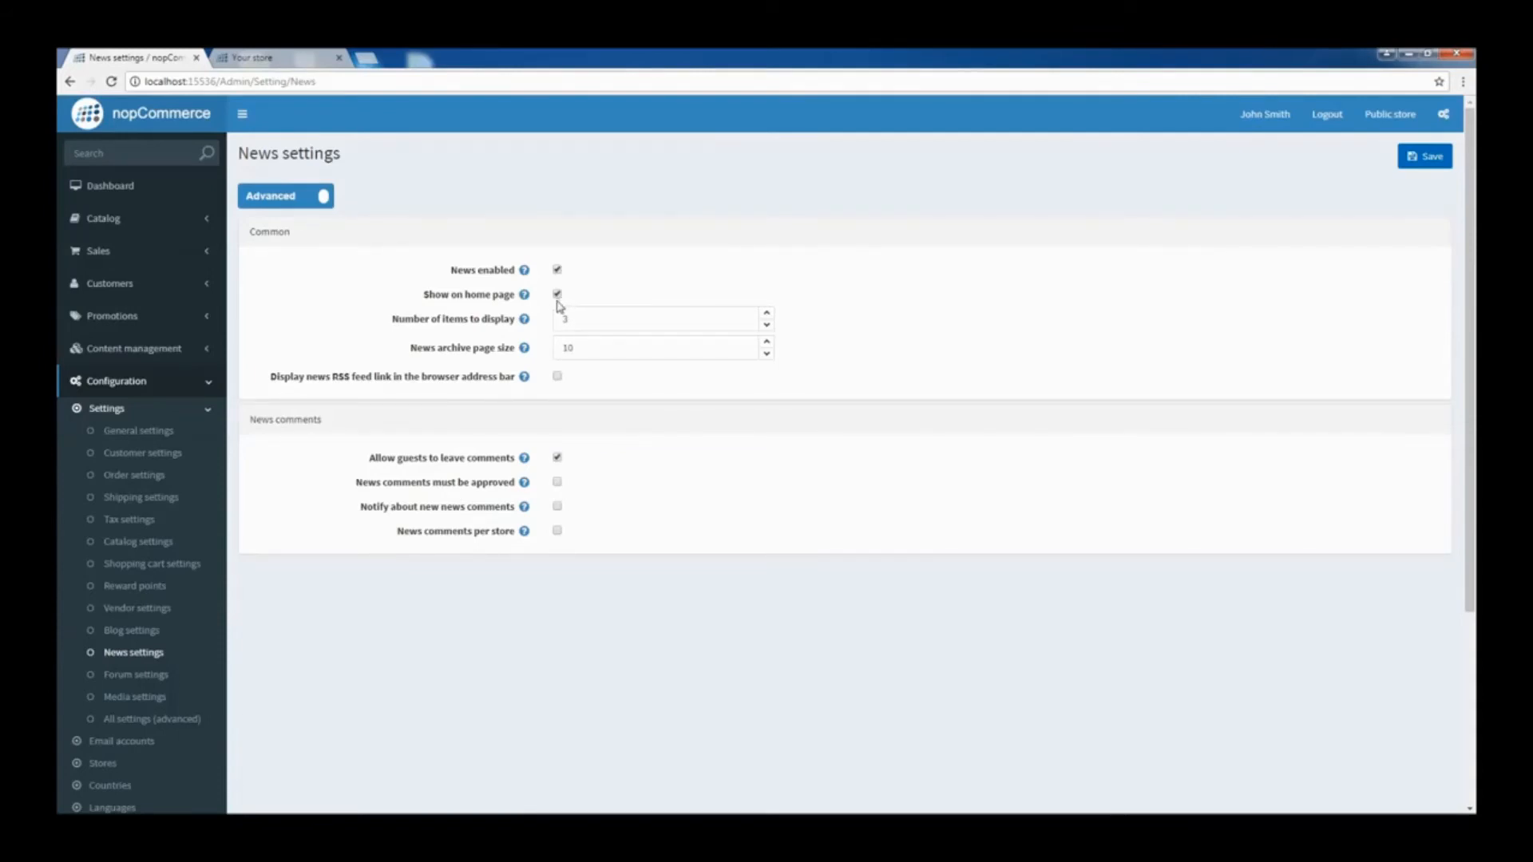
click(1424, 155)
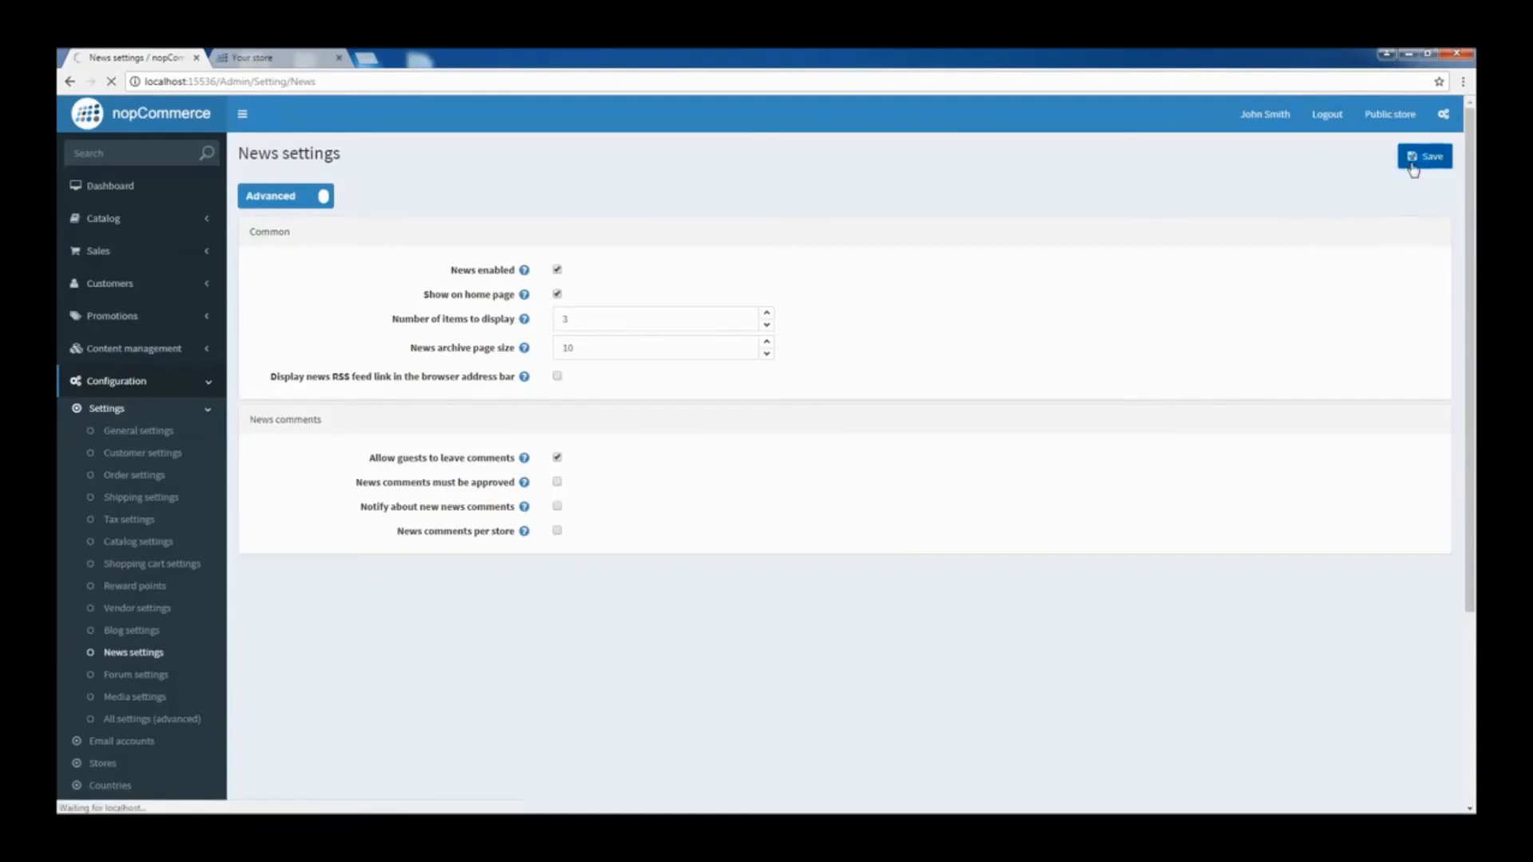
click(1424, 155)
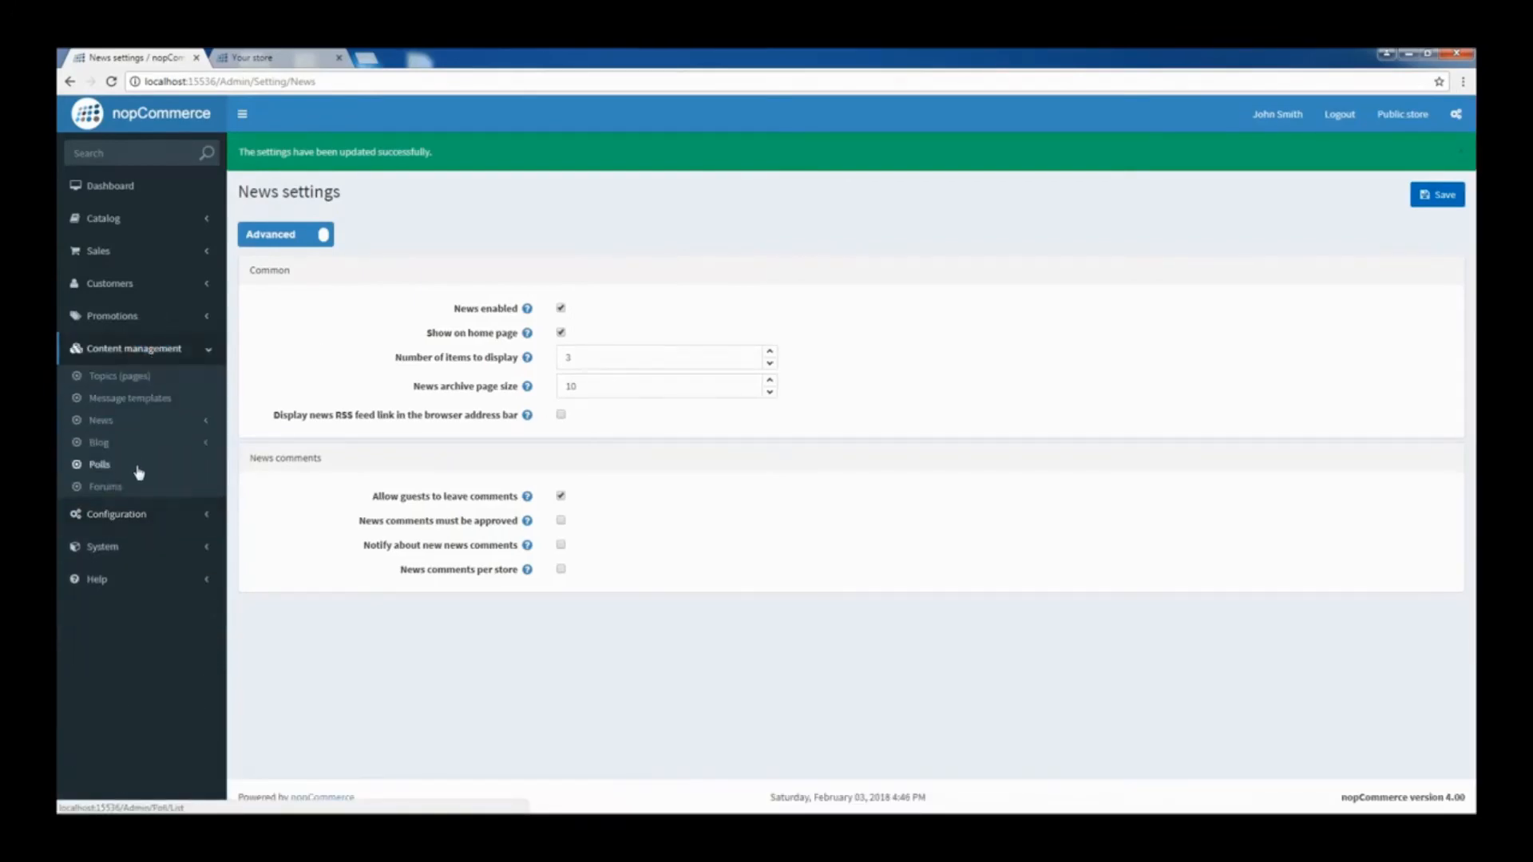
From Polls, briefly start a new poll, then edit 'Do you like nopCommerce?' and view its four answers.
click(99, 464)
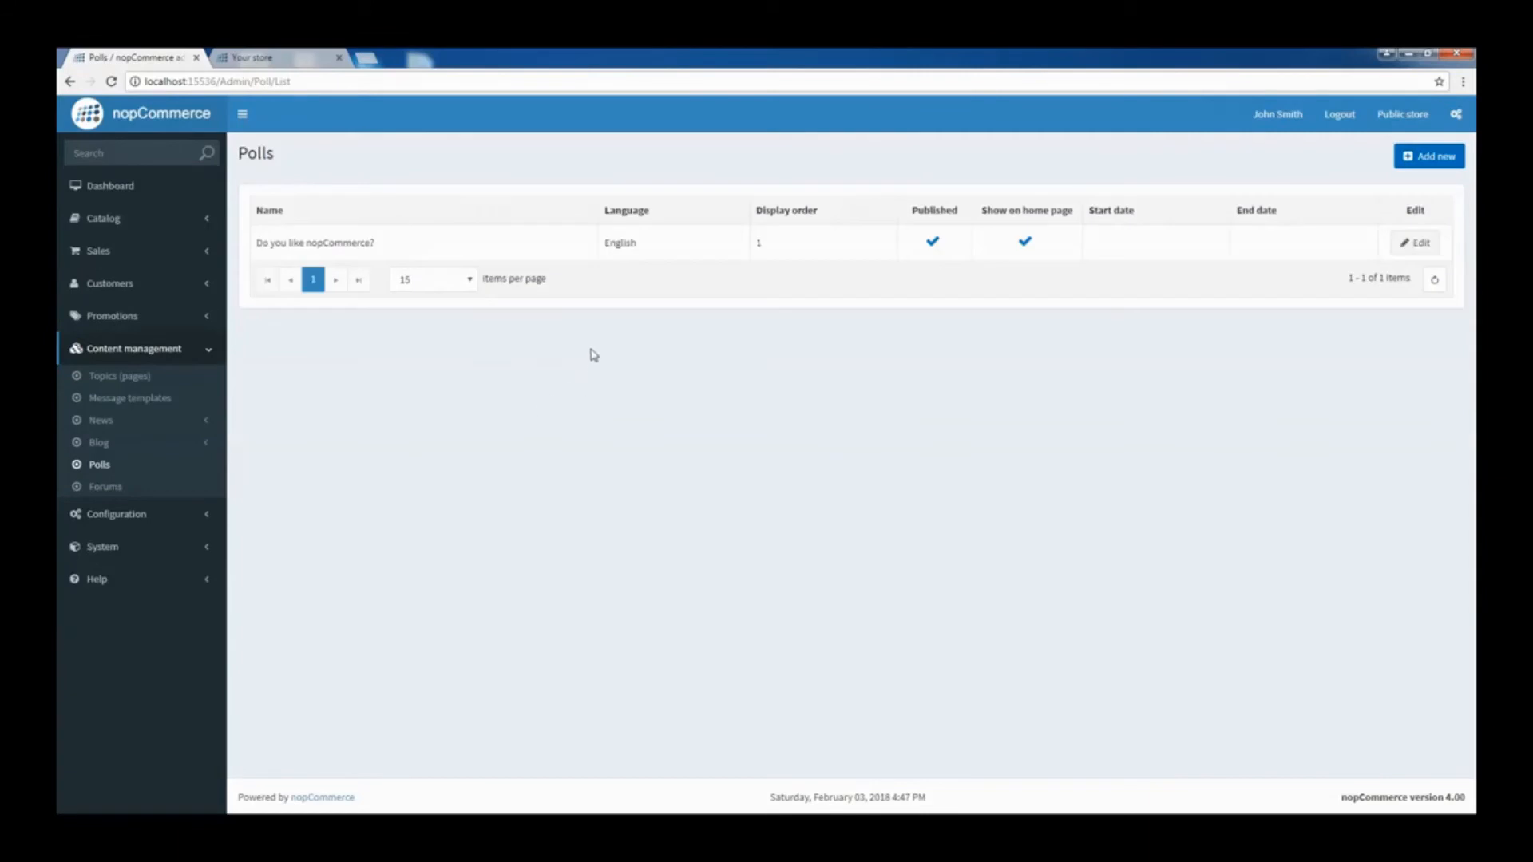
click(1427, 157)
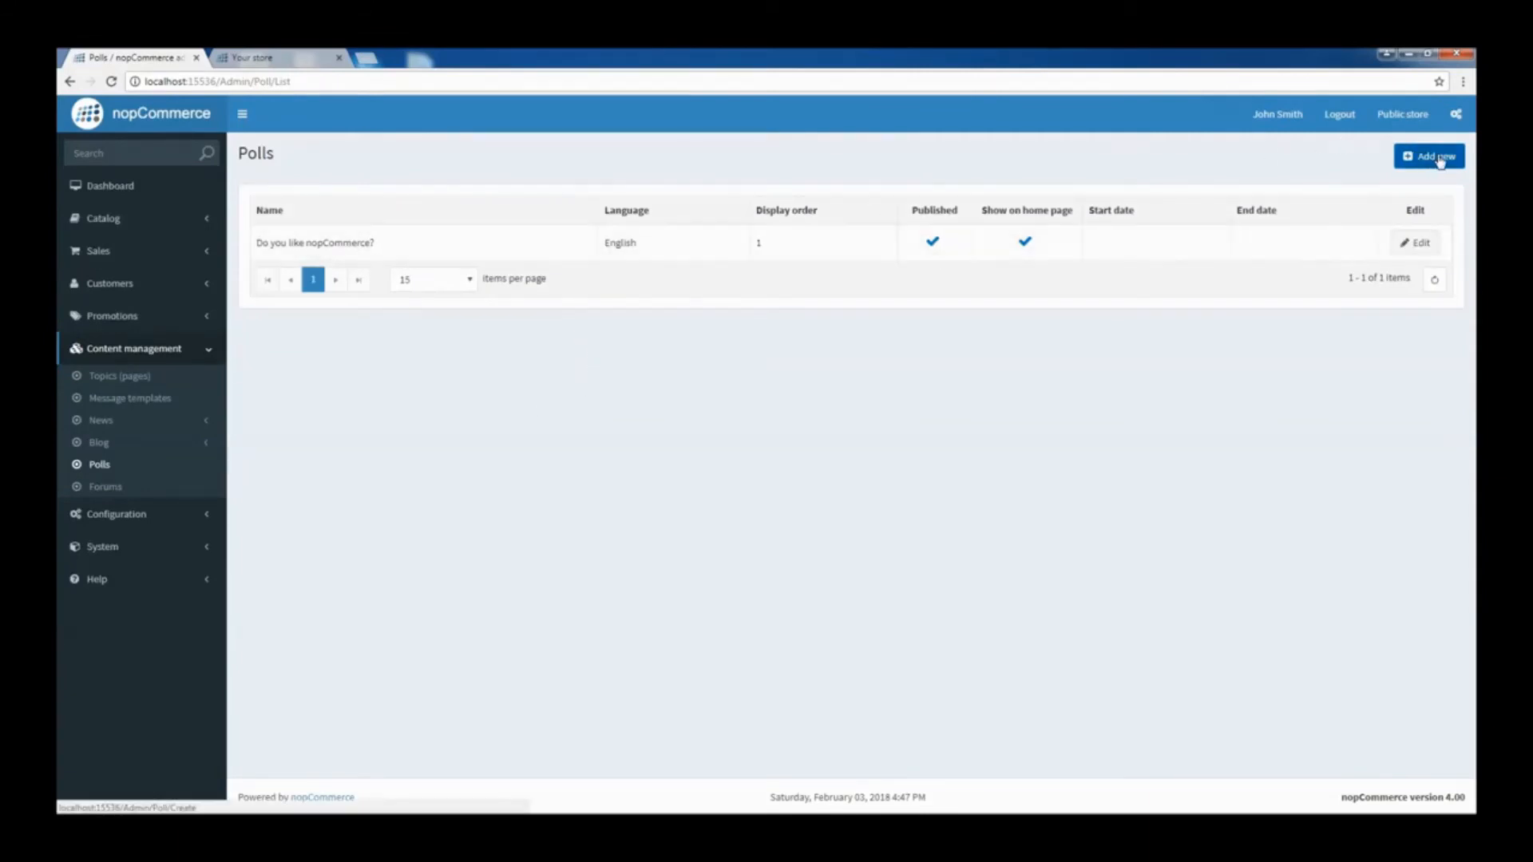
click(1427, 155)
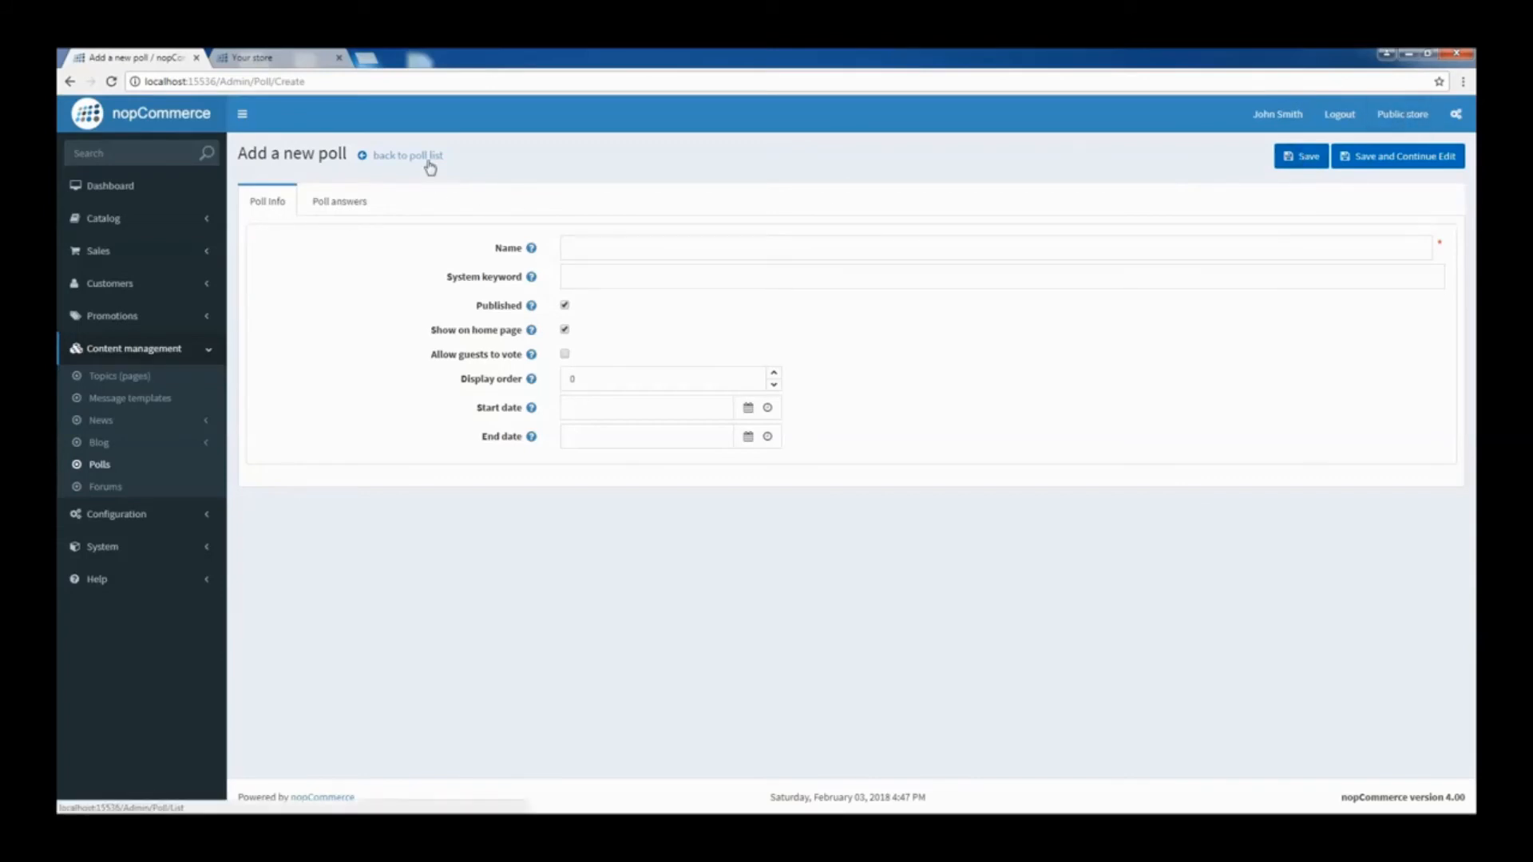
click(404, 155)
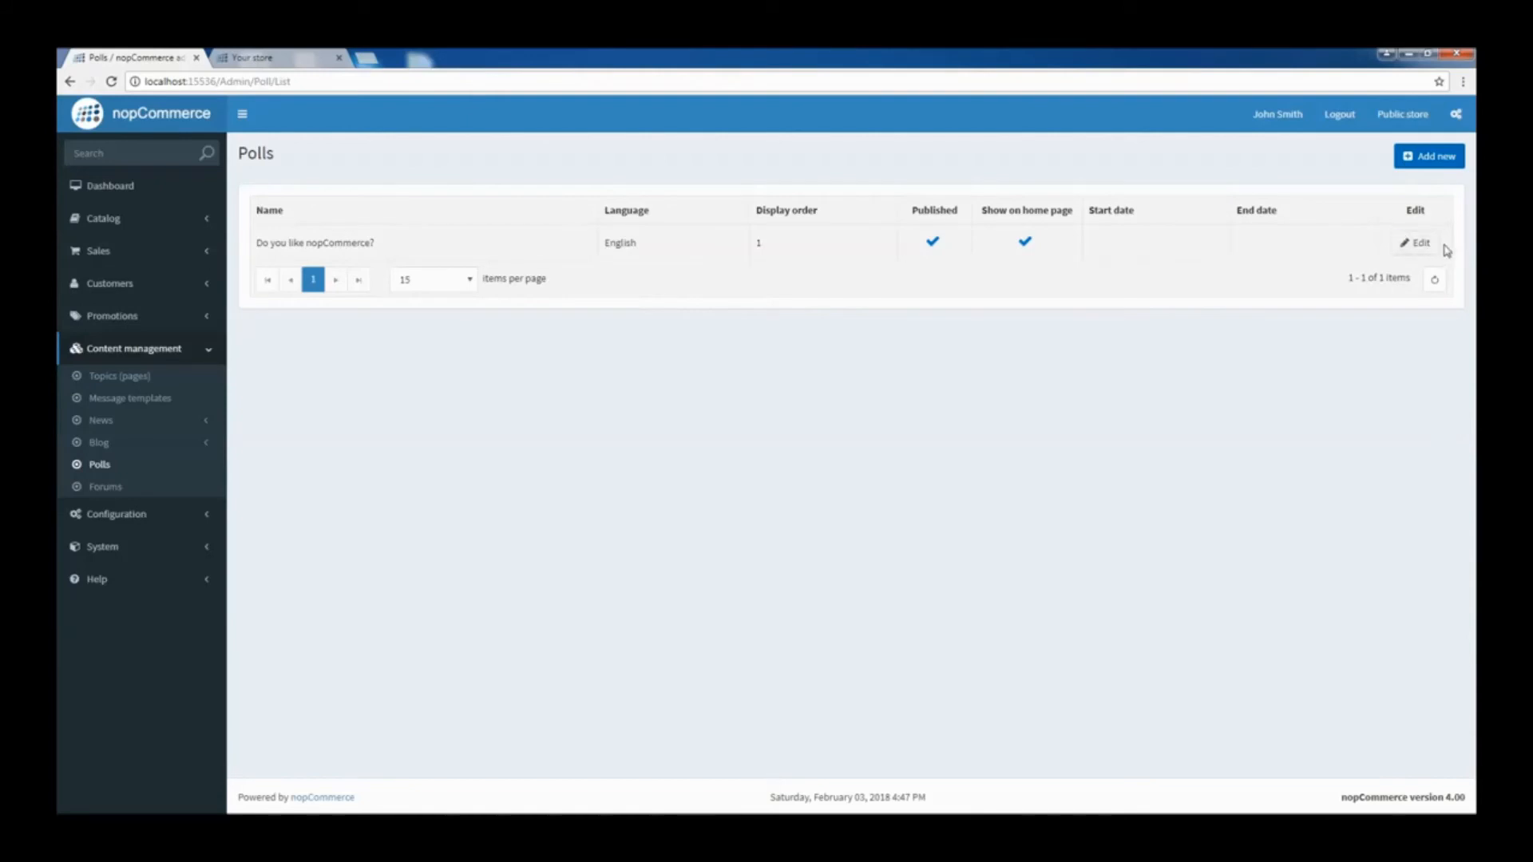
click(1417, 243)
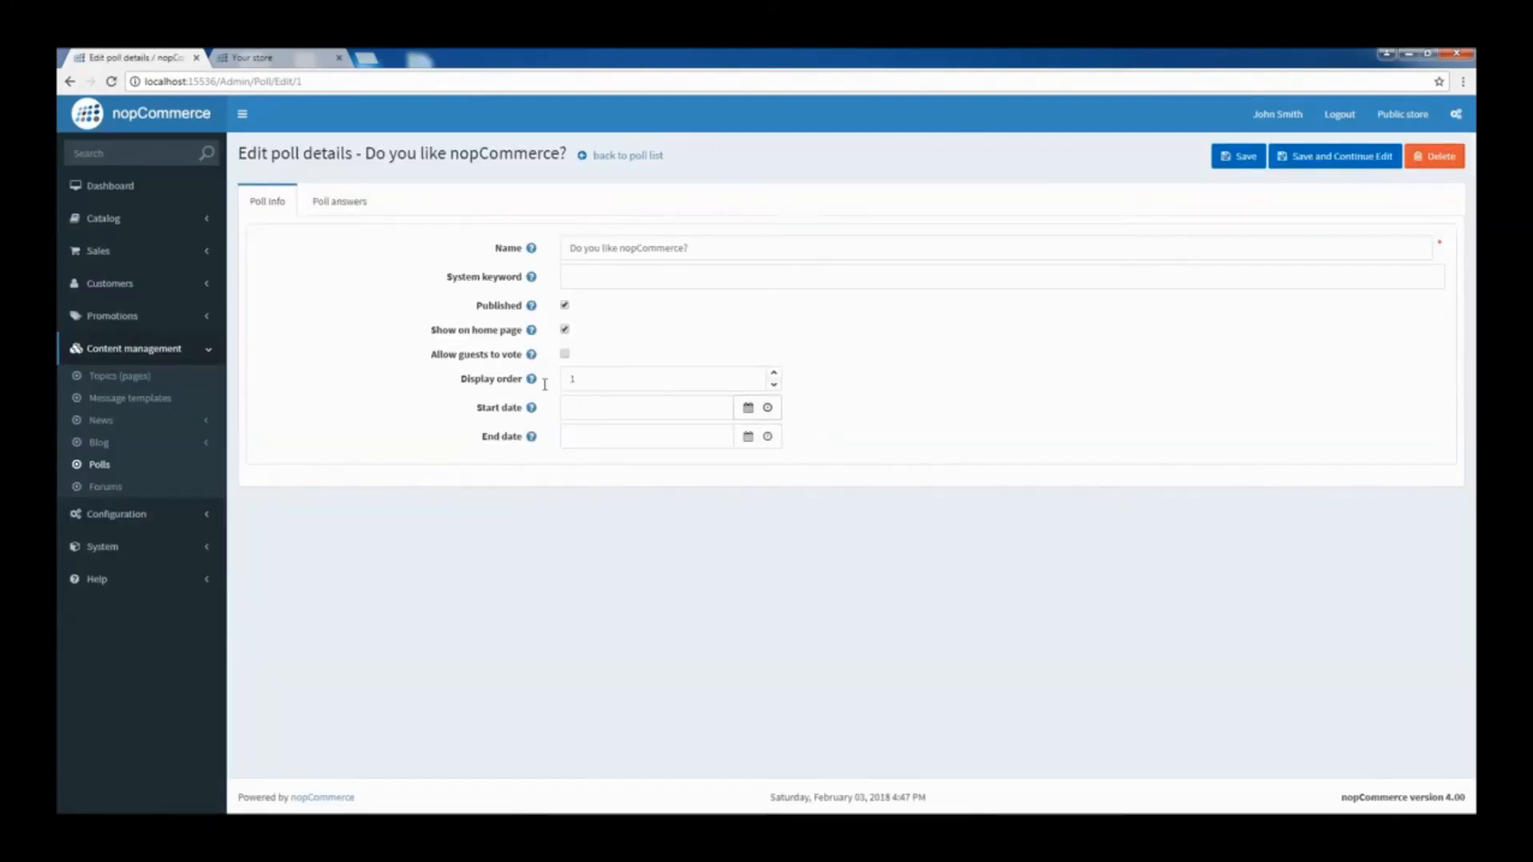
click(338, 201)
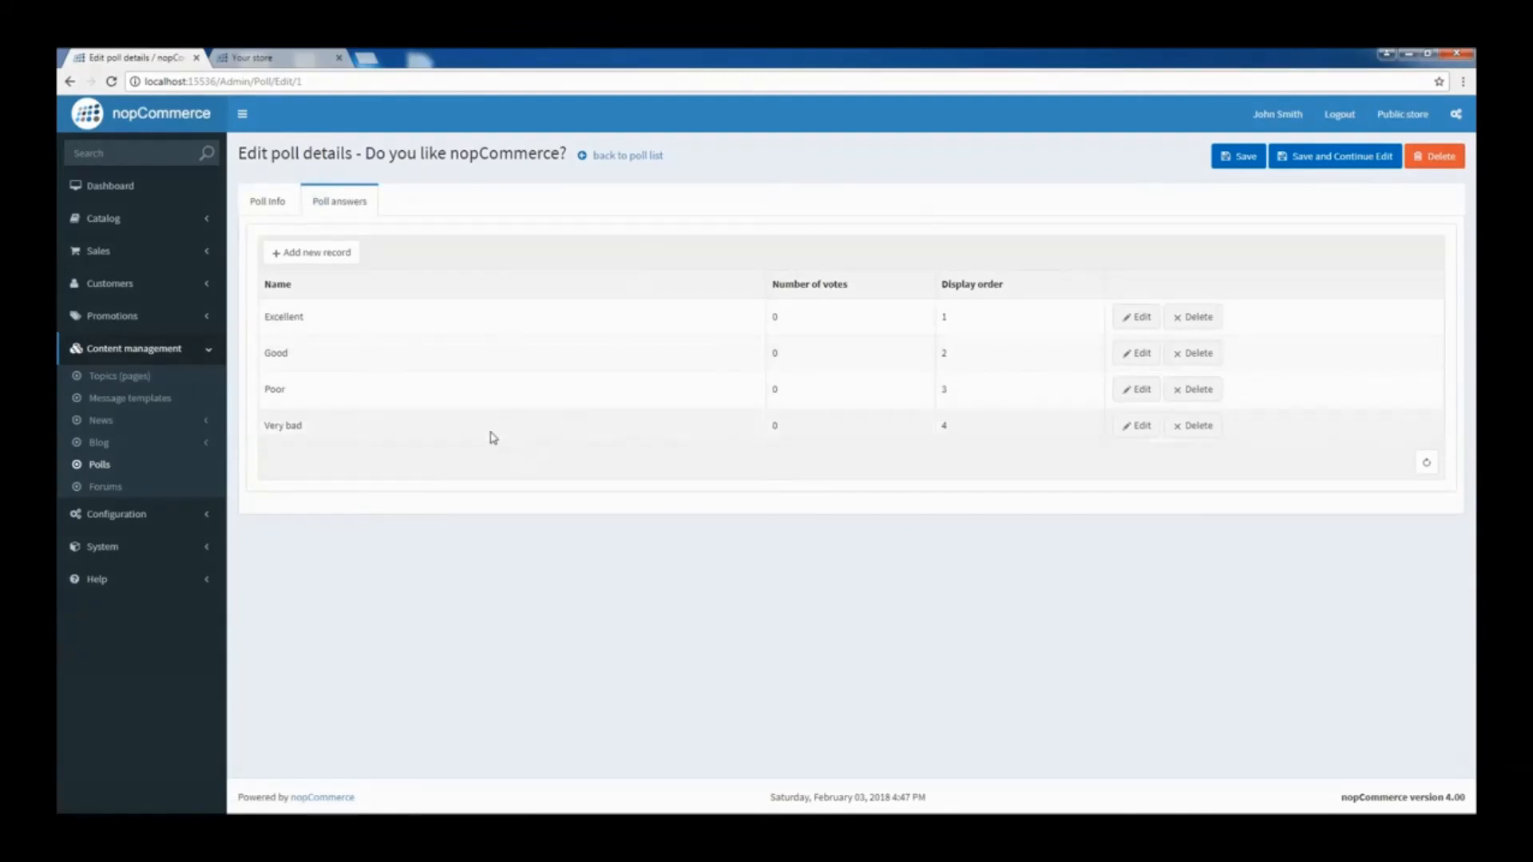
mouse_move(208, 335)
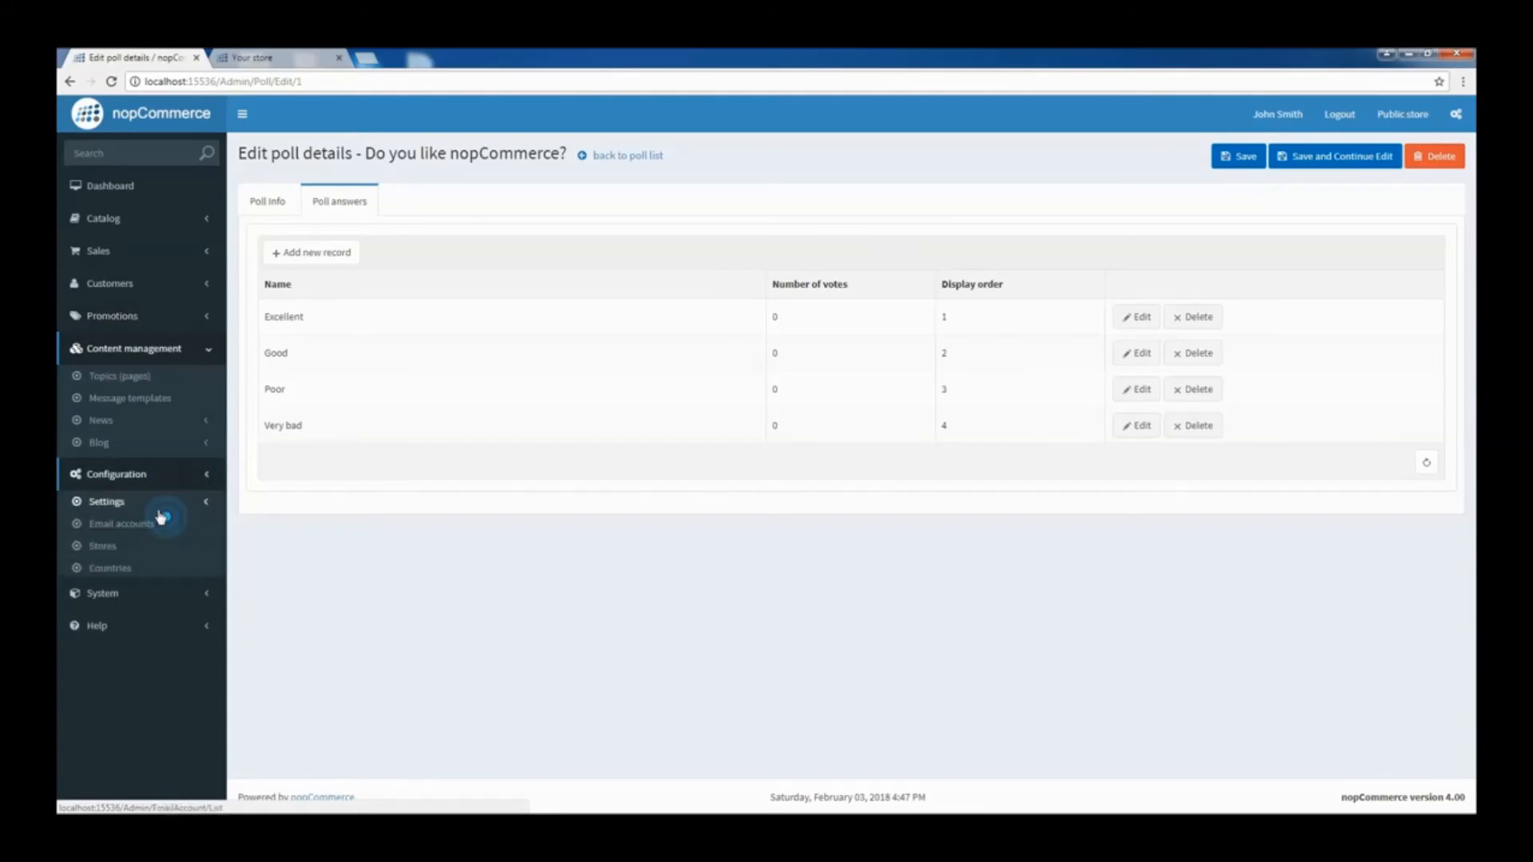
Tick Forums enabled in Forum settings and save, confirming the update message.
click(105, 501)
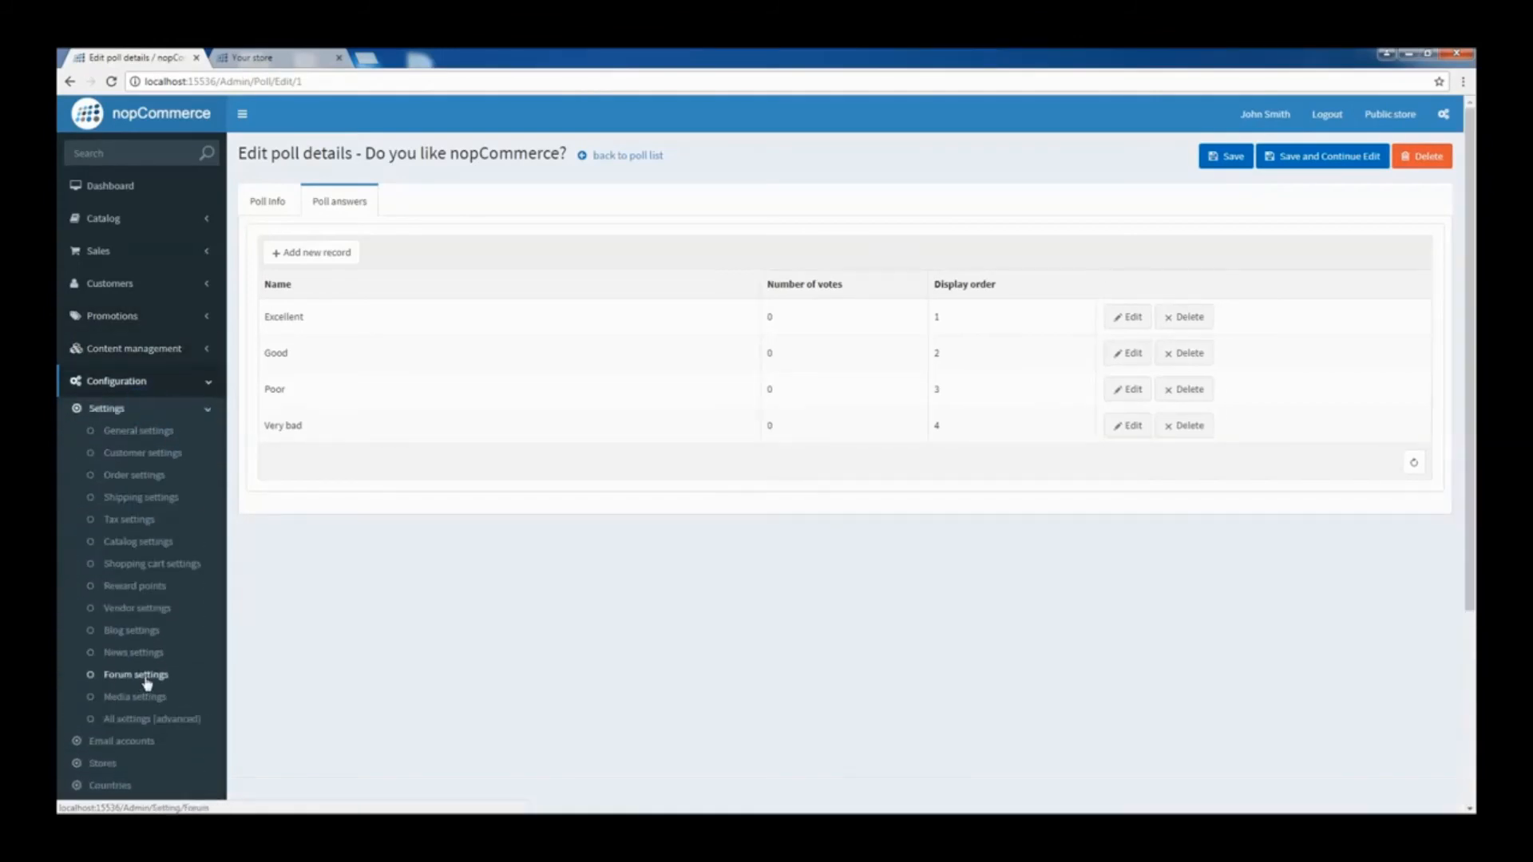
click(136, 674)
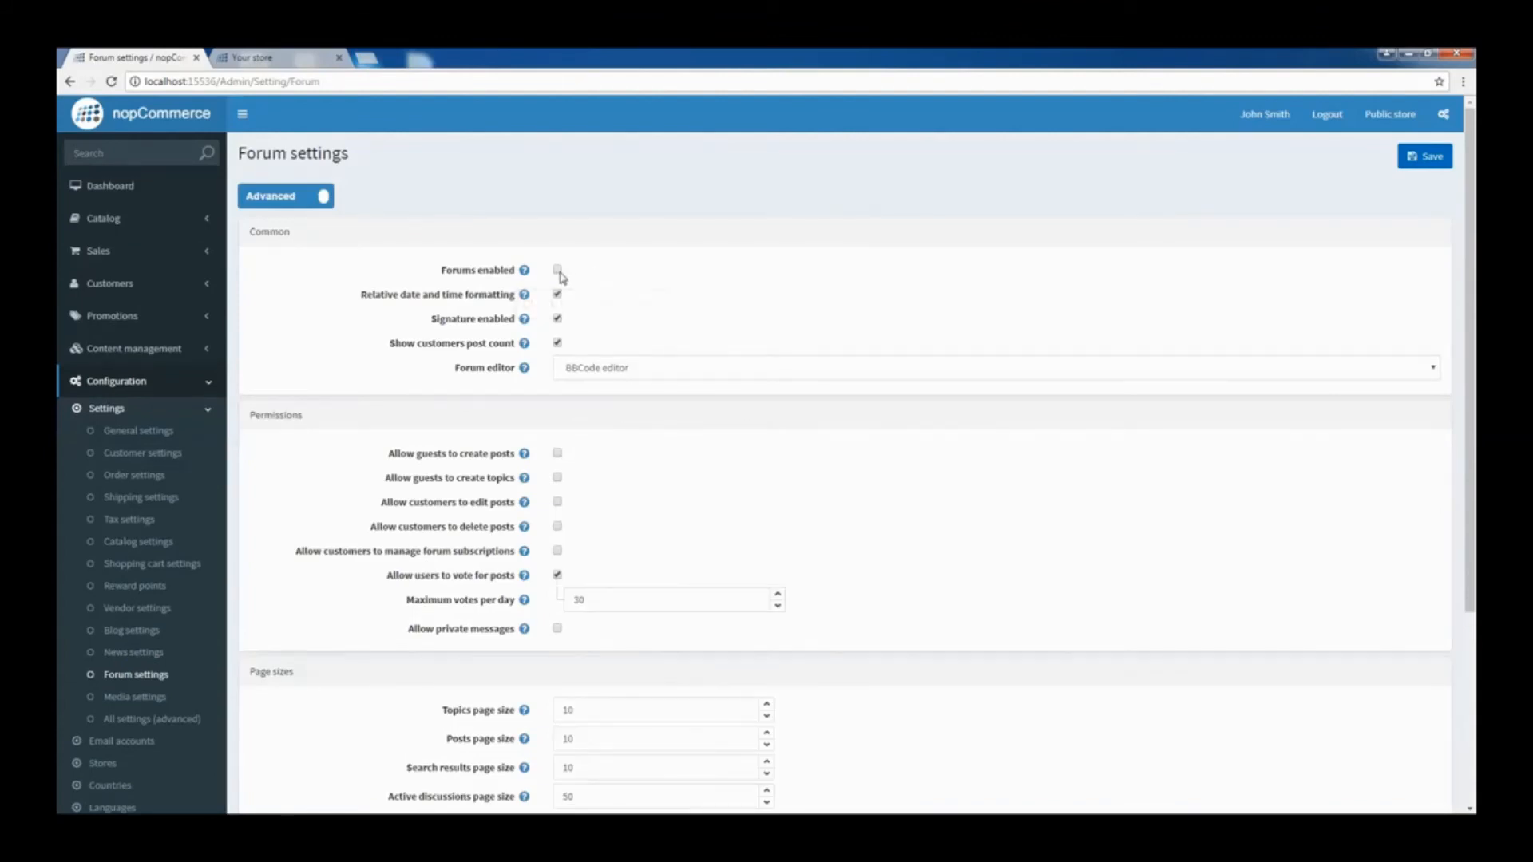
click(556, 271)
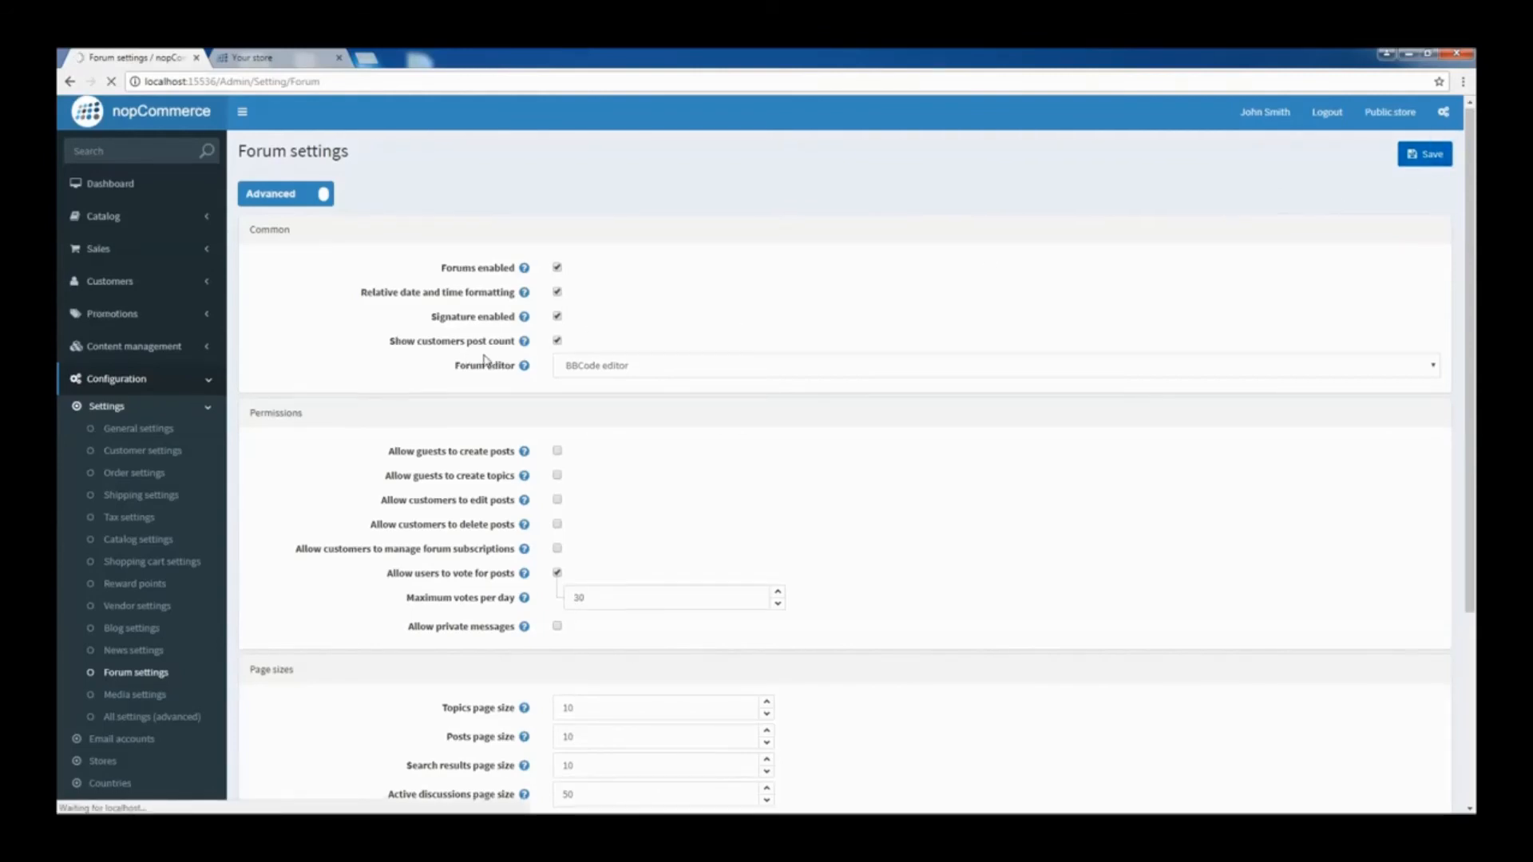
click(1424, 154)
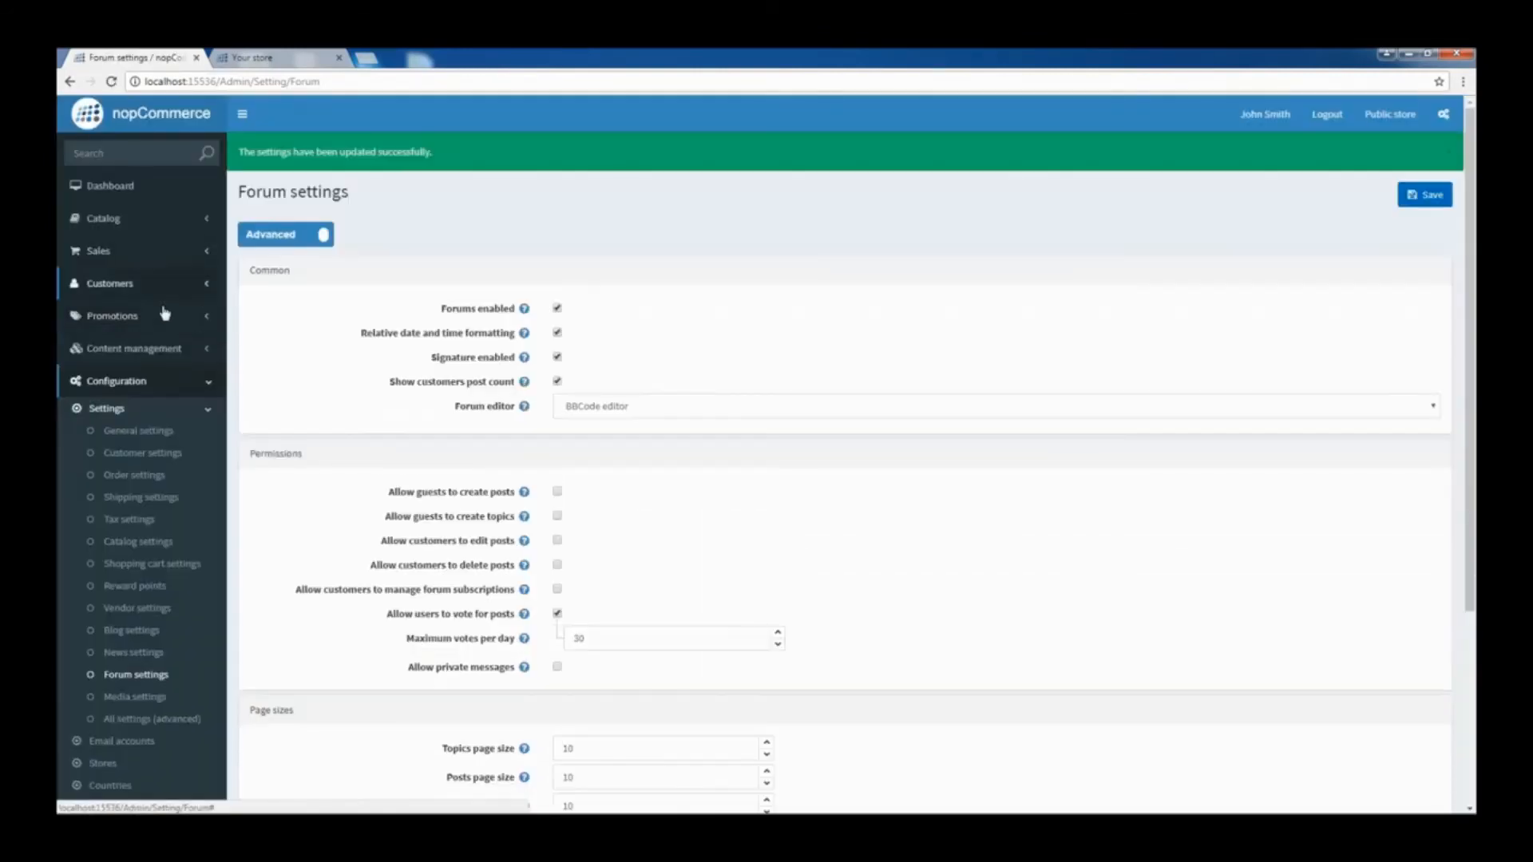
click(134, 348)
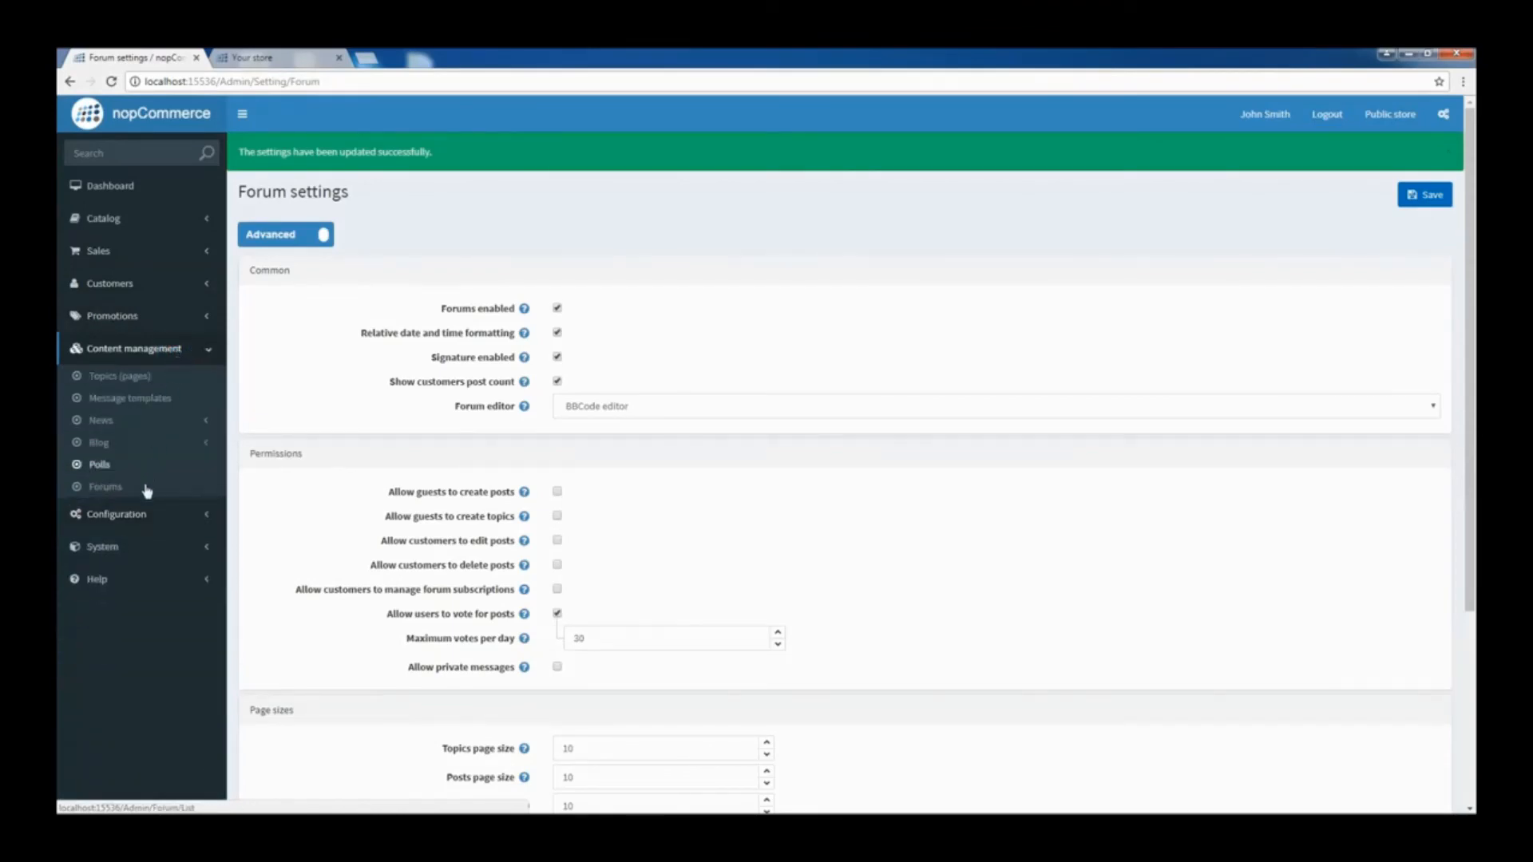
Show the Manage Forums list with the existing General forum group.
click(106, 487)
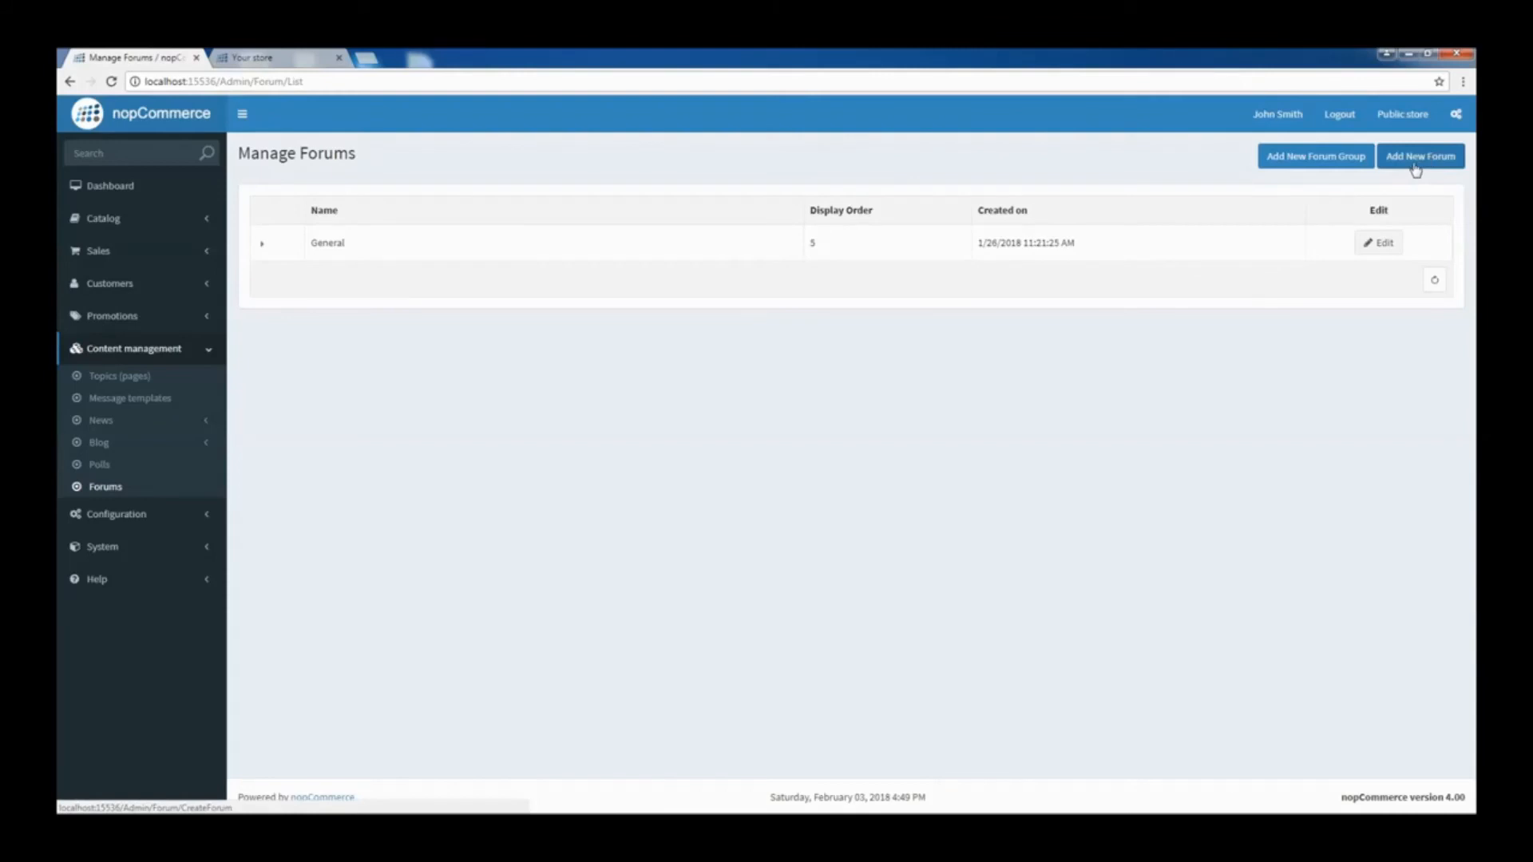
mouse_move(1283, 182)
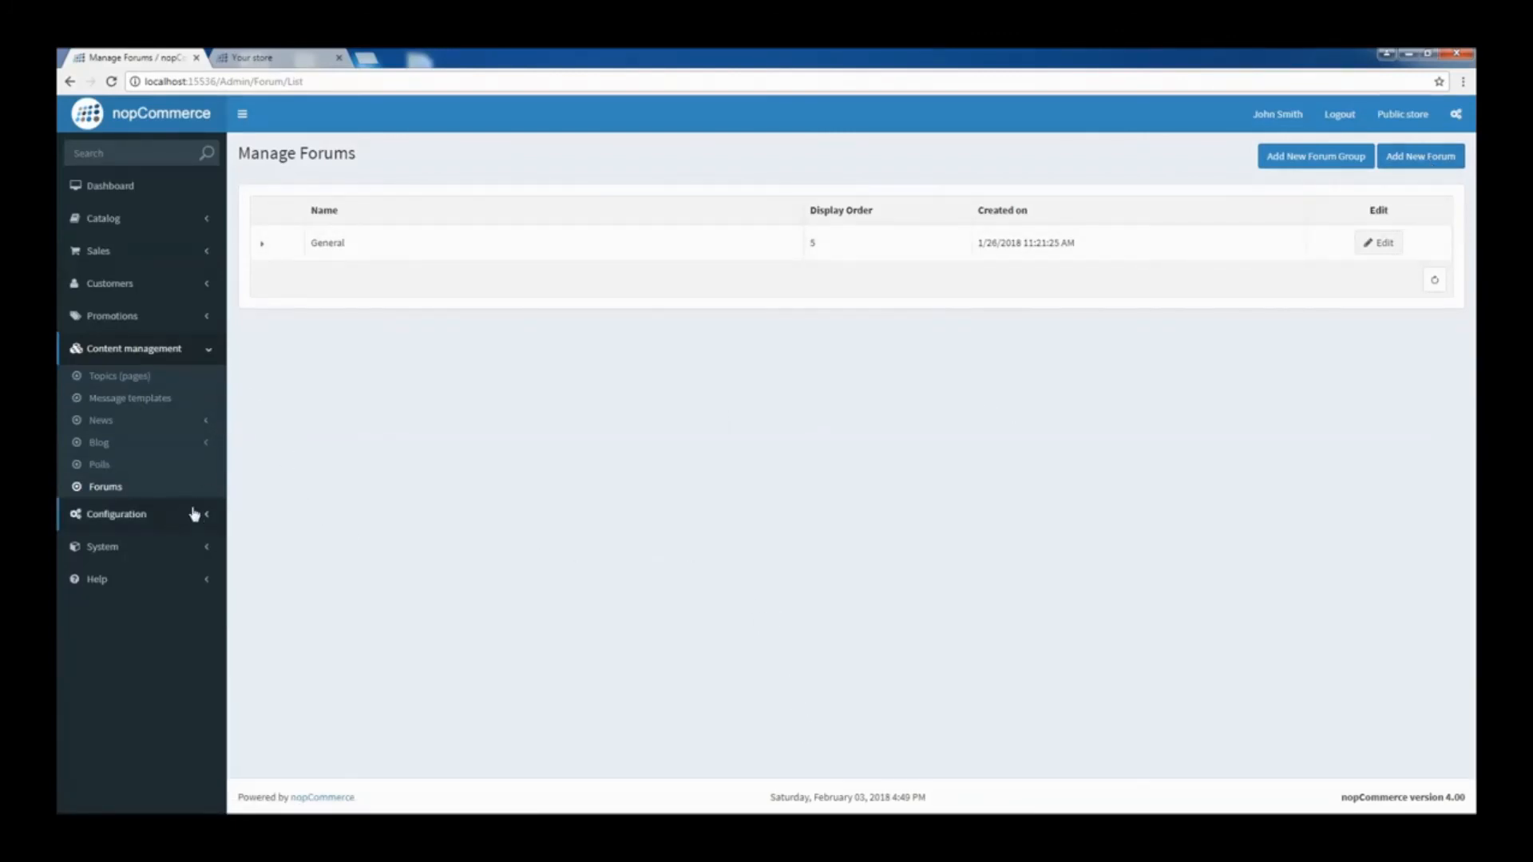
Save Vendor settings with customer vendor applications and product import allowed.
click(115, 514)
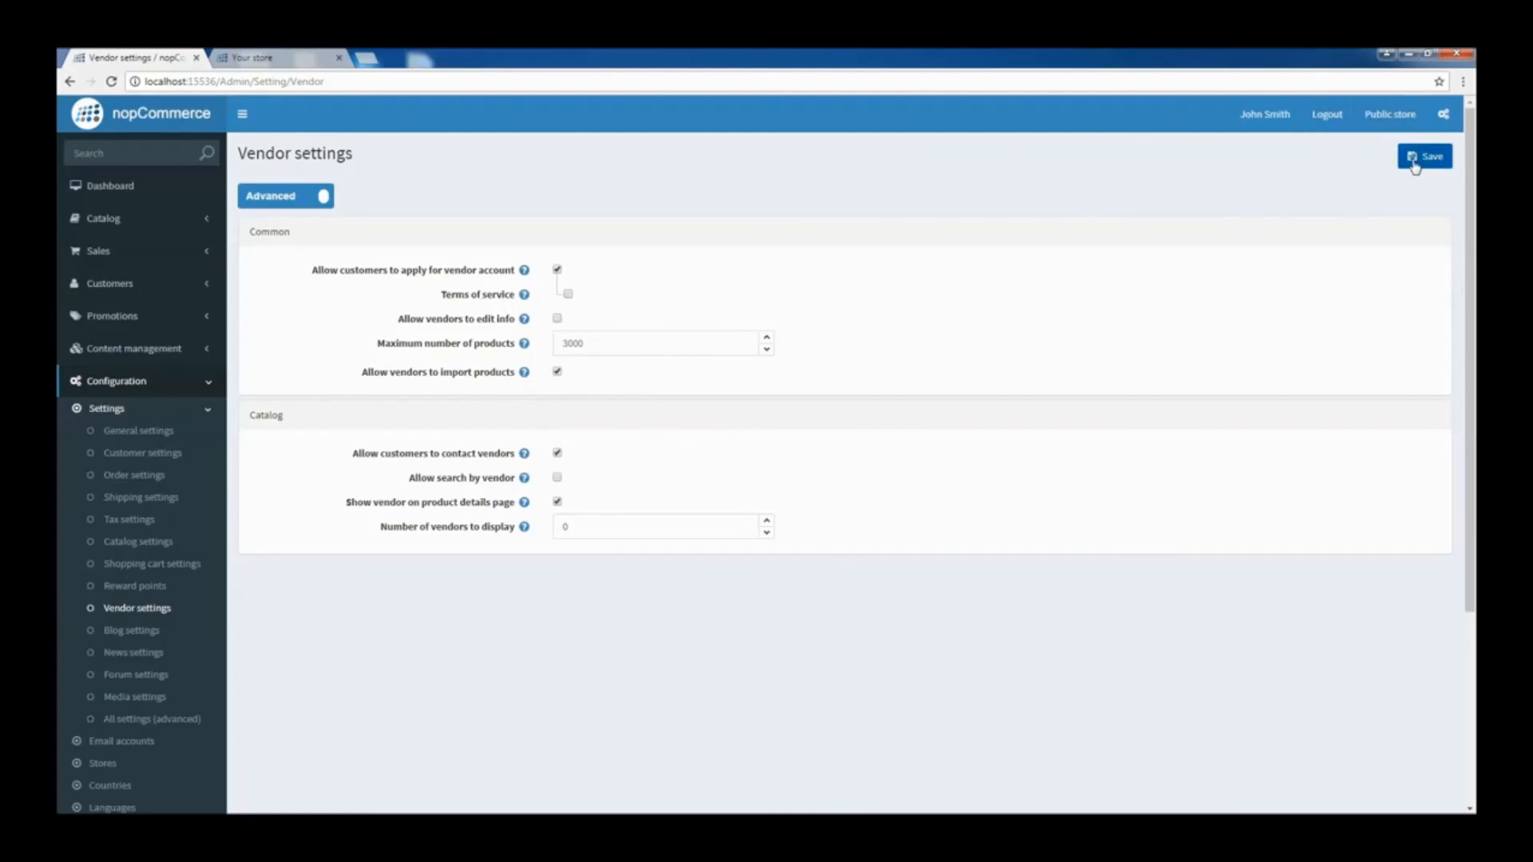
click(1424, 155)
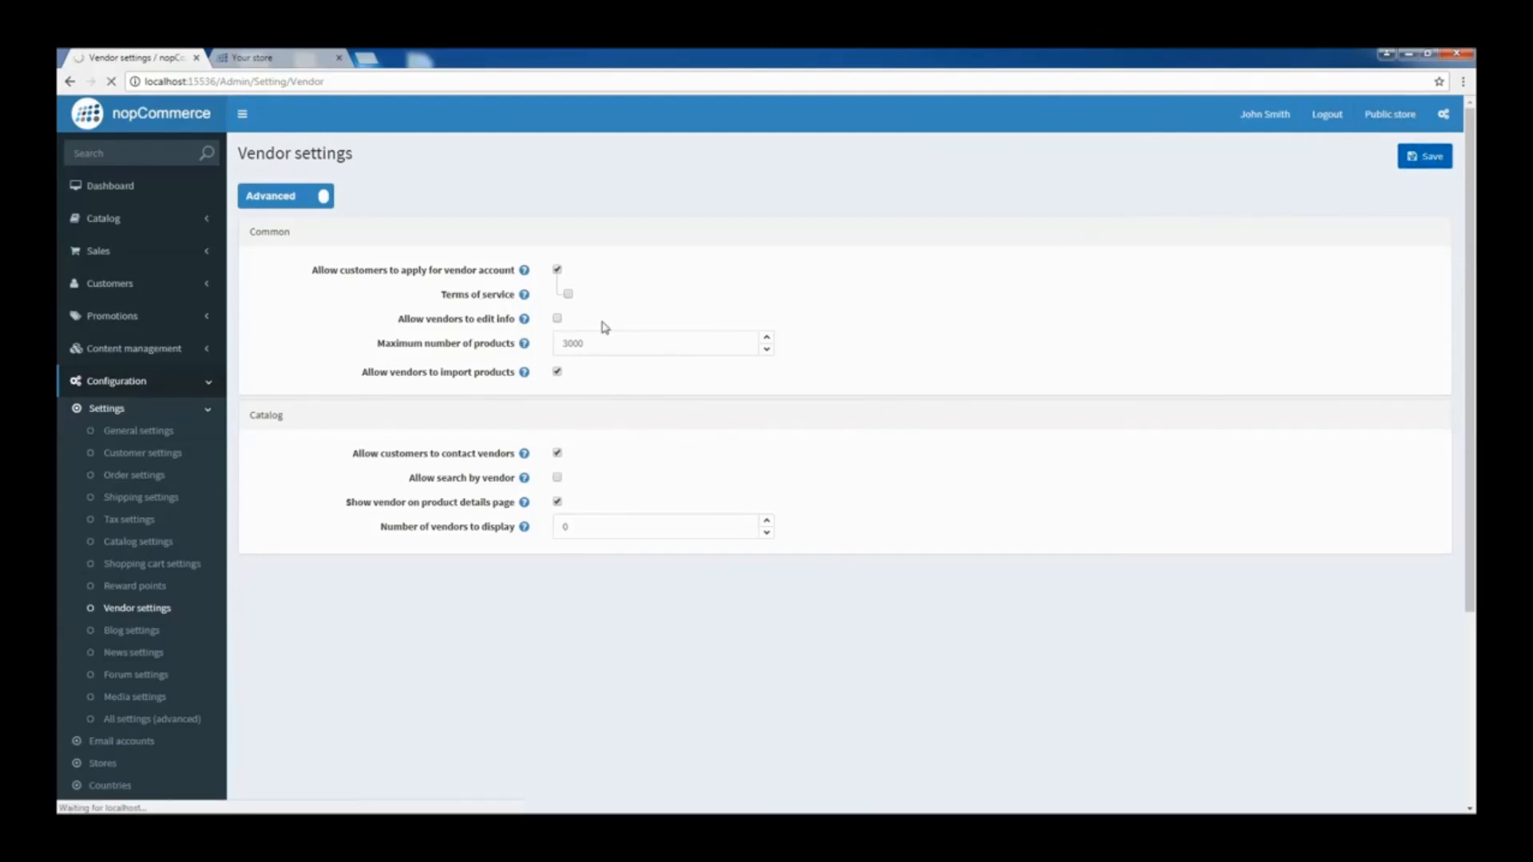
click(1424, 155)
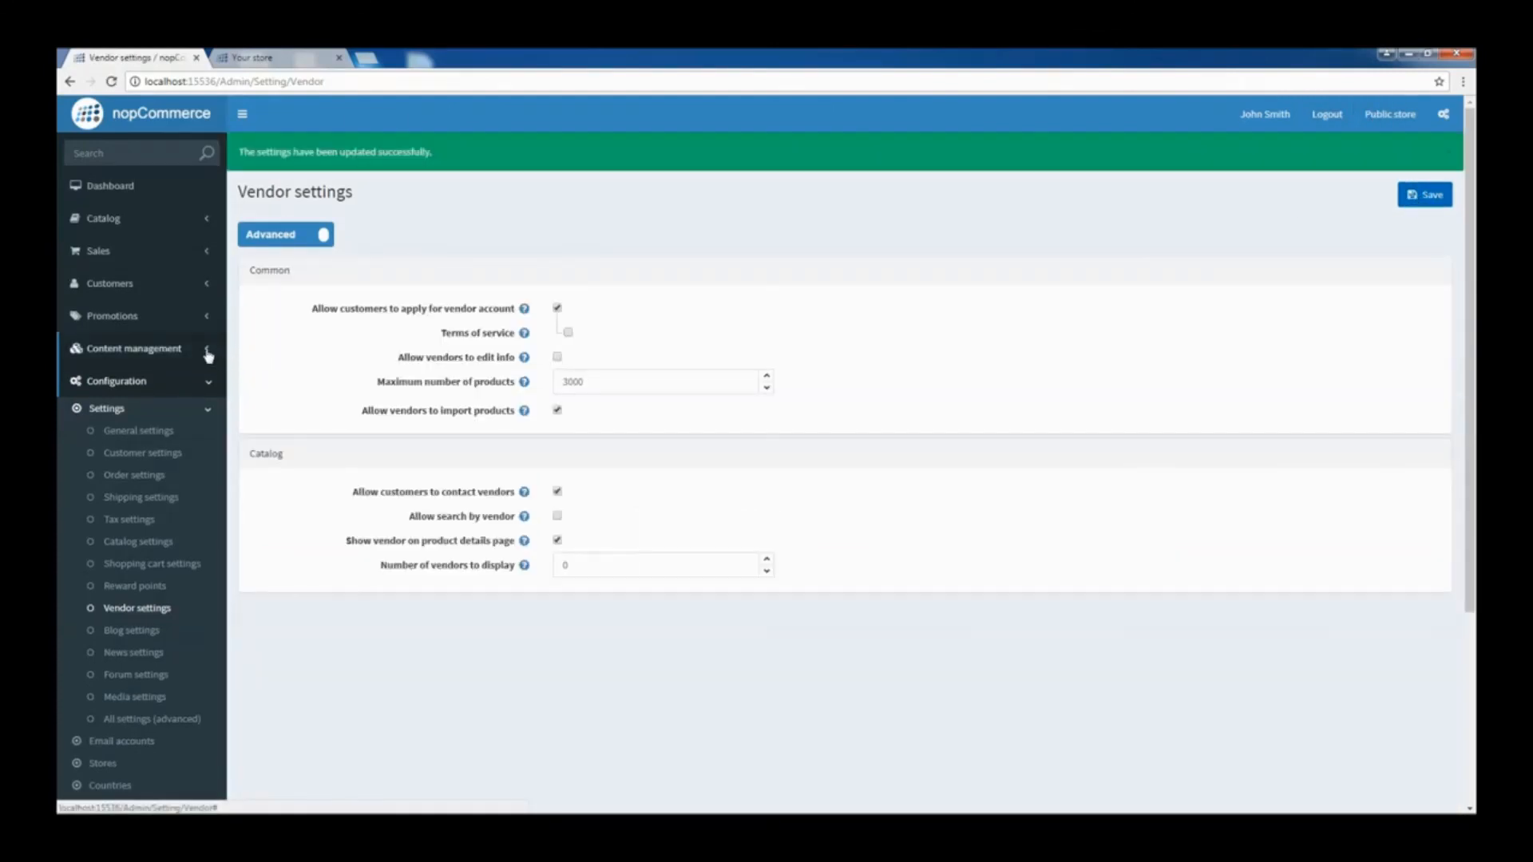
click(135, 348)
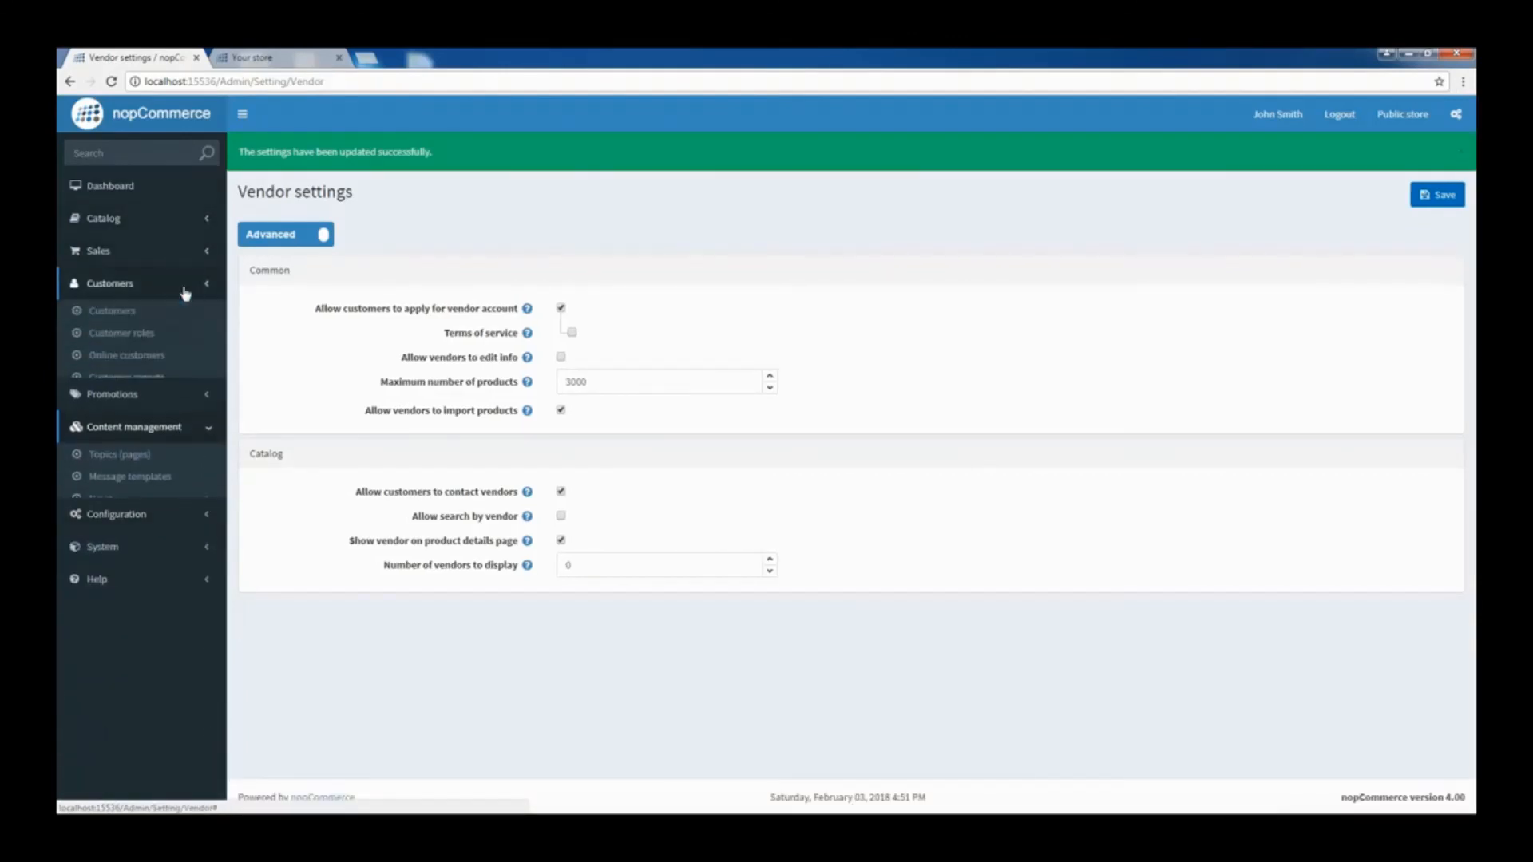
Start a new vendor from the Vendors list (Vendor 1, Vendor 2) and keep Active ticked.
click(106, 396)
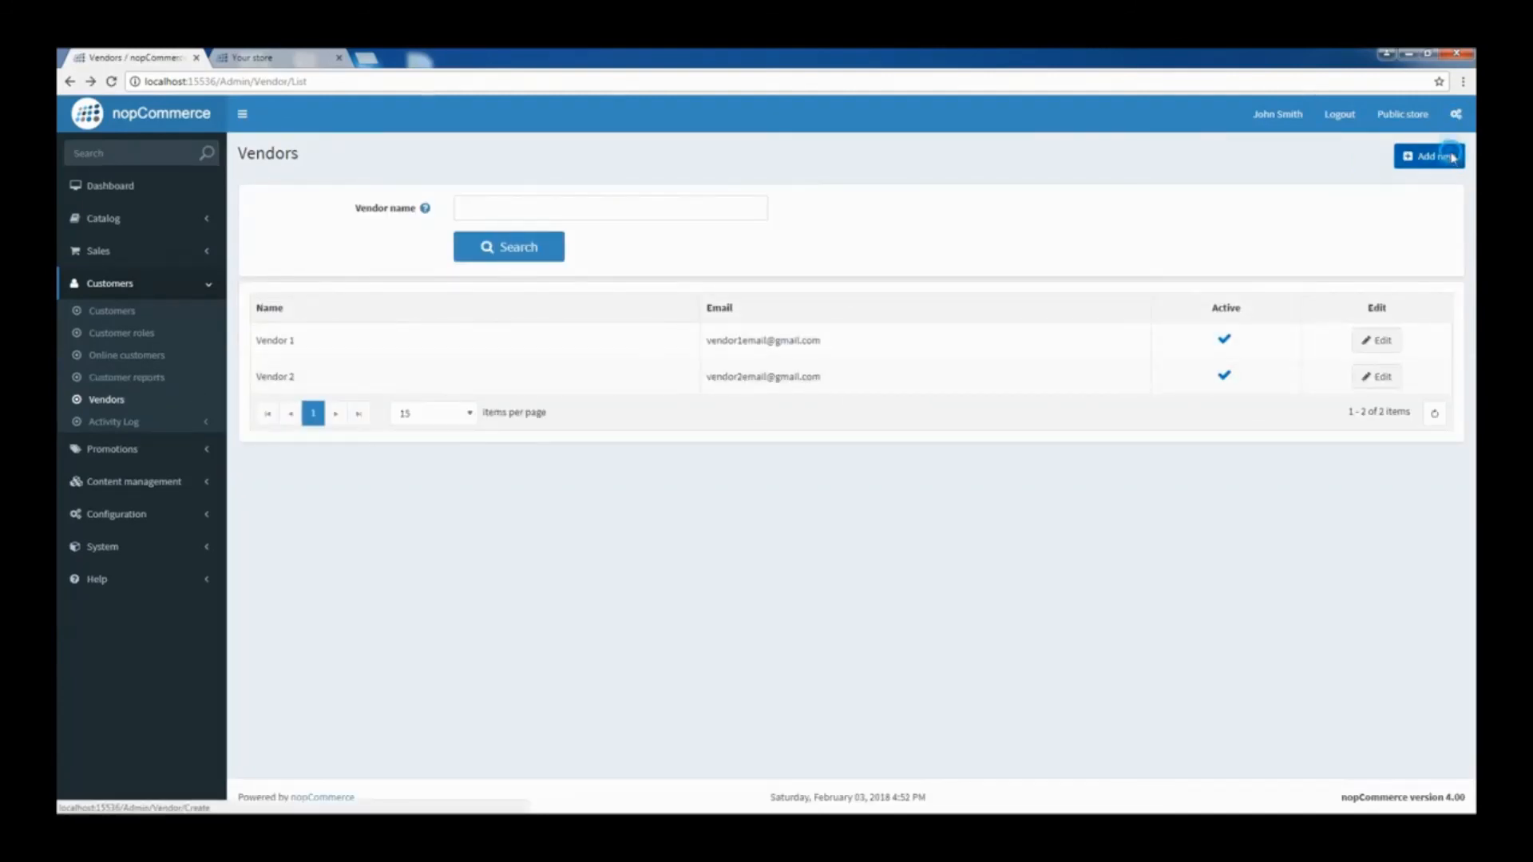
click(1427, 155)
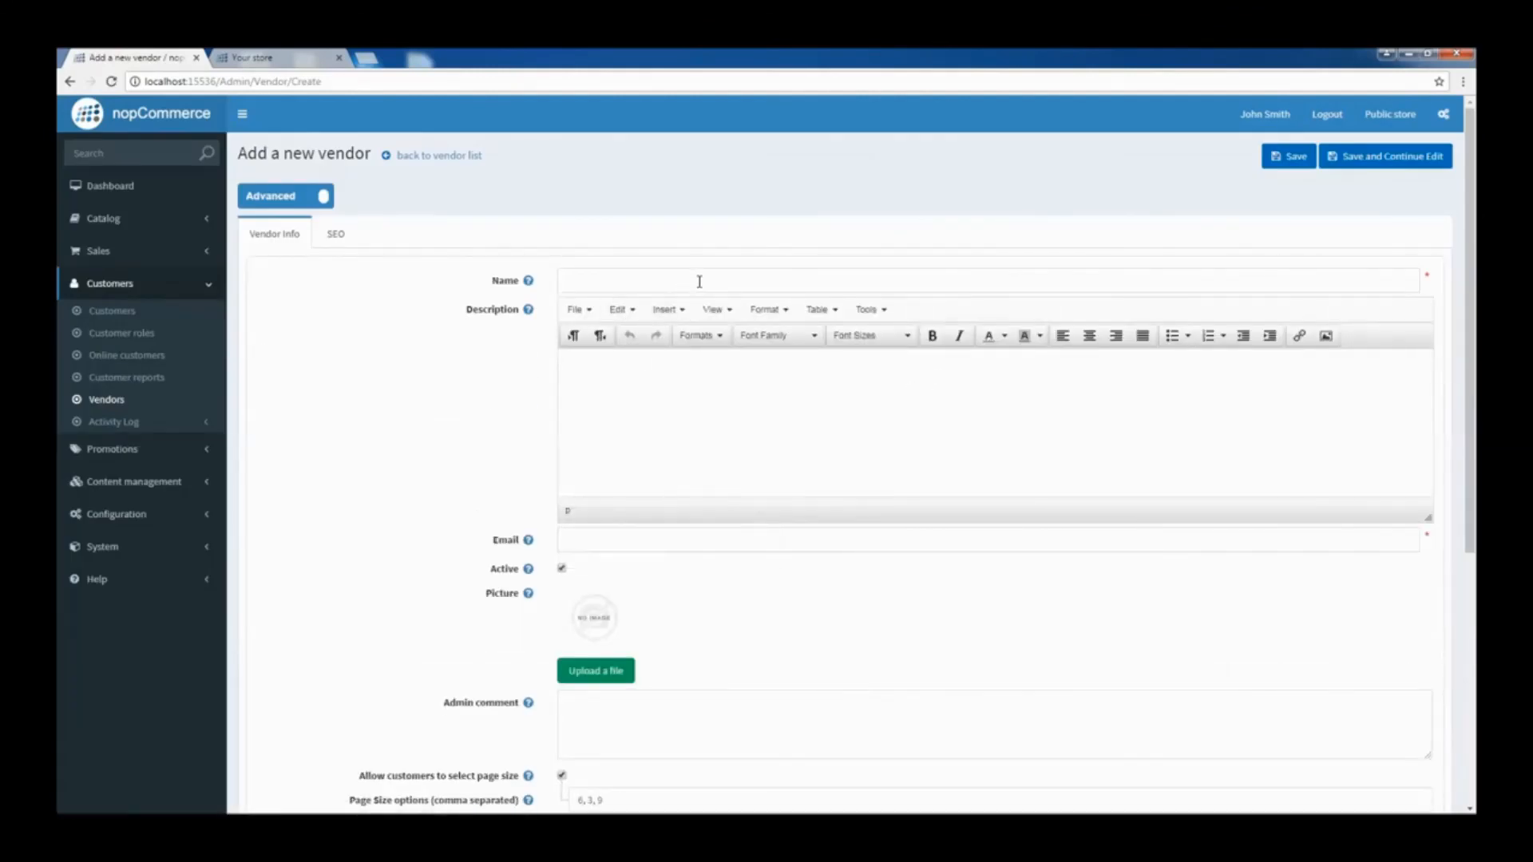
scroll(down, 3)
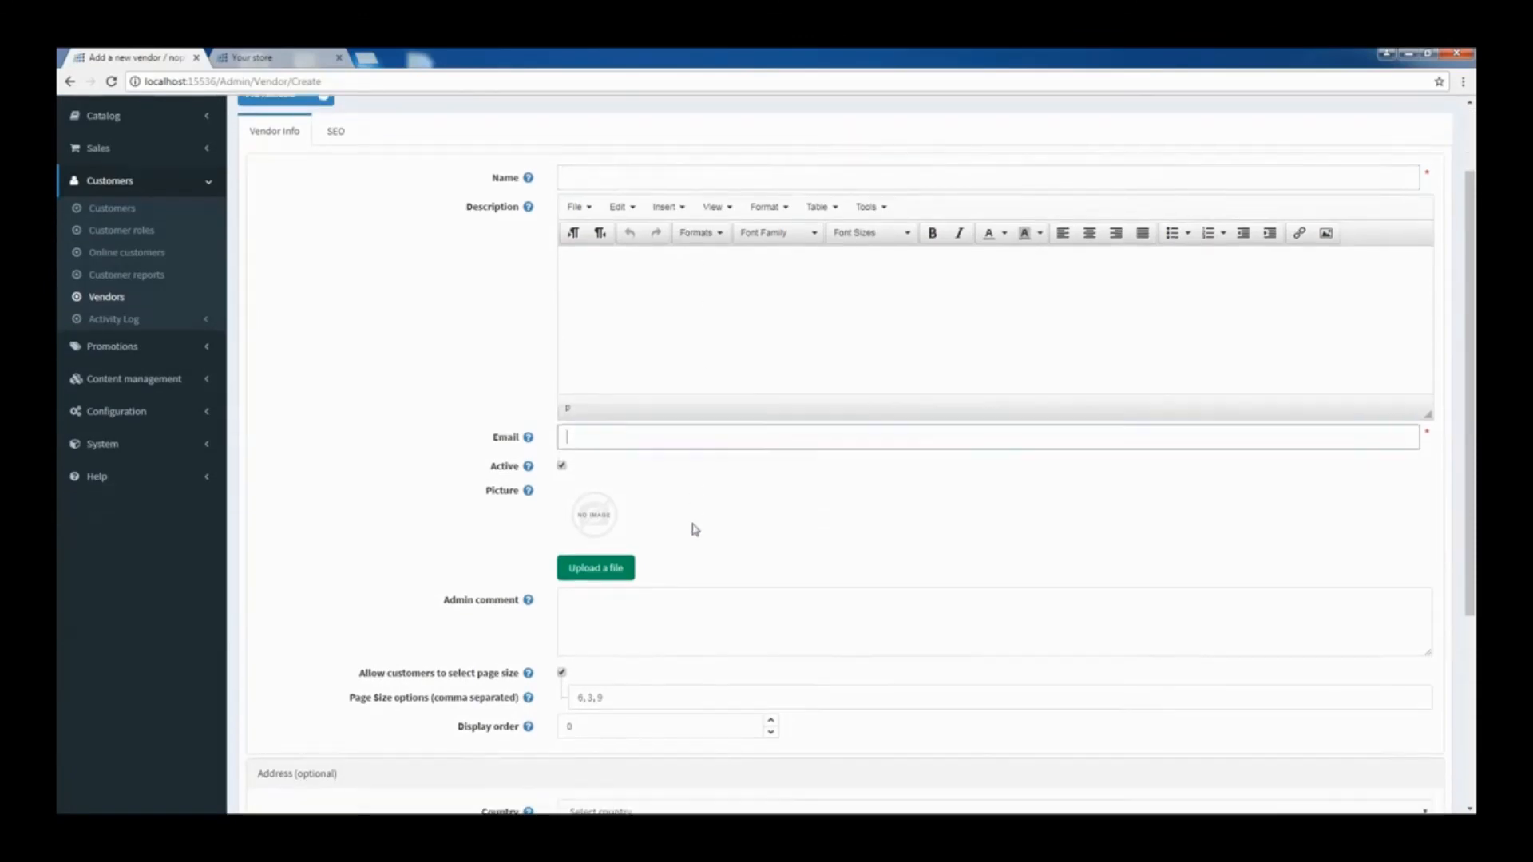
scroll(down, 3)
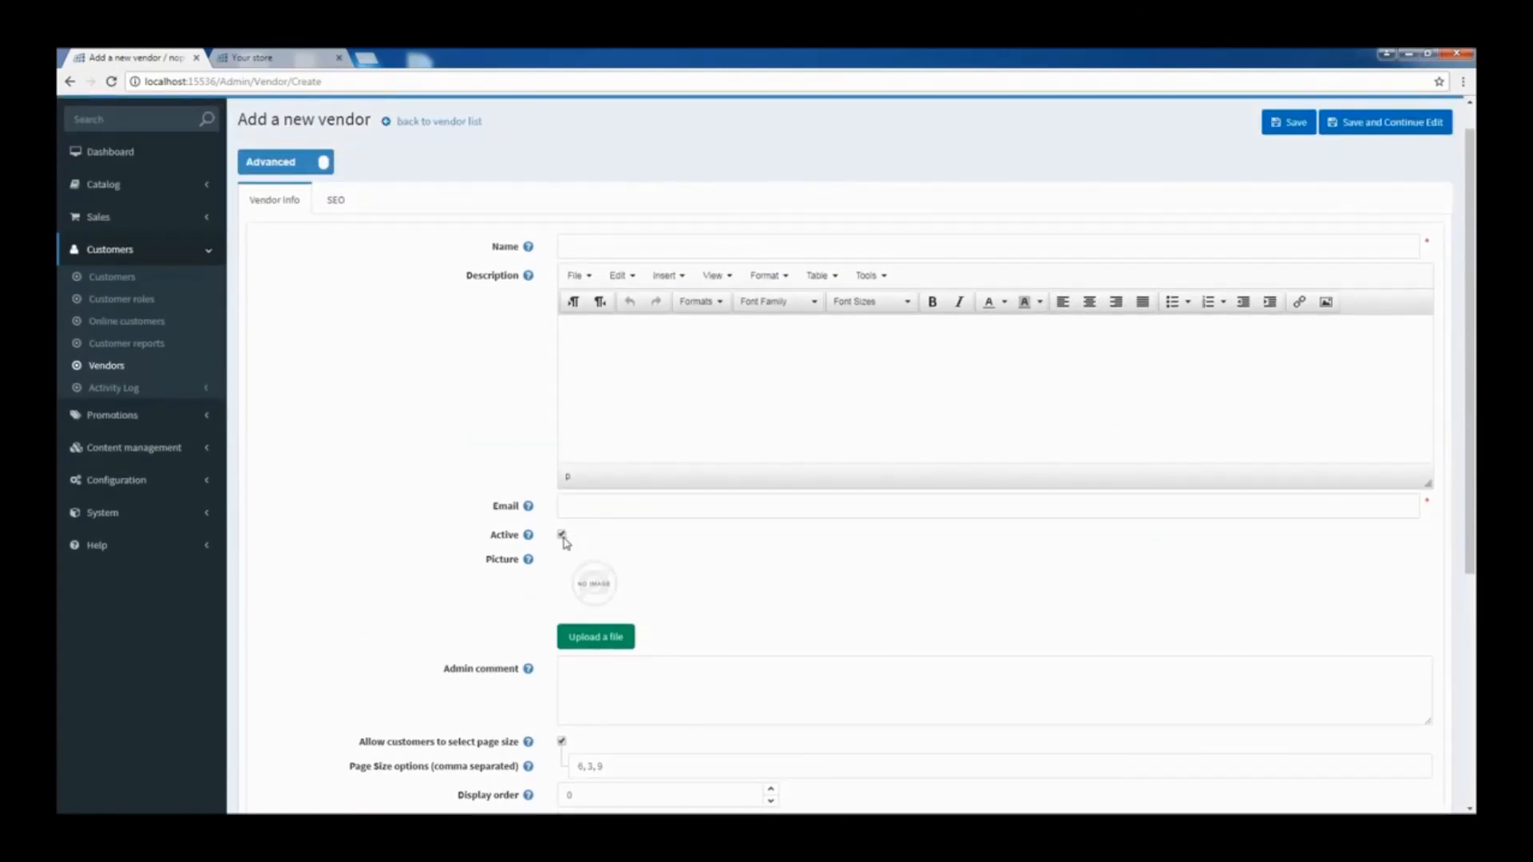
click(560, 538)
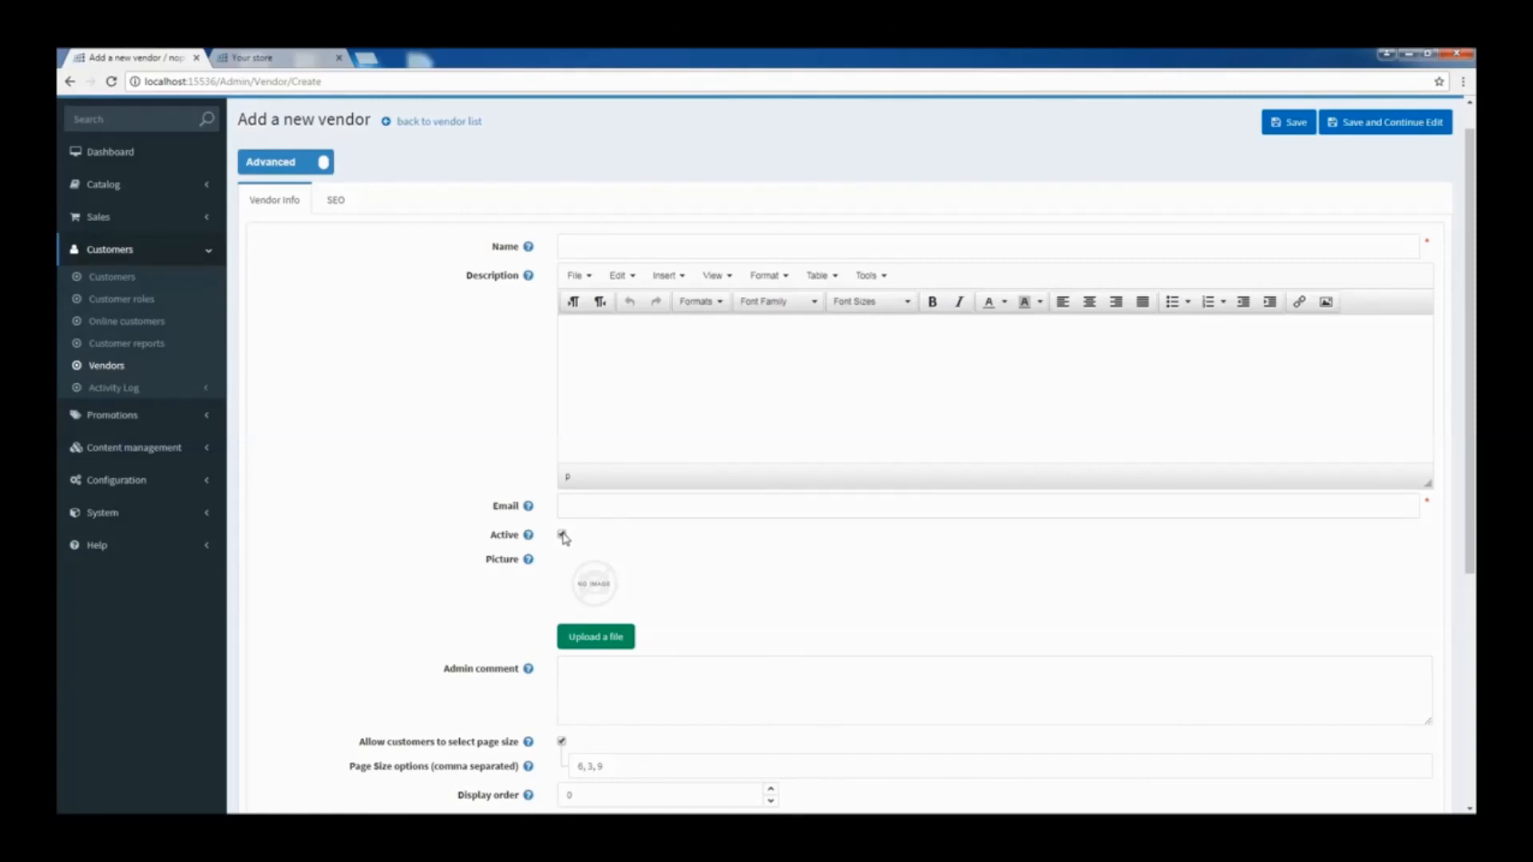
click(560, 534)
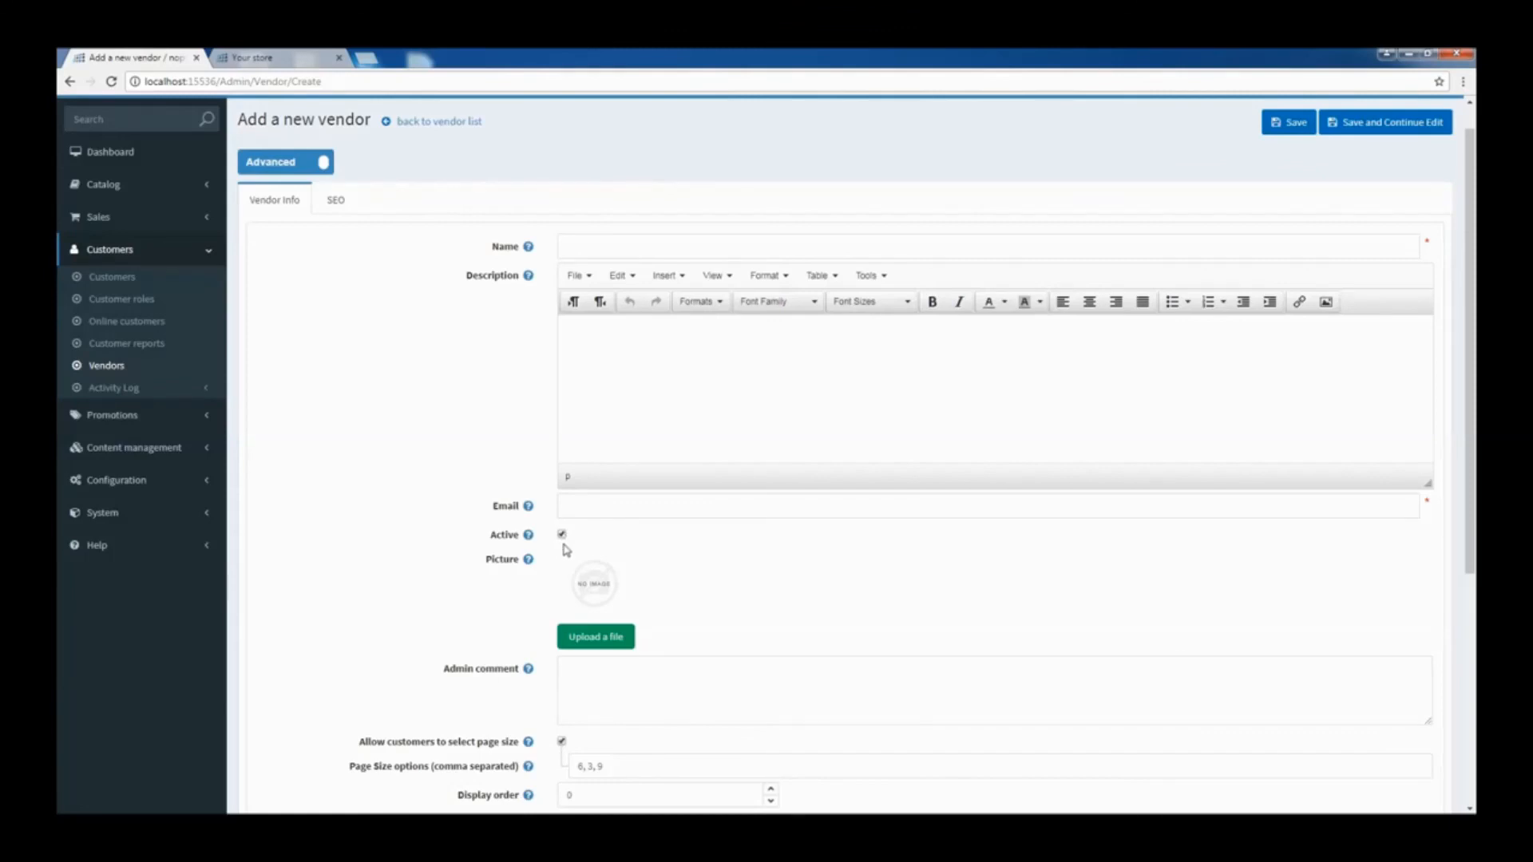